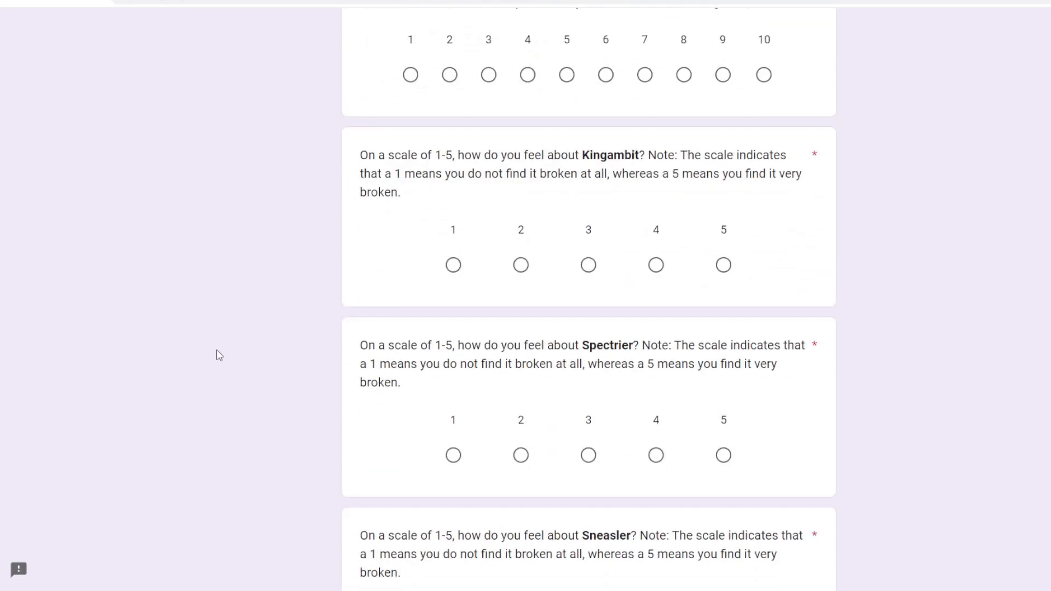
Step: Scroll through the Monotype Council post to find the survey link
scroll("down", 3)
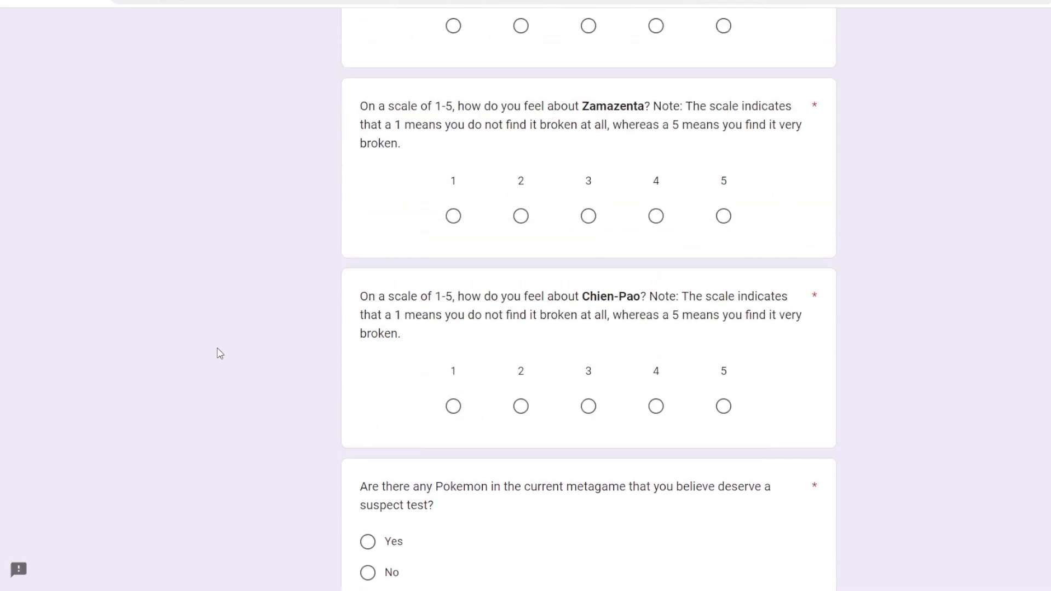
scroll("down", 3)
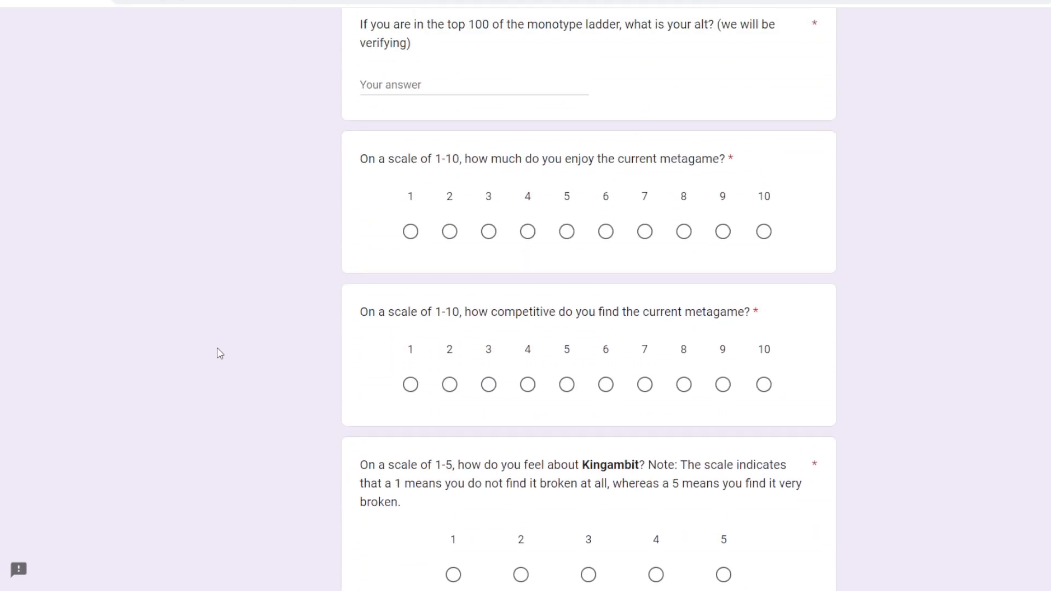
scroll("up", 3)
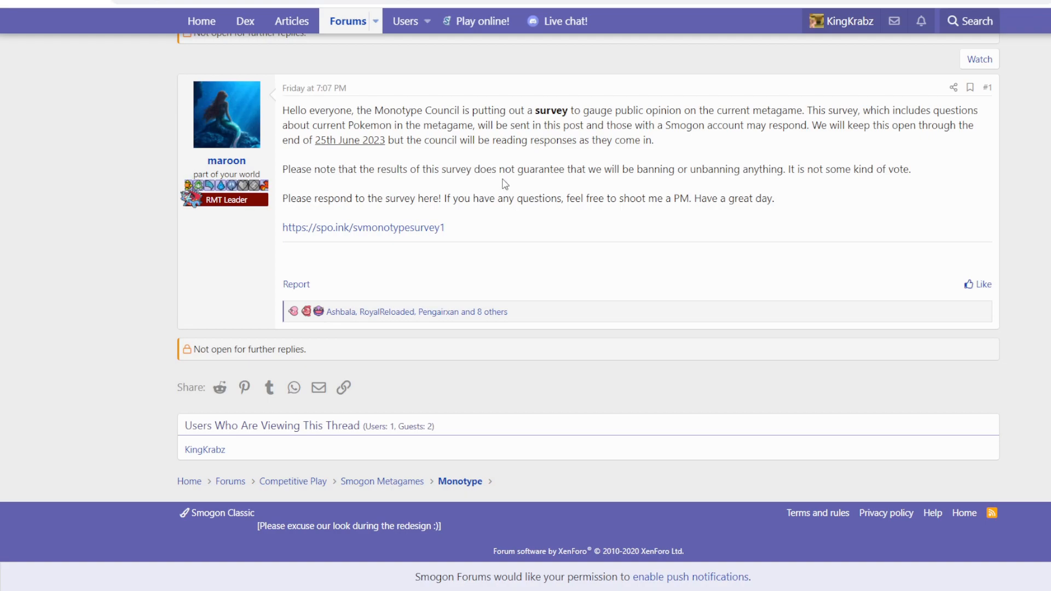
mouse_move(355, 159)
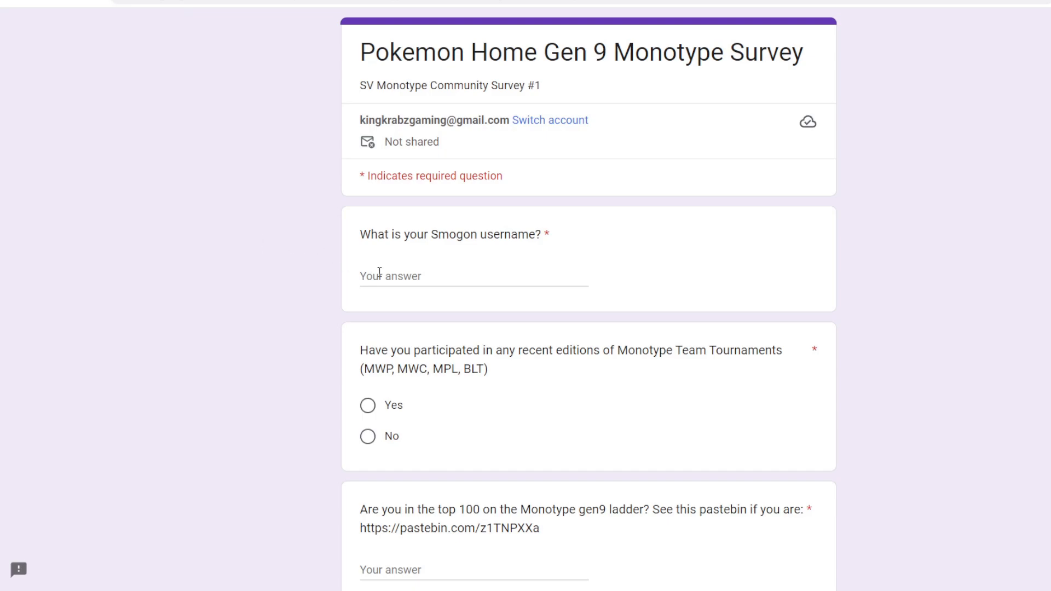
Step: Enter the username 'KingKrabz' and answer No to team tournament participation
type("King")
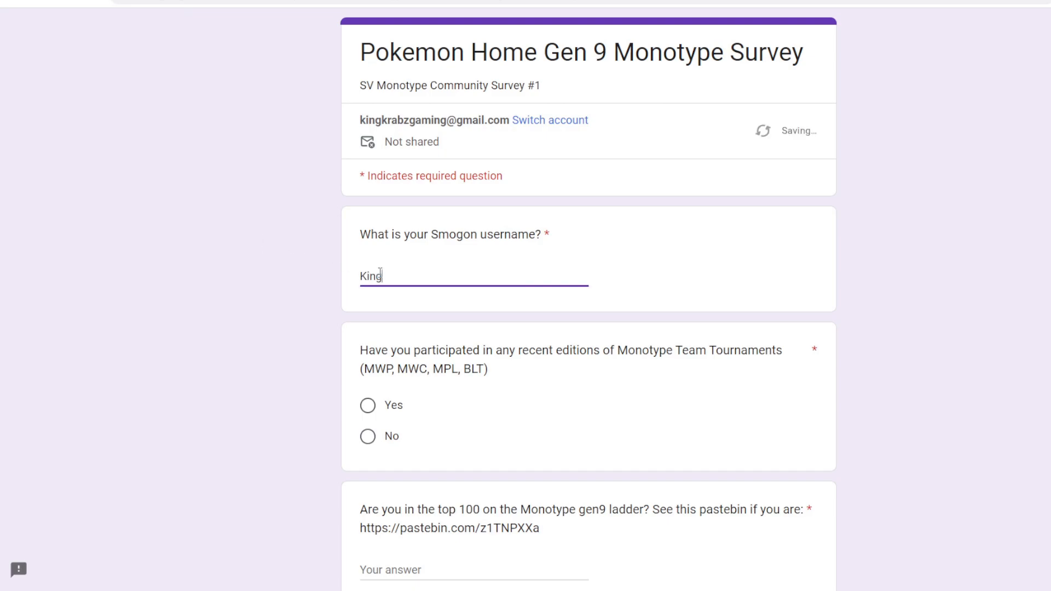
type("Krabz")
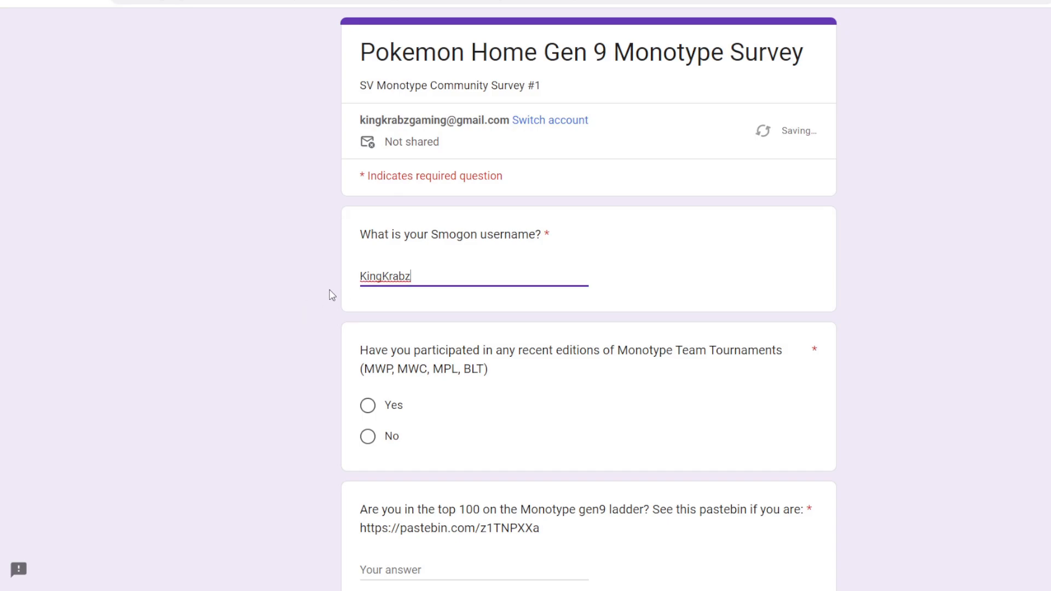
scroll("down", 3)
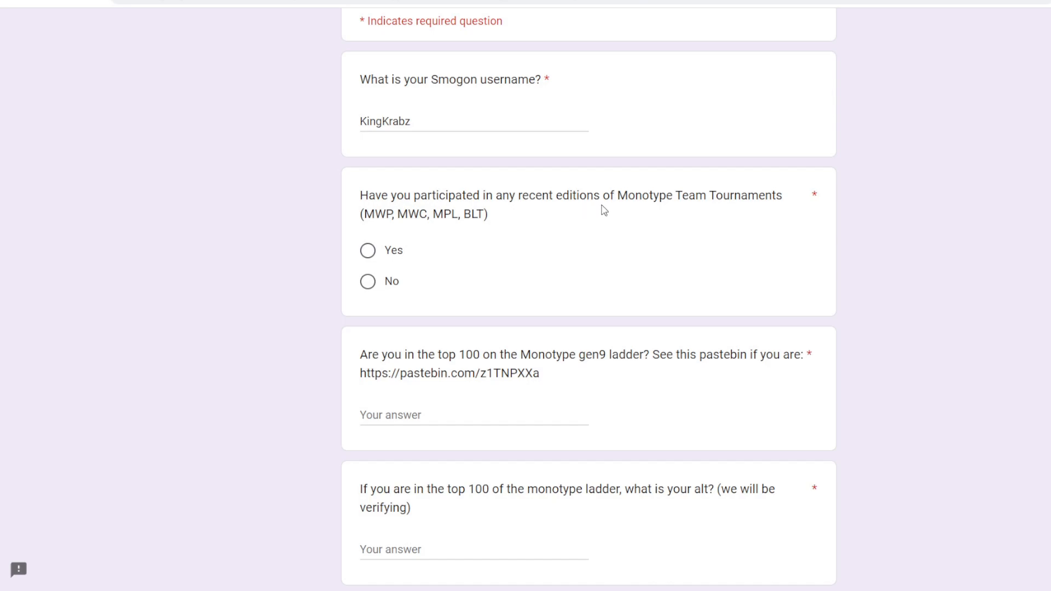
mouse_move(727, 214)
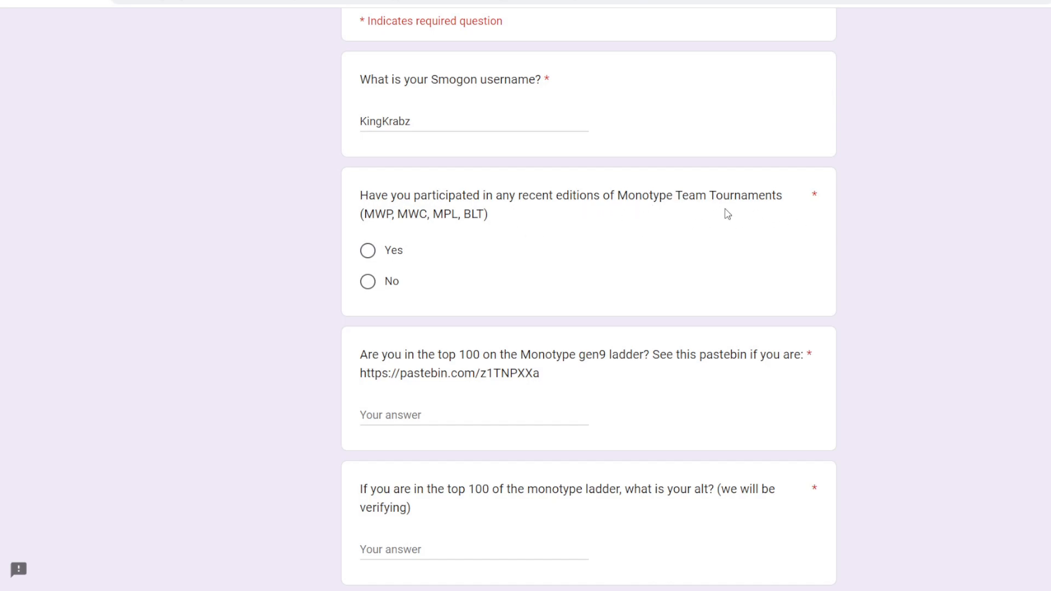
left_click(367, 281)
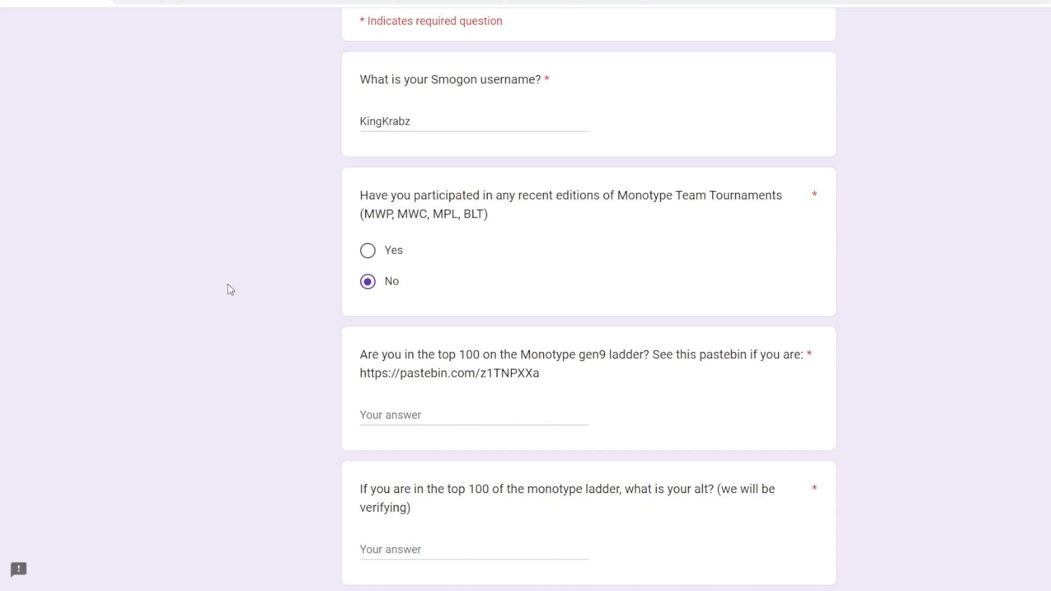
mouse_move(224, 280)
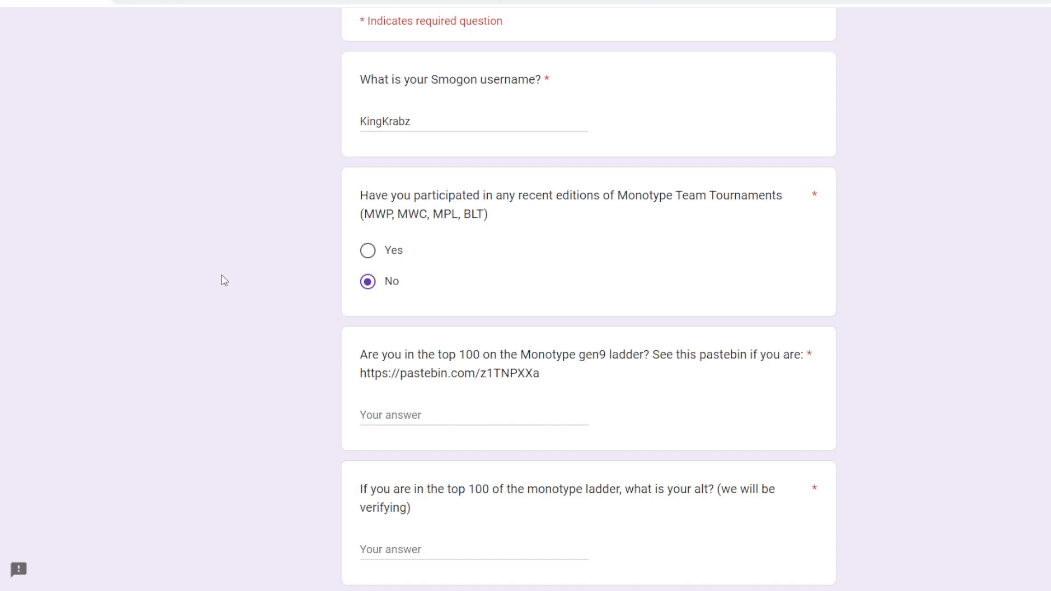
mouse_move(207, 275)
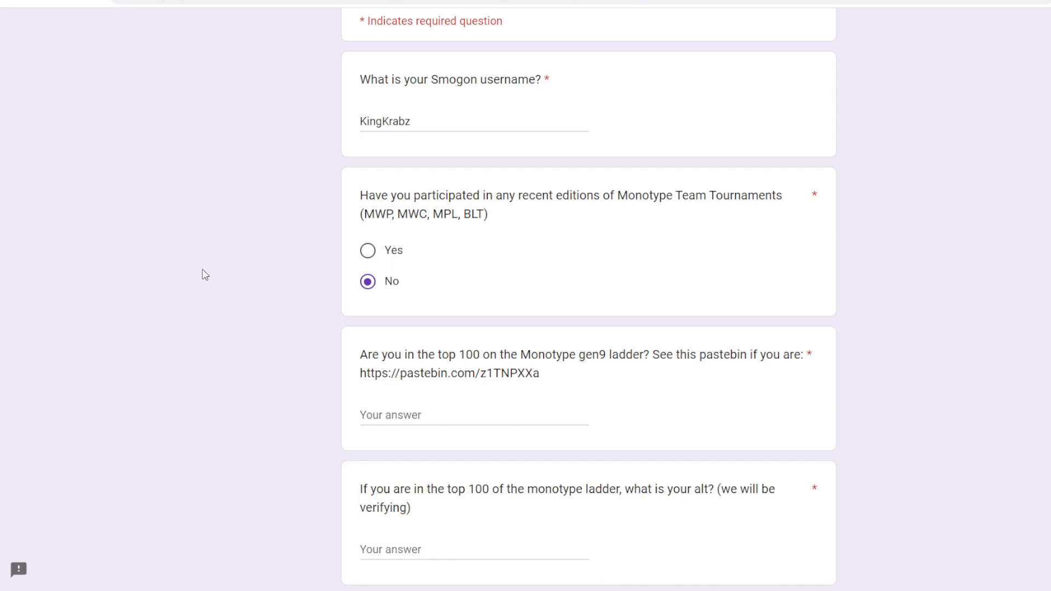
mouse_move(337, 282)
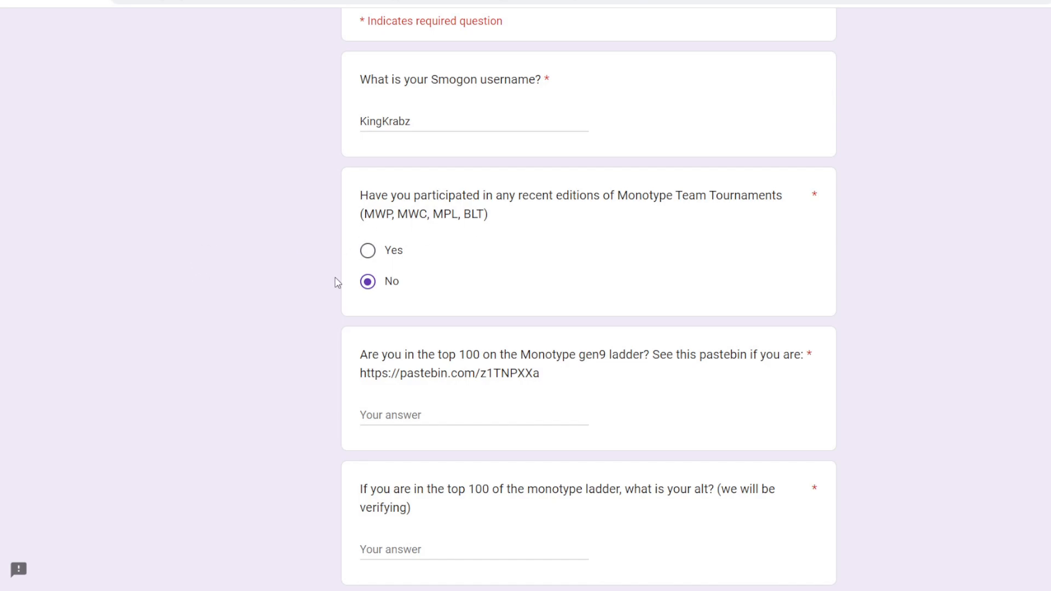
scroll("down", 3)
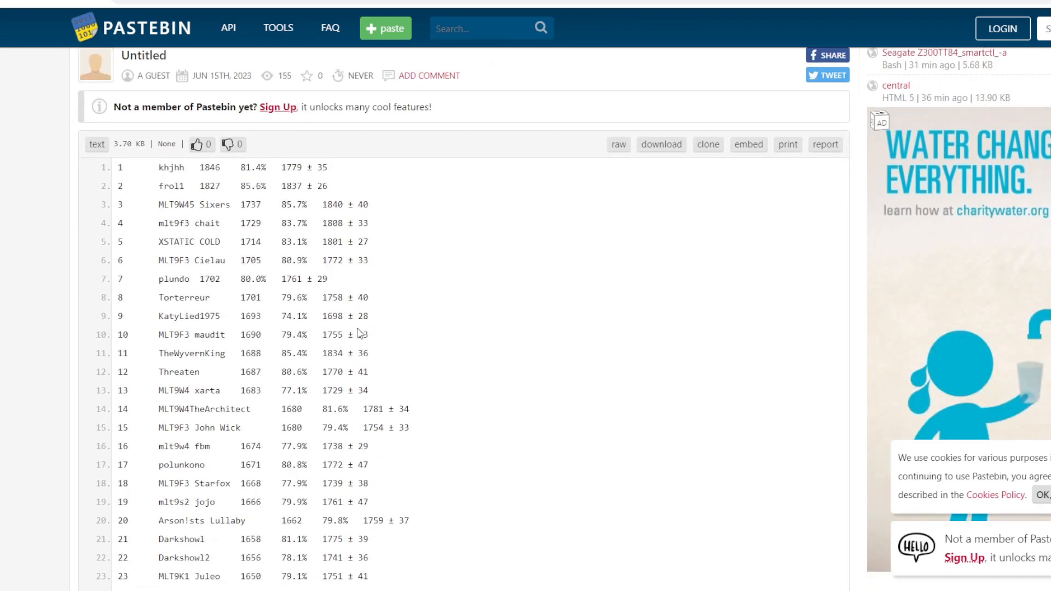
Step: Search the Pastebin top-100 ladder list for 'king'
type("kin")
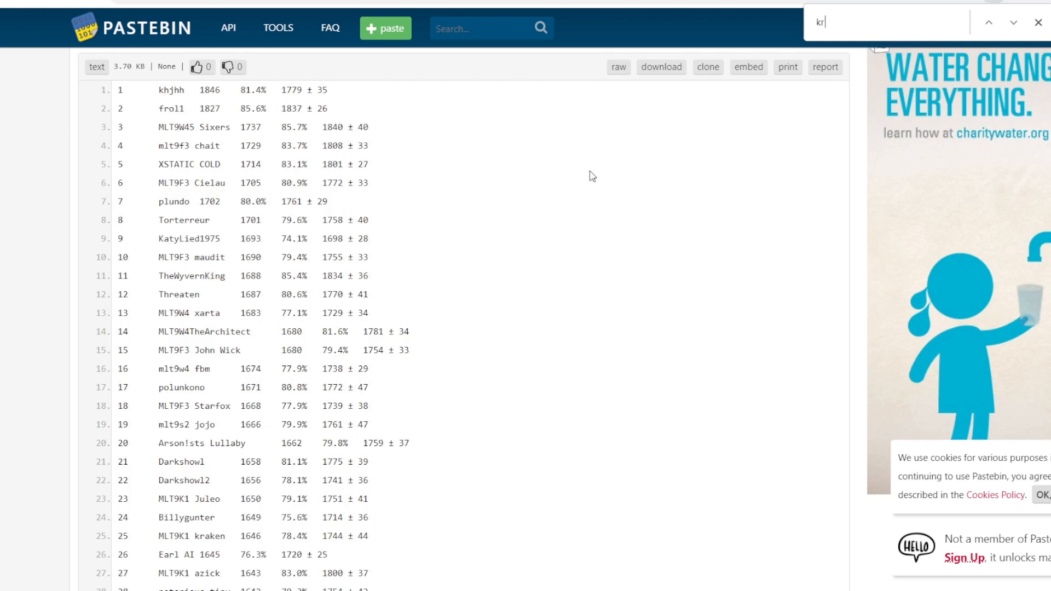
type("ing")
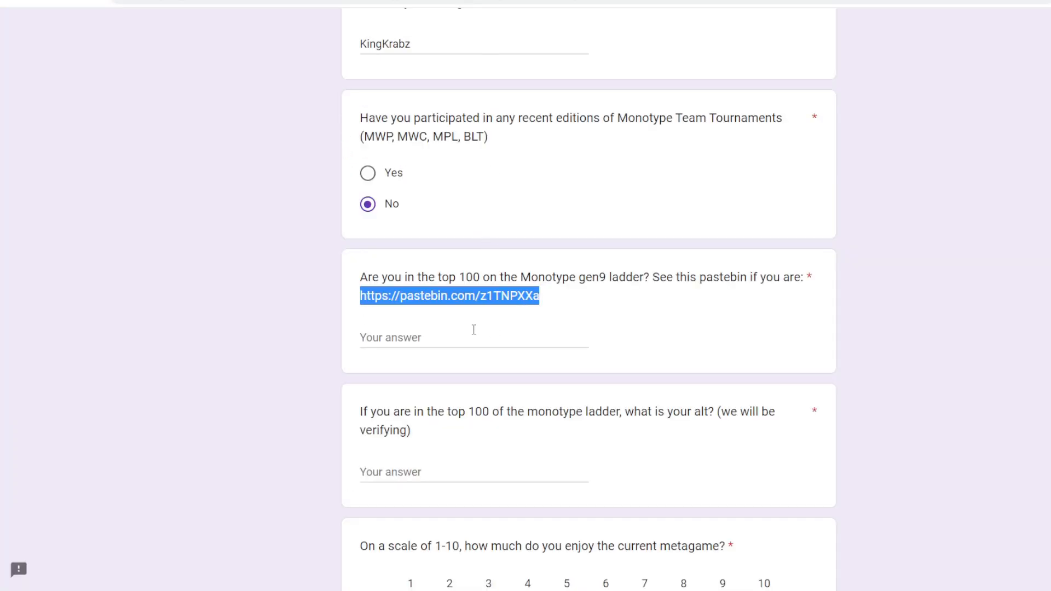
Step: Answer No for the top-100 ladder and N/A for the alt question
type("No")
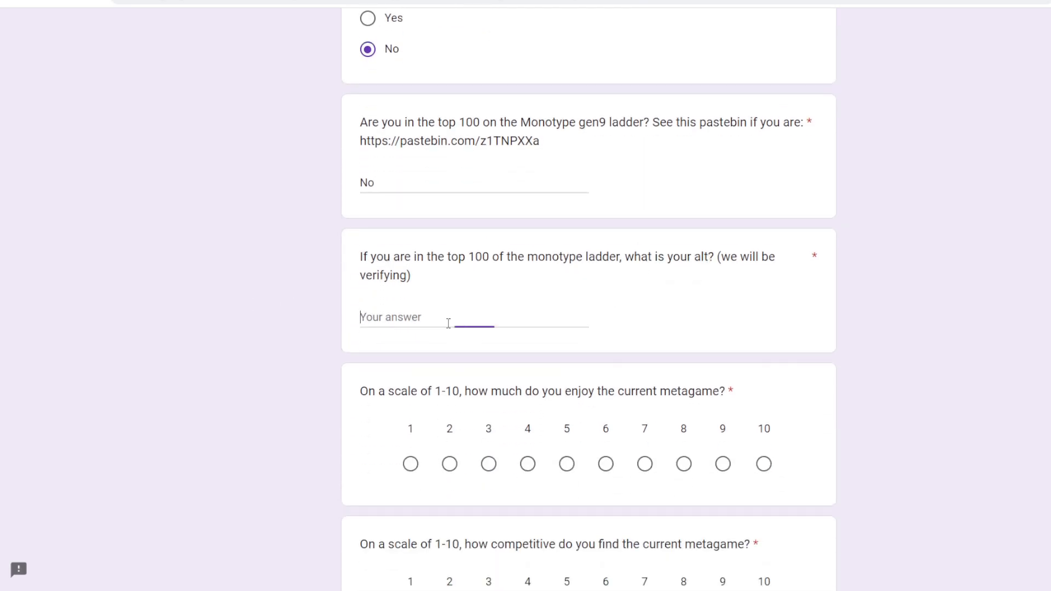
type("N/A")
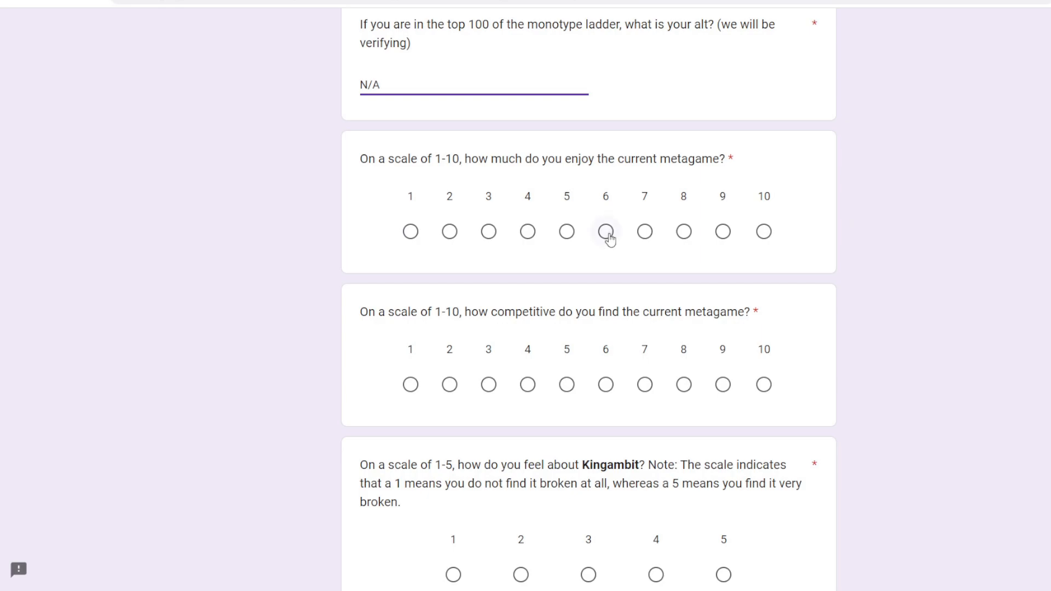
Step: Rate the current metagame 6 for enjoyment and 6 for competitiveness
left_click(604, 231)
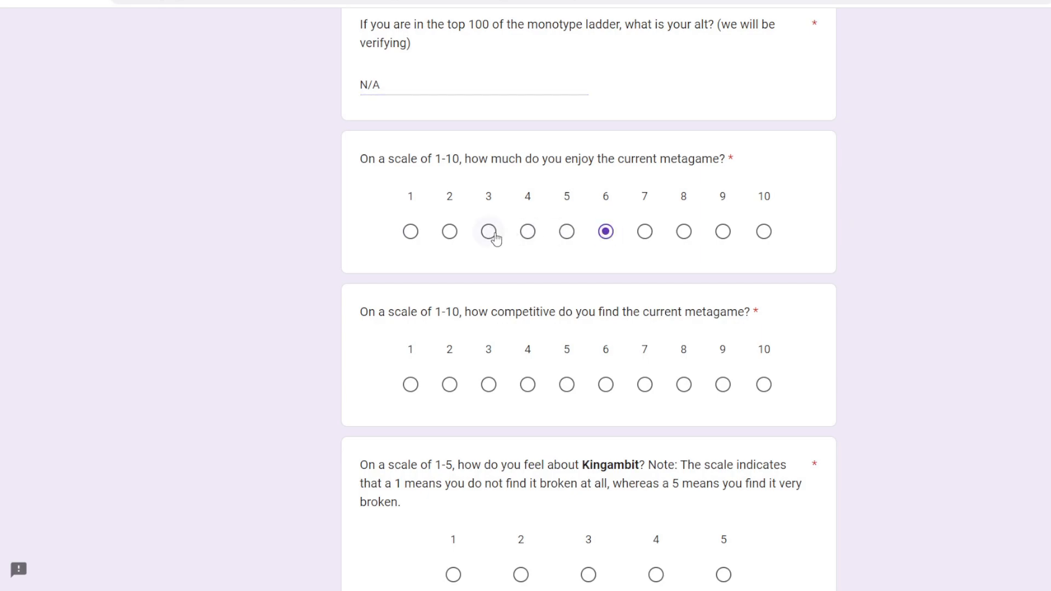
left_click(526, 231)
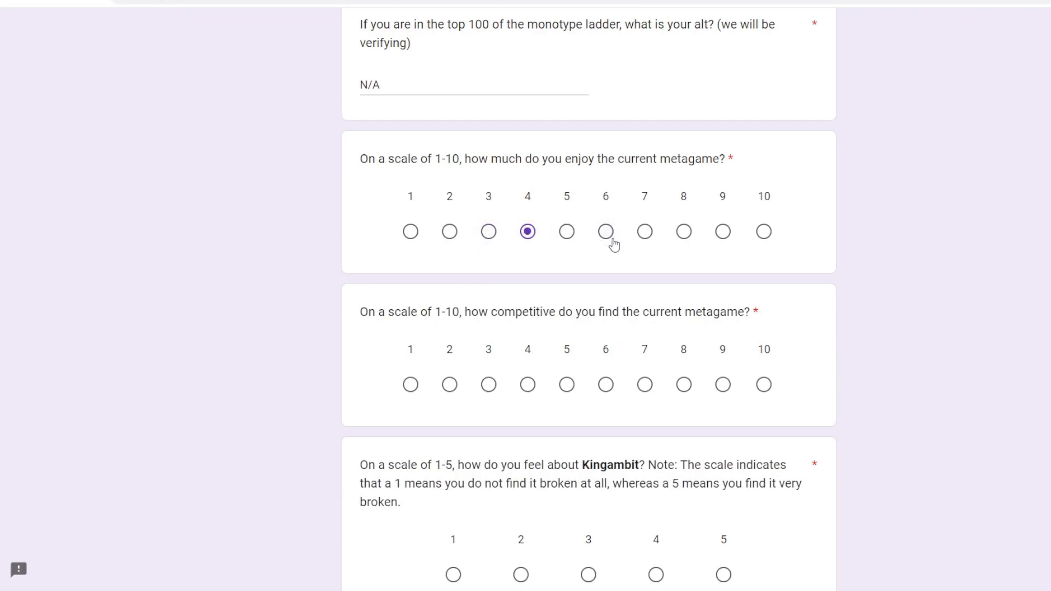
left_click(605, 231)
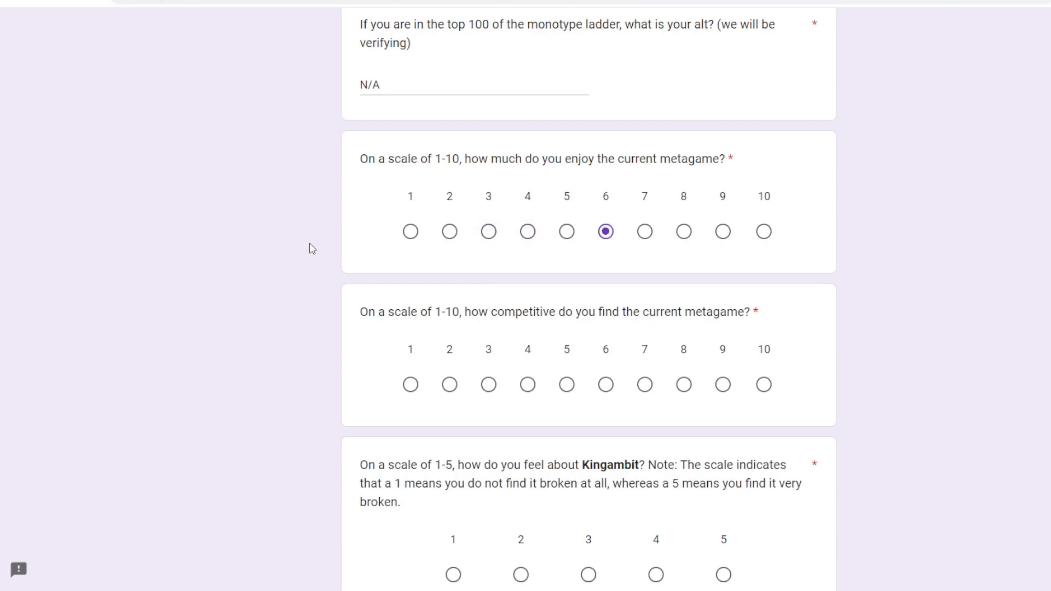
left_click(722, 231)
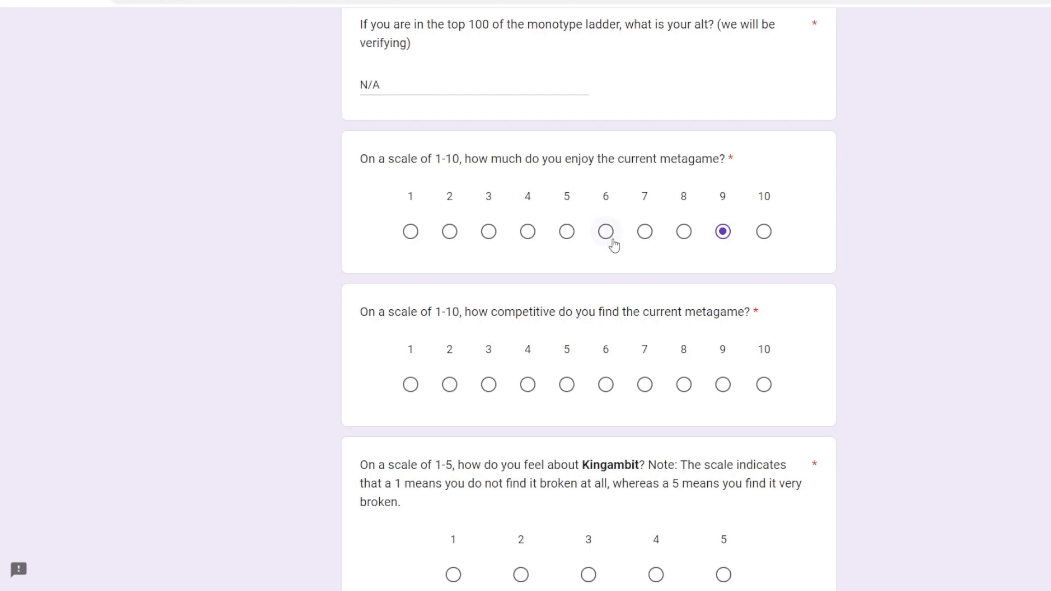
left_click(605, 231)
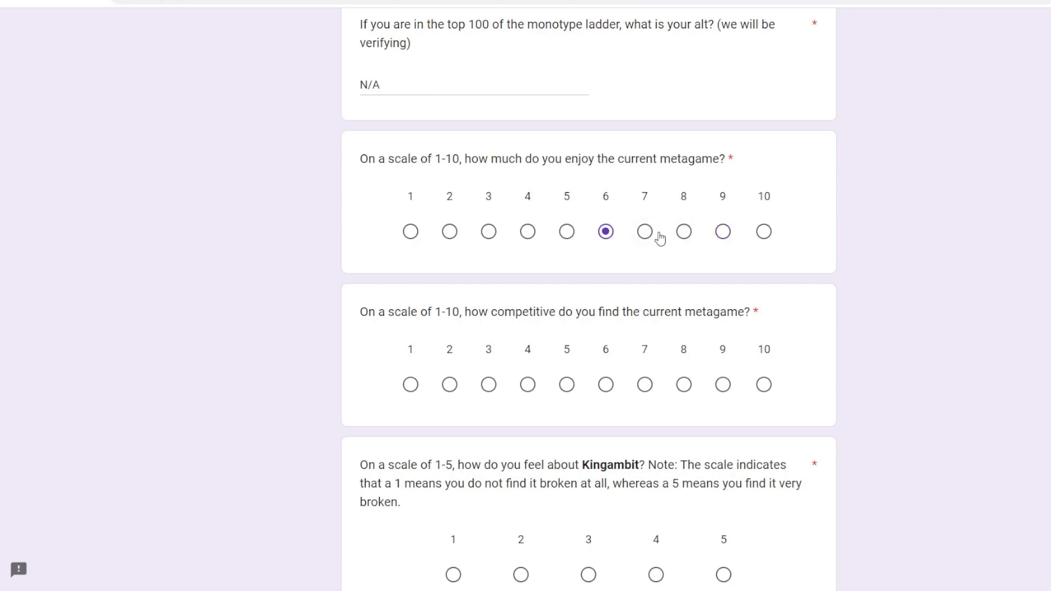
left_click(644, 230)
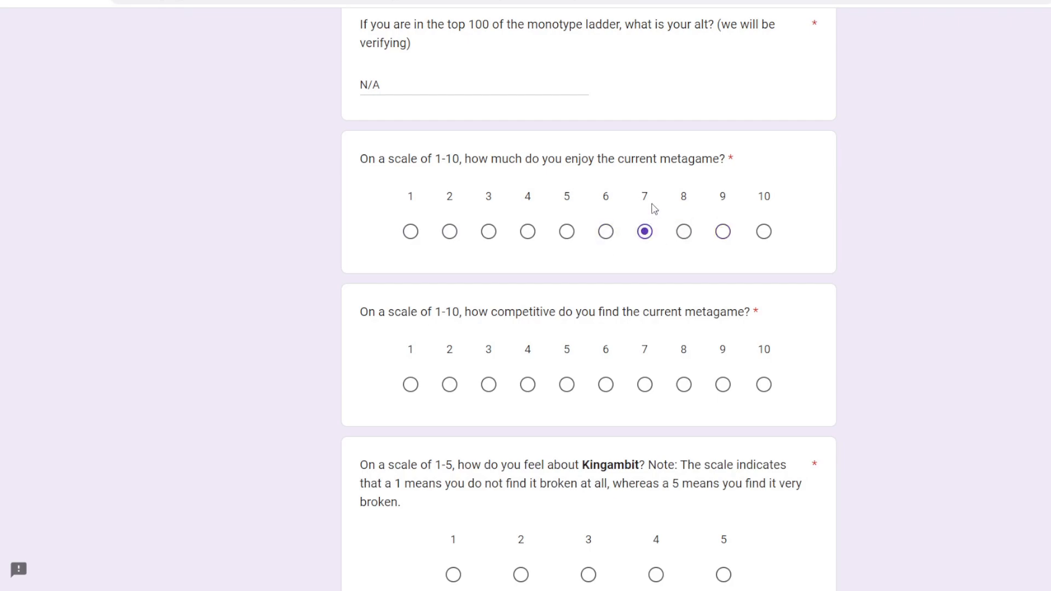
mouse_move(626, 239)
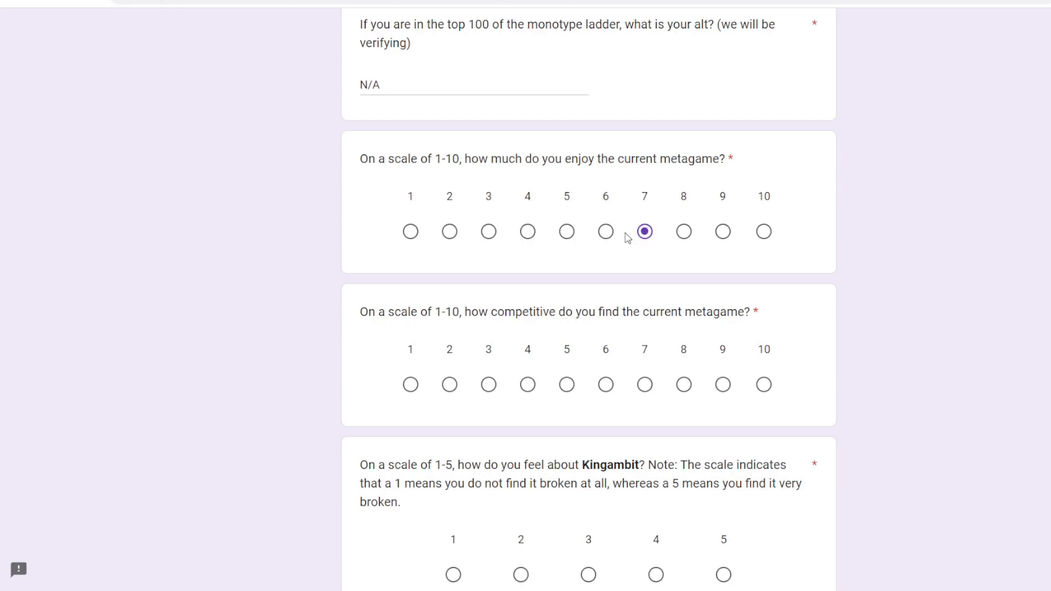
left_click(604, 231)
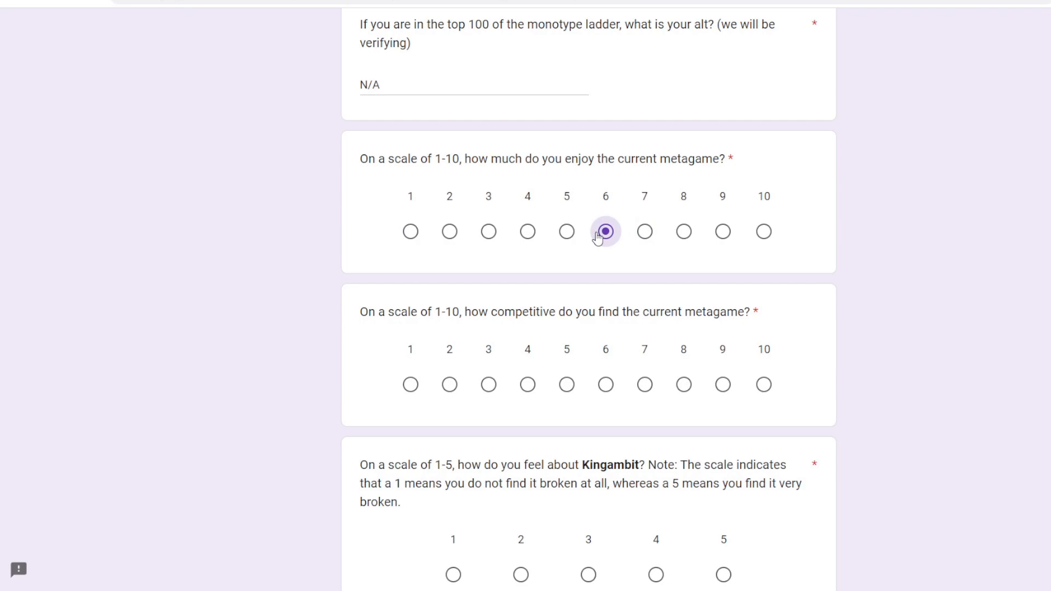
left_click(604, 231)
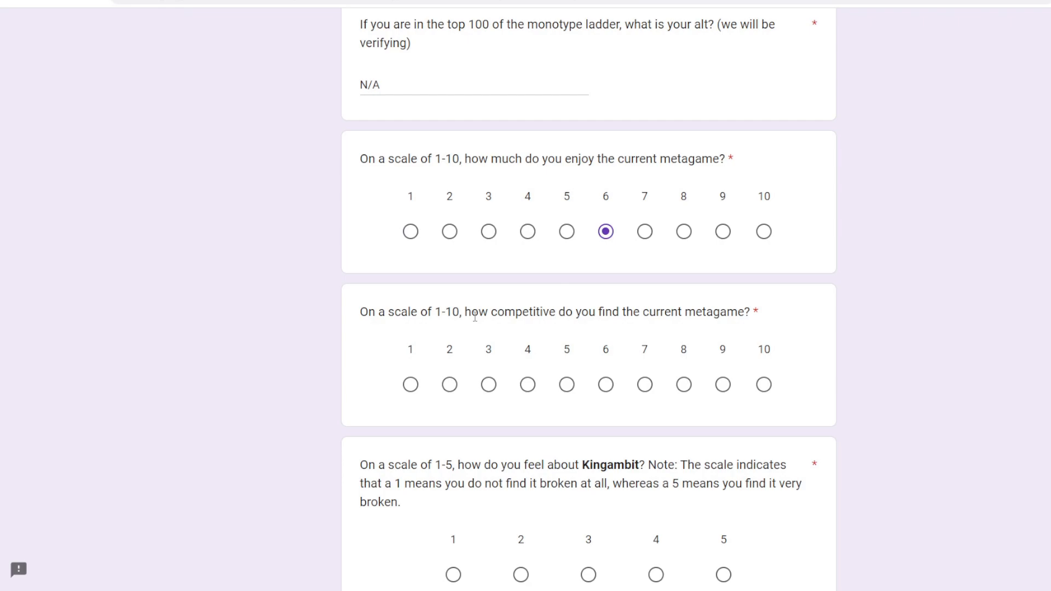
mouse_move(474, 325)
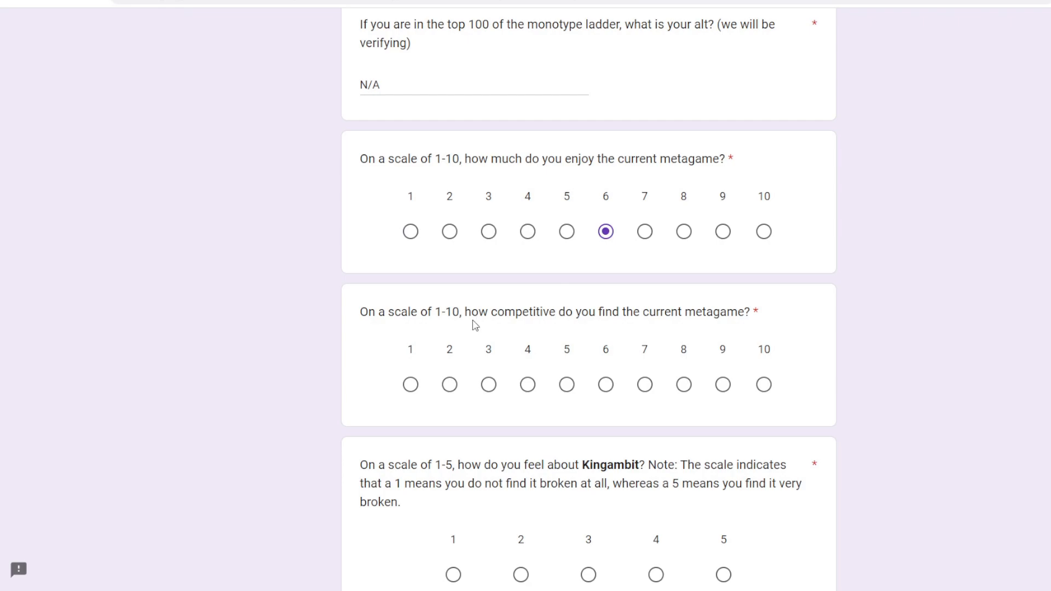
mouse_move(605, 384)
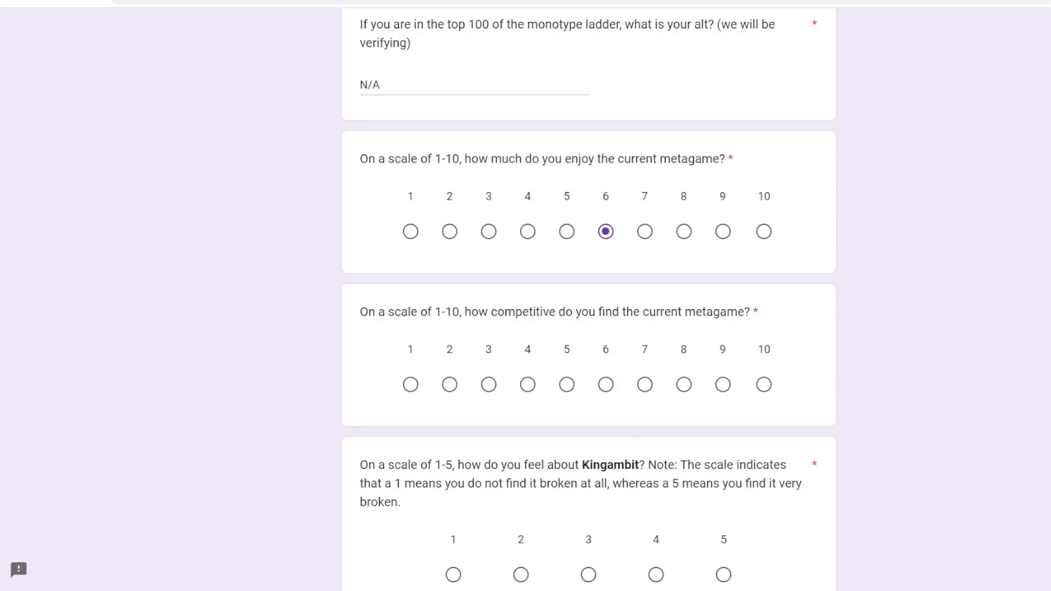
left_click(606, 384)
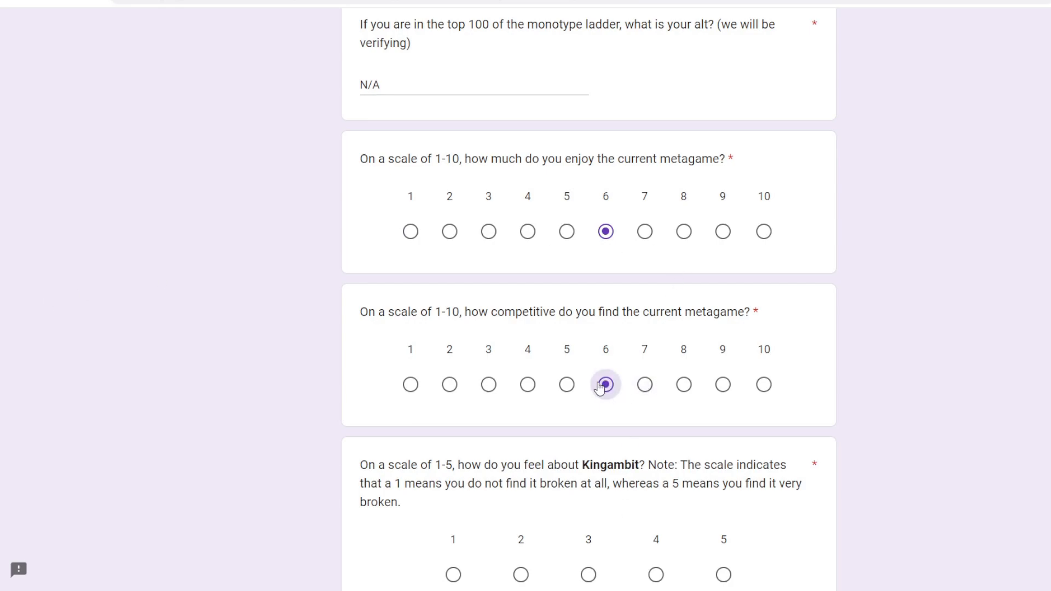
left_click(682, 384)
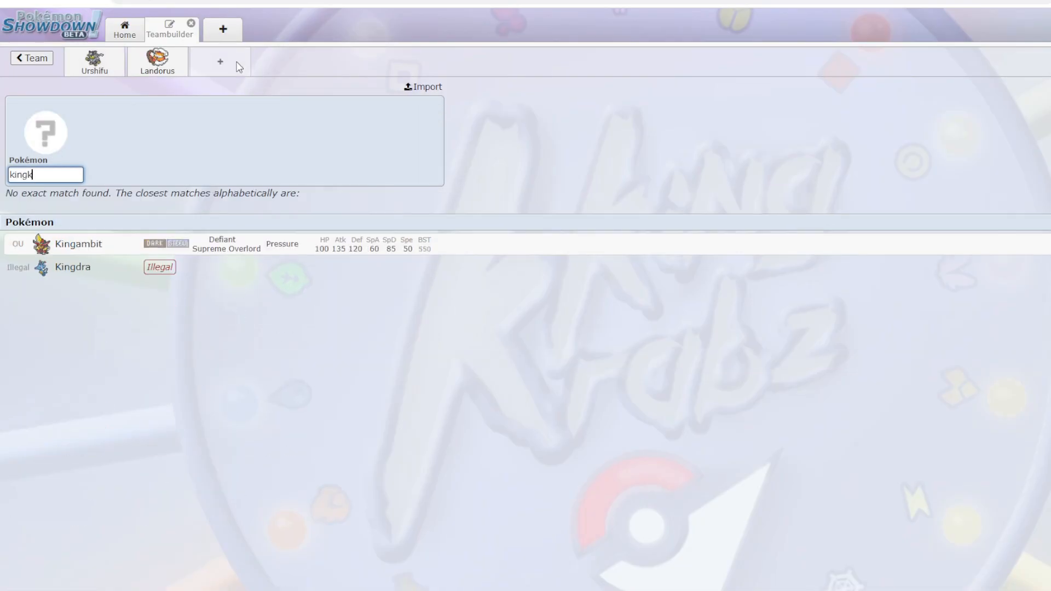
Step: Add Kingambit to the team alongside Urshifu and Landorus
left_click(77, 243)
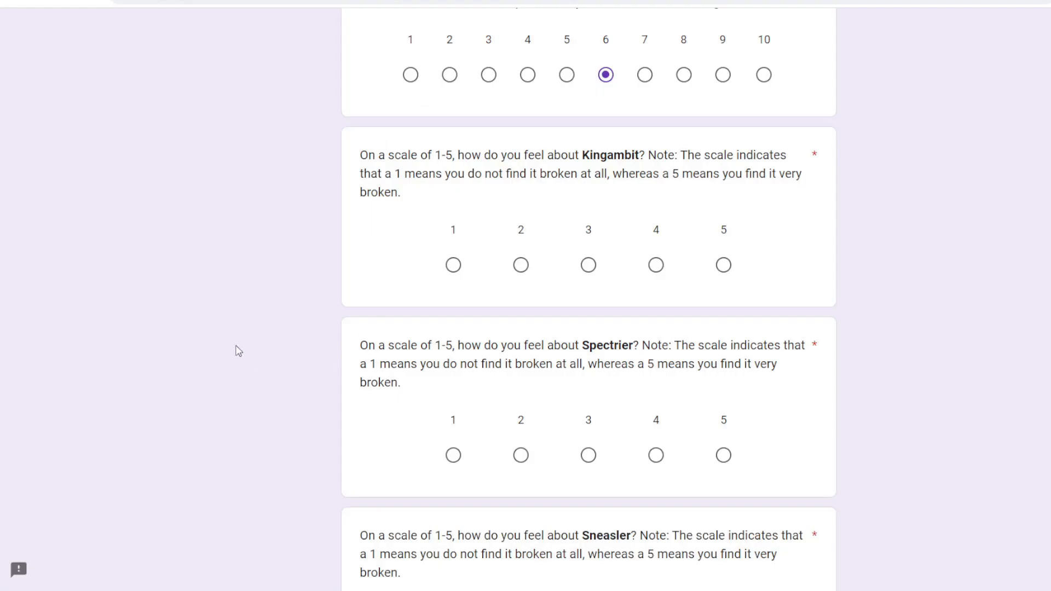
mouse_move(238, 350)
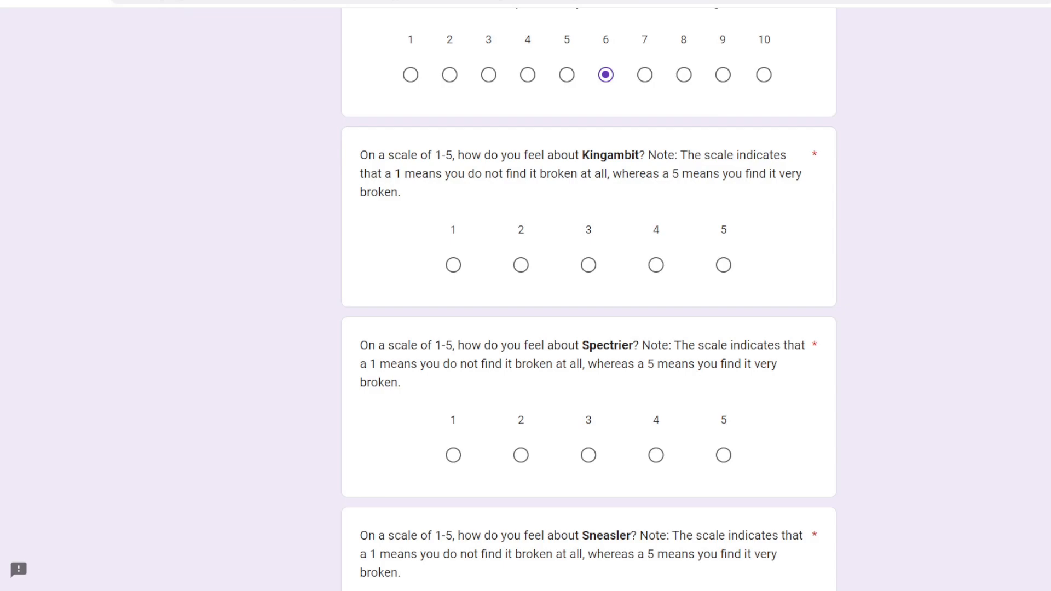
mouse_move(994, 298)
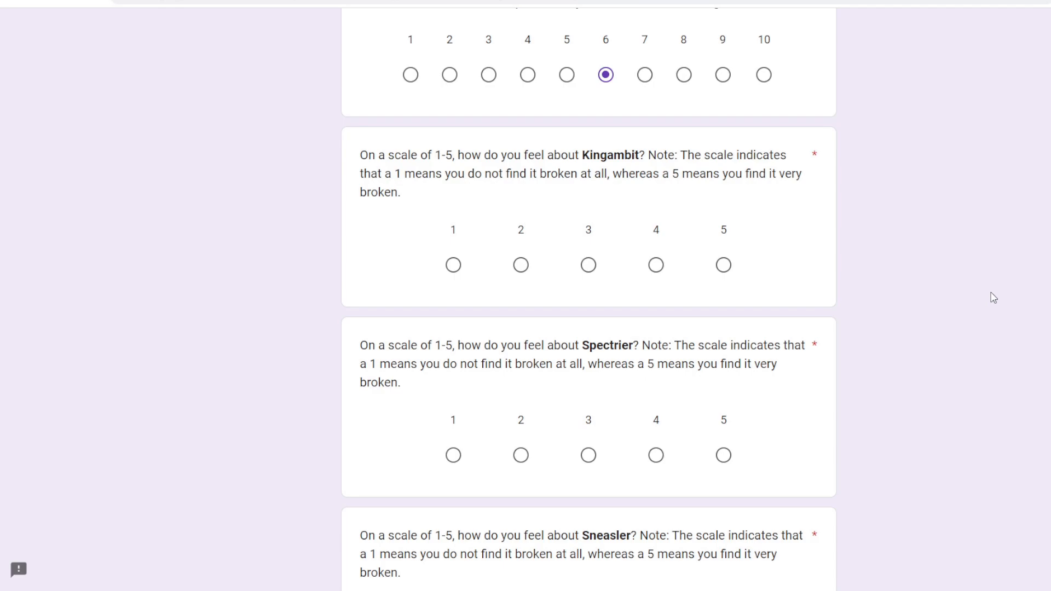
Step: Give Kingambit a brokenness rating of 4 out of 5, revised from 3
left_click(588, 264)
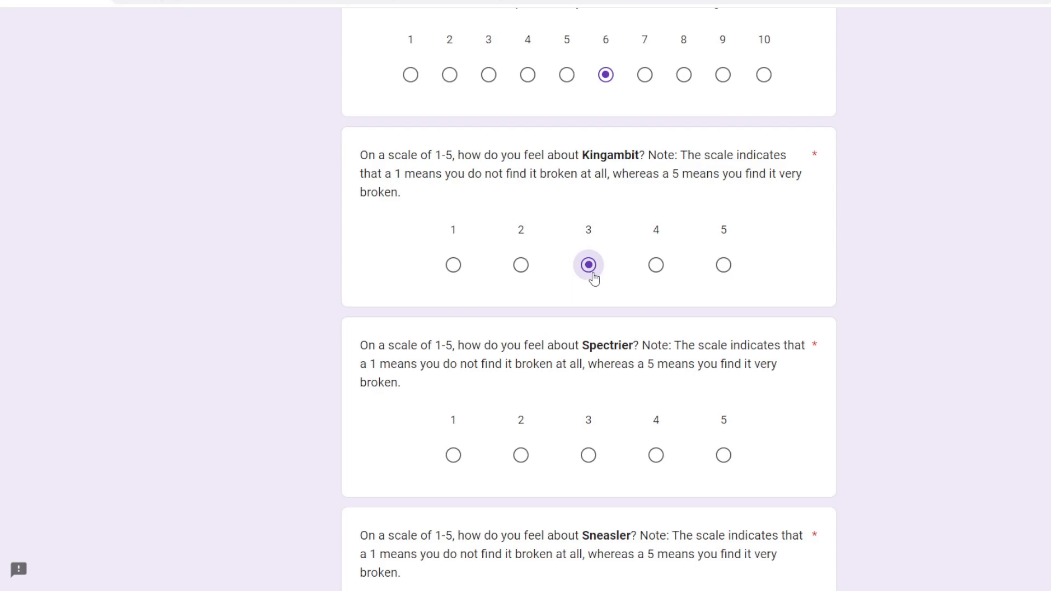
left_click(655, 265)
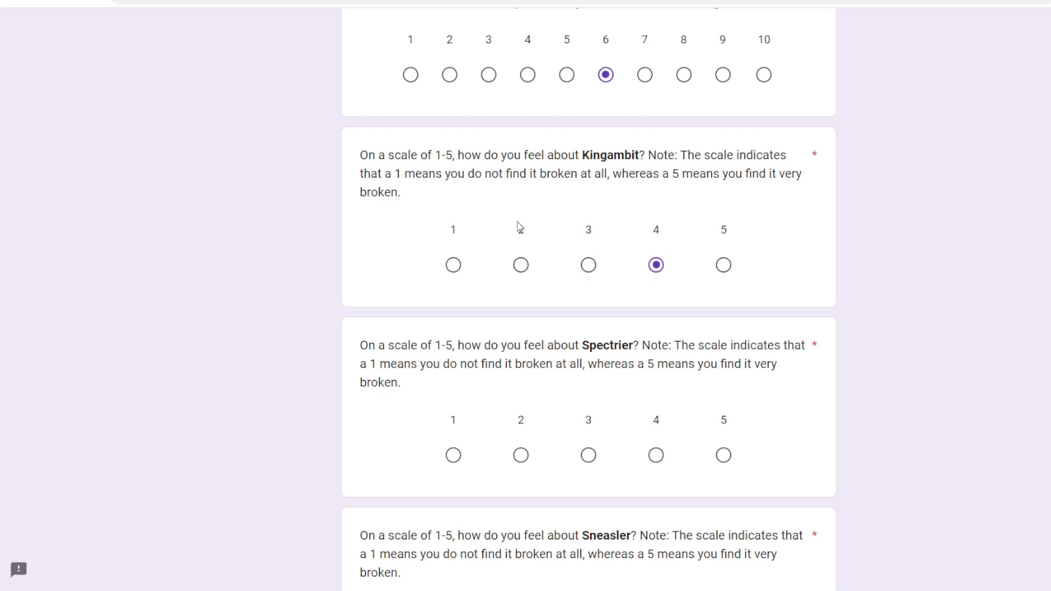
mouse_move(412, 236)
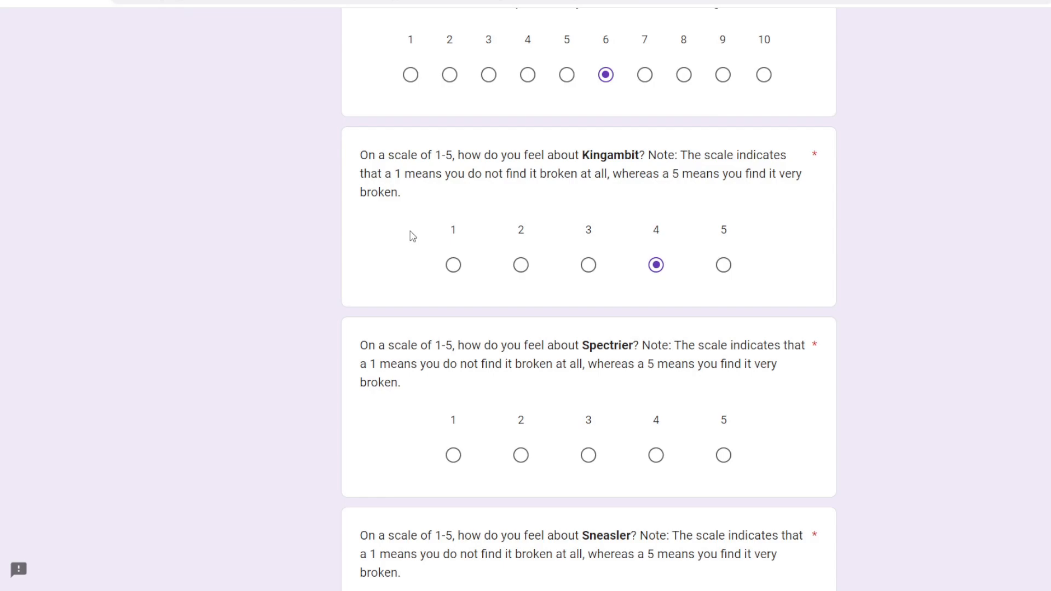
mouse_move(490, 217)
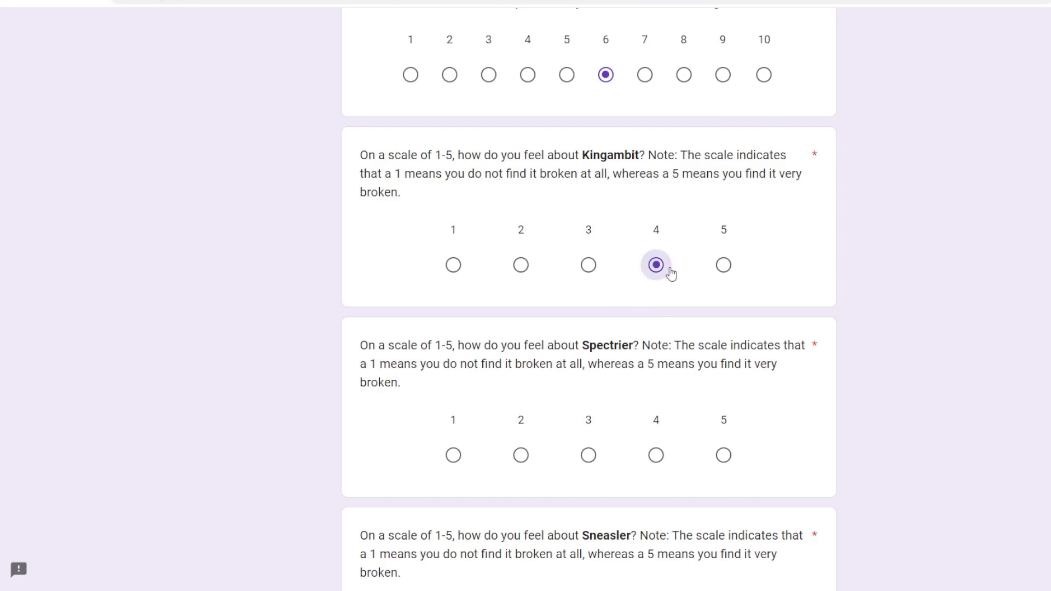
scroll("down", 3)
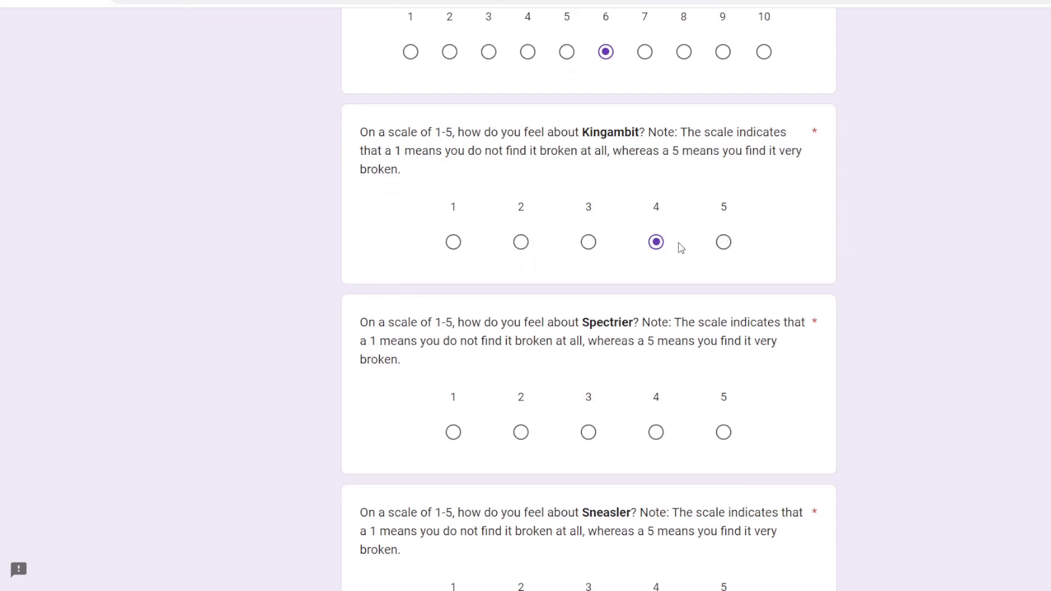
scroll("down", 3)
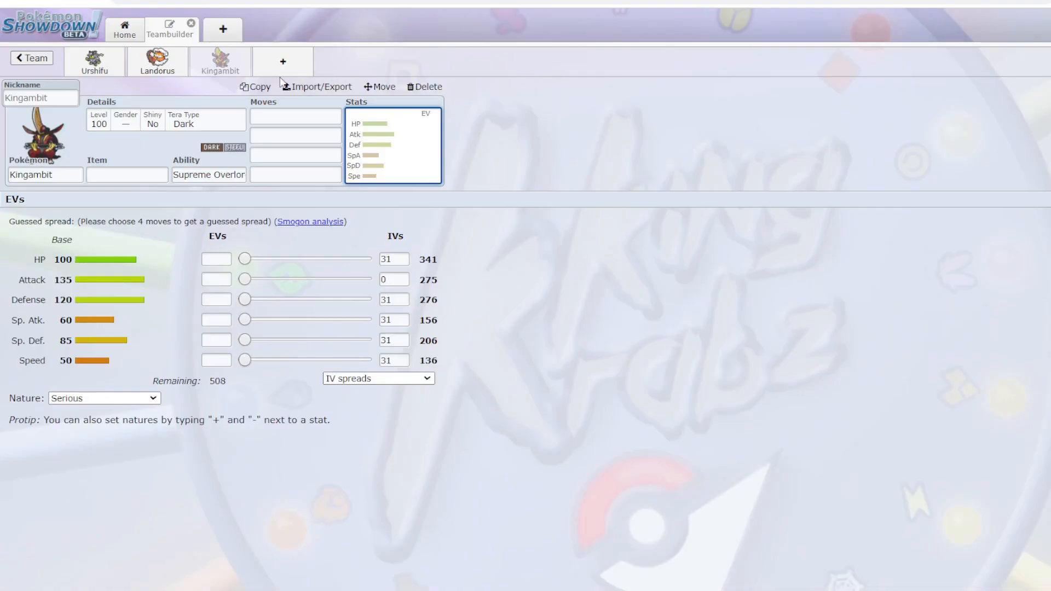
Step: Give Spectrier Psychic as its second move and the Fast Special Sweeper spread
left_click(282, 60)
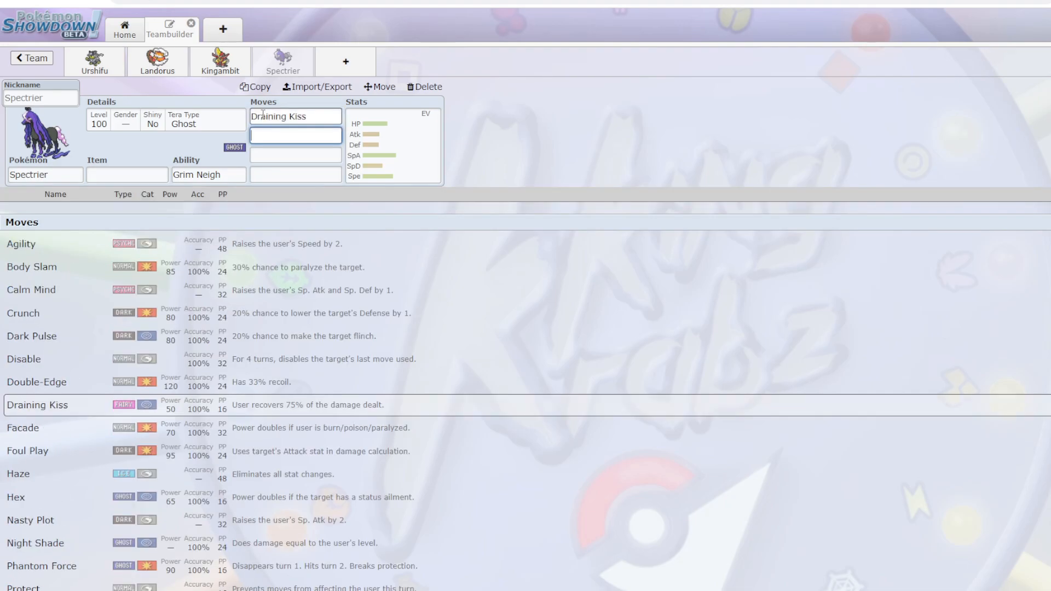
type("Psychic")
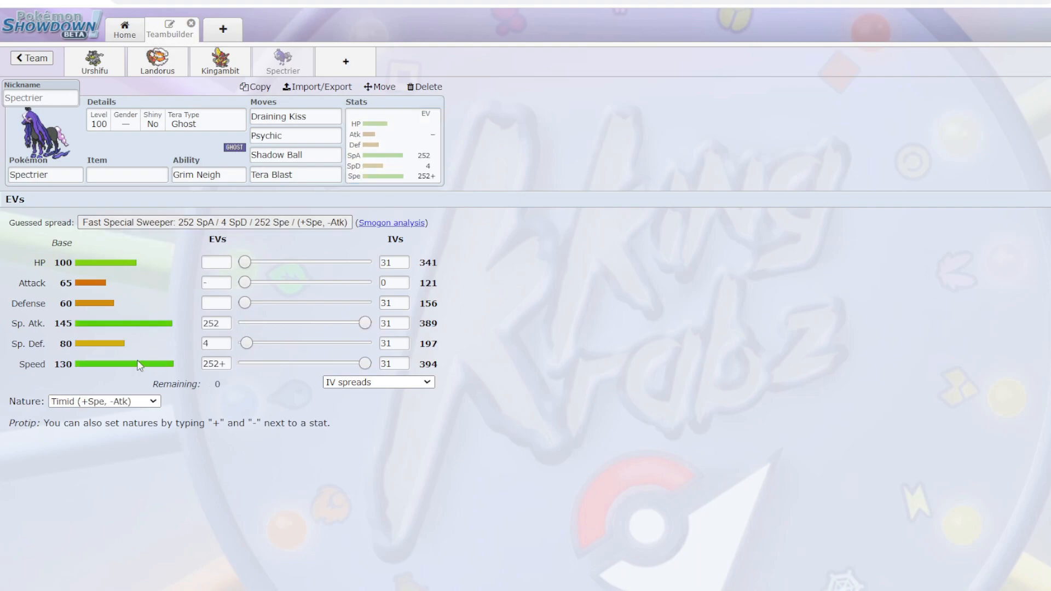
mouse_move(411, 278)
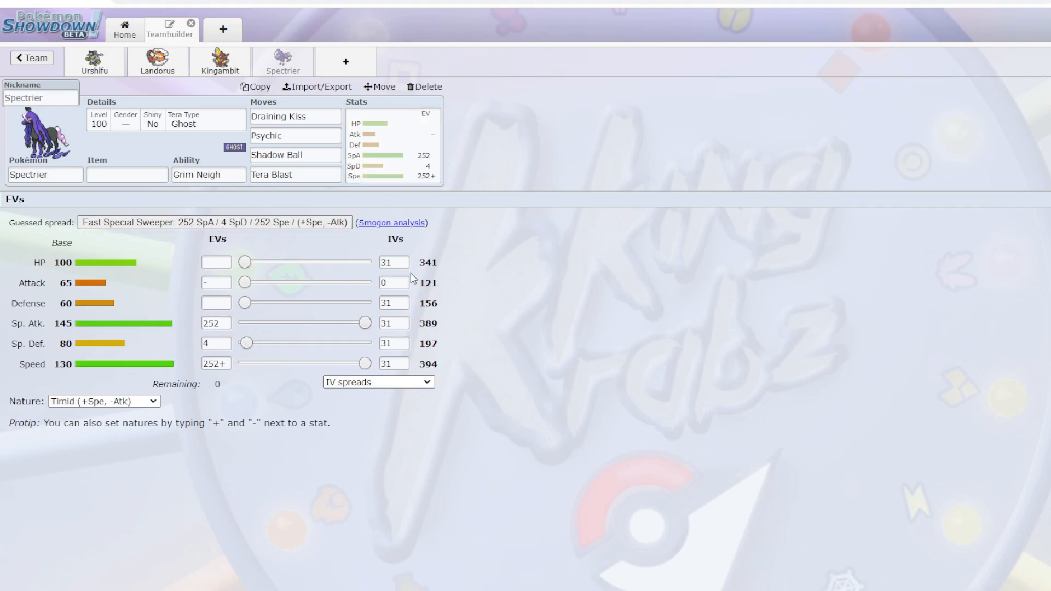
left_click(208, 174)
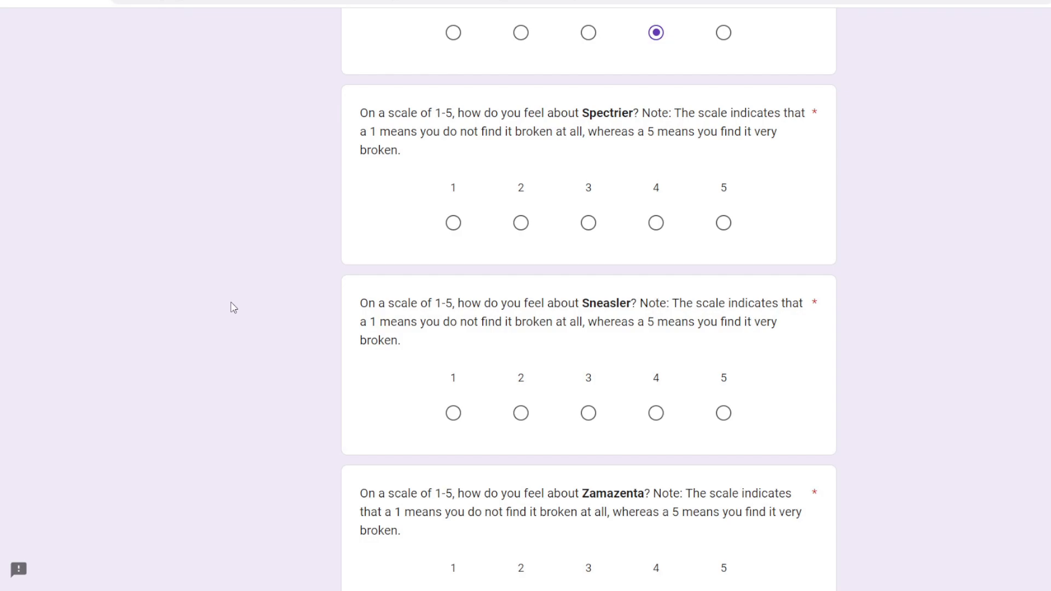
mouse_move(655, 223)
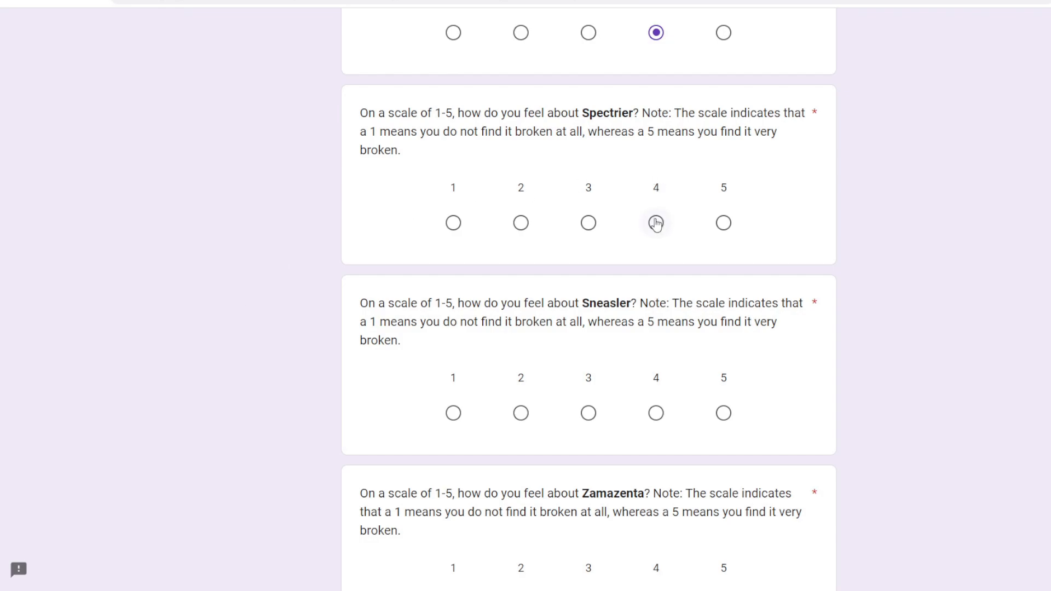
Step: Give Spectrier a brokenness rating of 4 out of 5
left_click(655, 223)
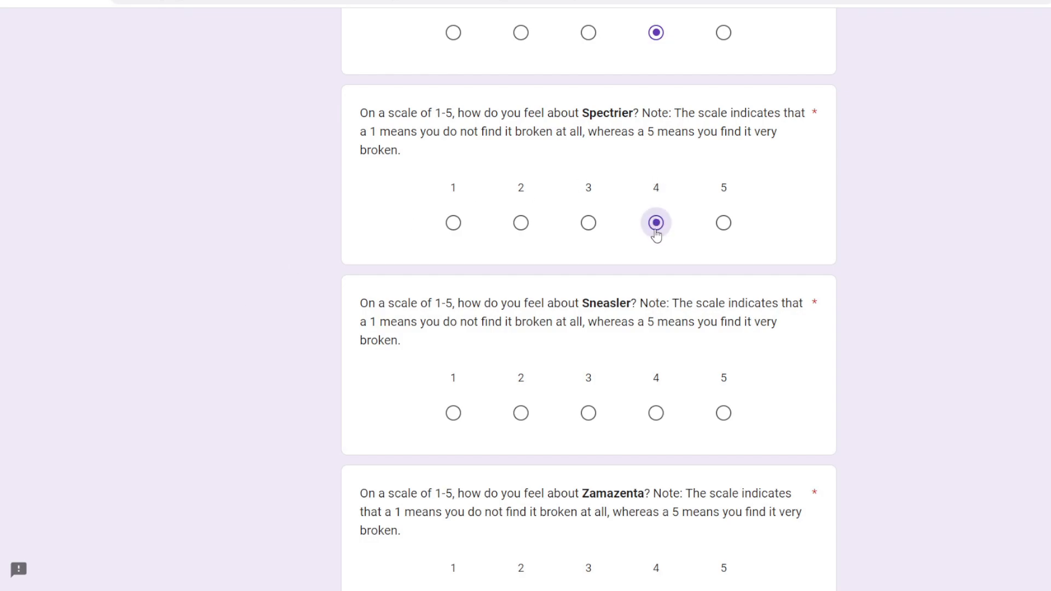
scroll("down", 3)
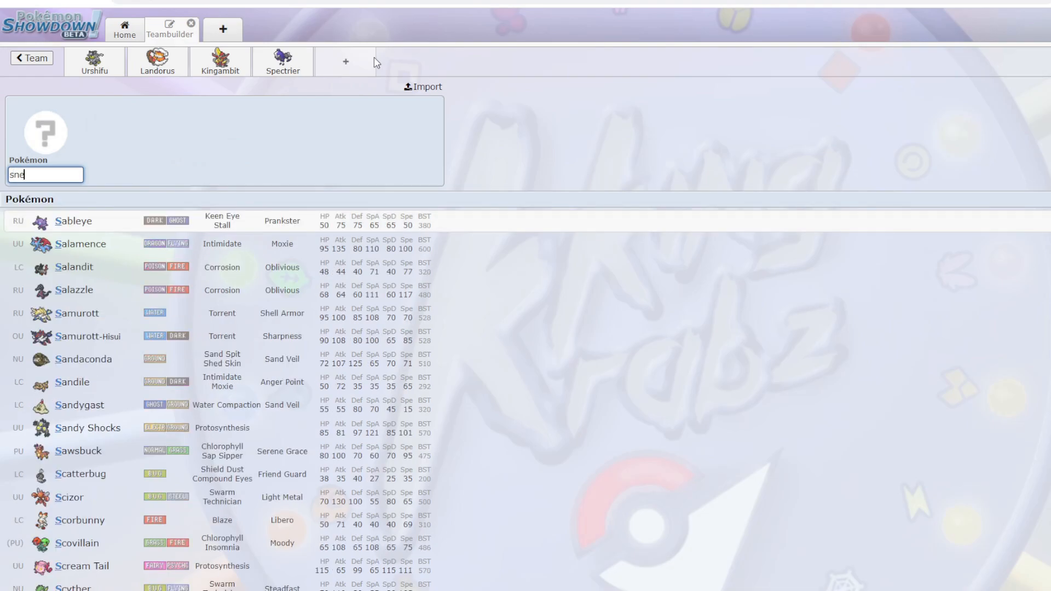
Step: Add Sneasler with Dire Claw as its first move and open its EV spread panel
left_click(73, 221)
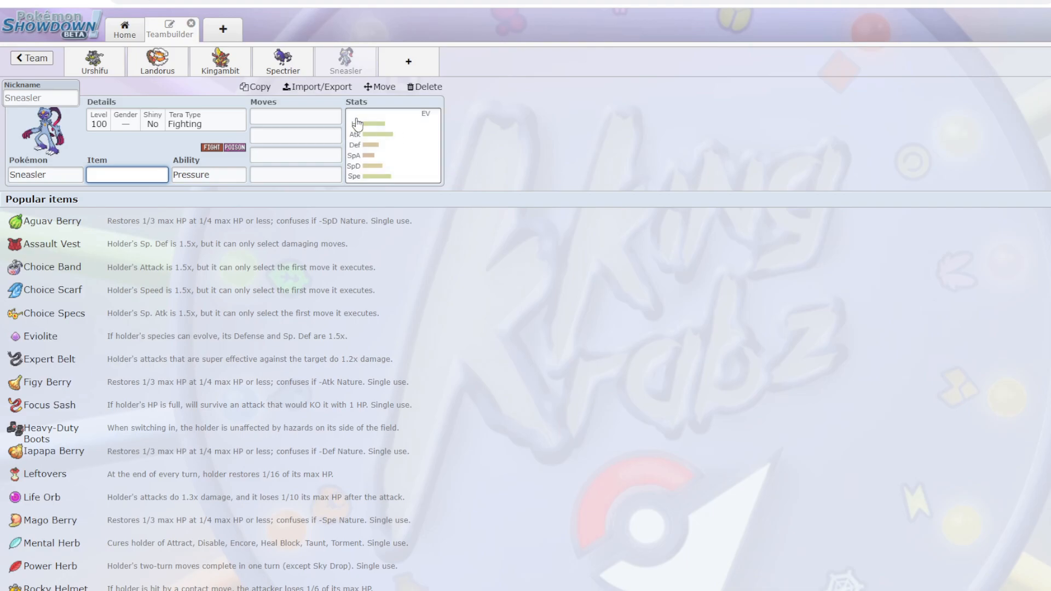
type("dire c")
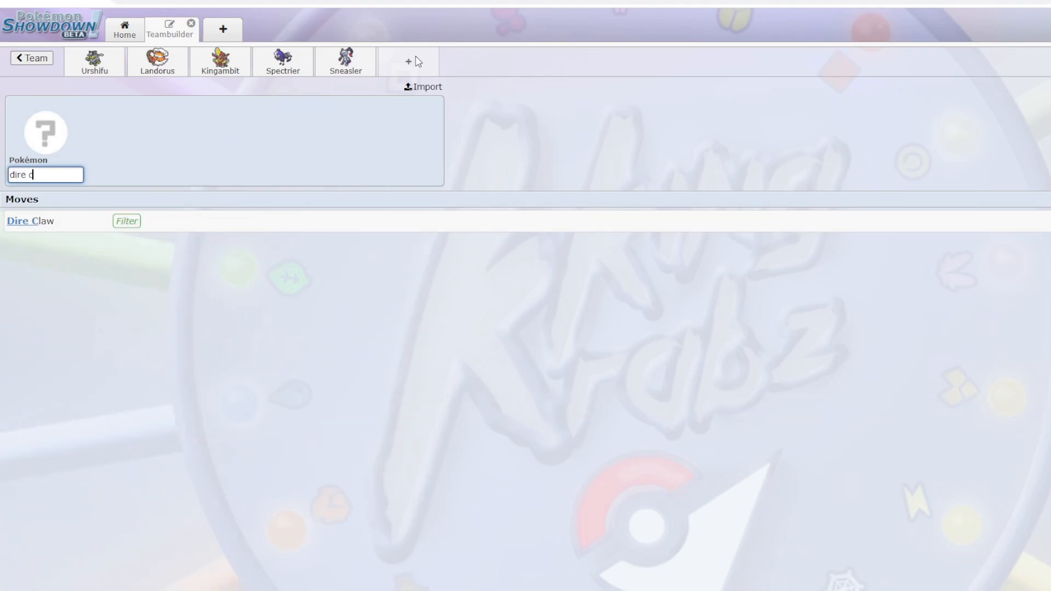
left_click(30, 220)
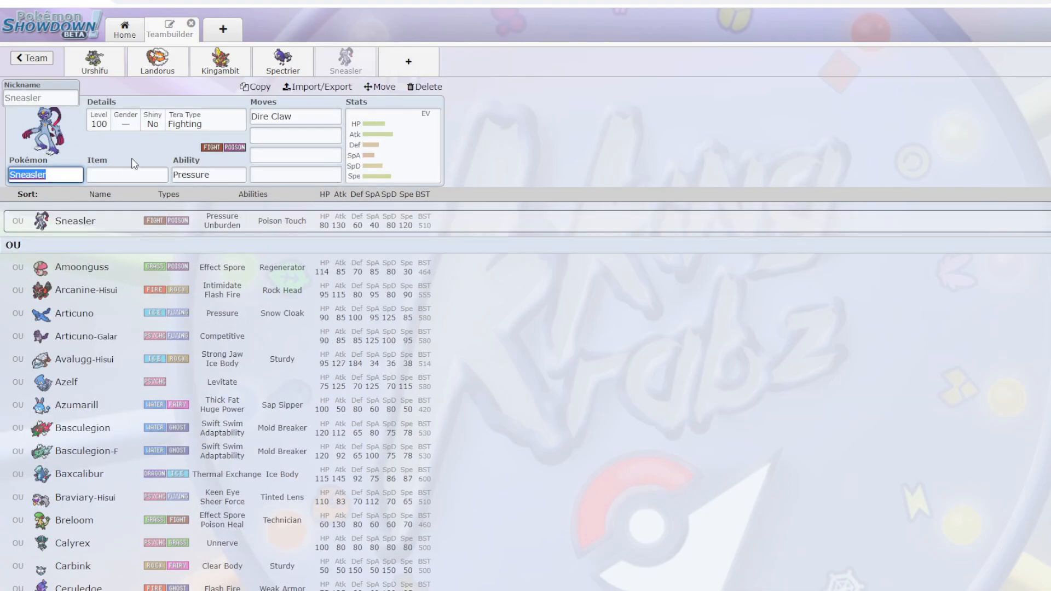
left_click(392, 140)
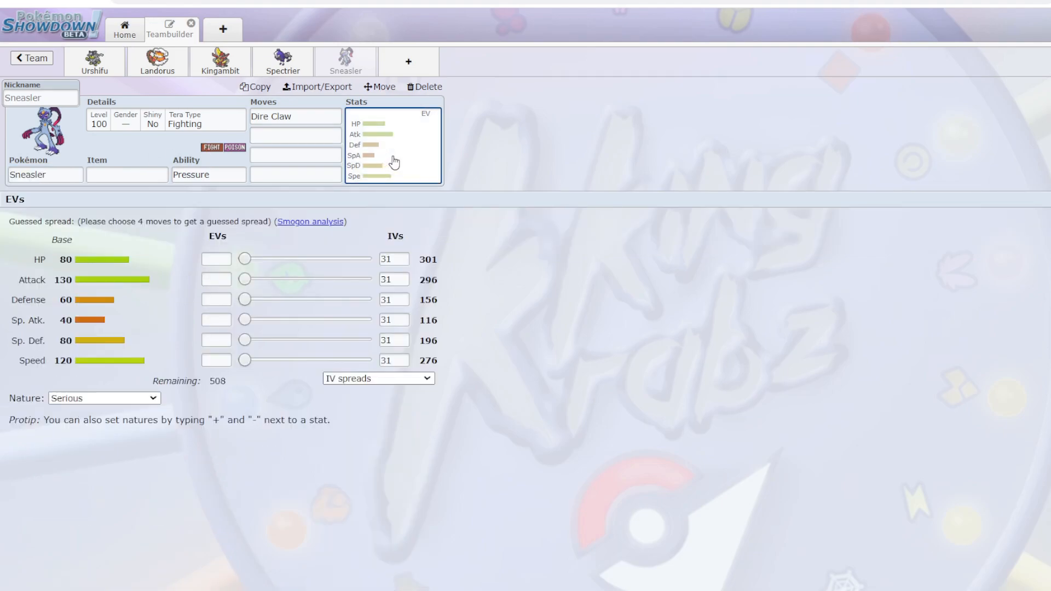
Step: Give Sneasler Unburden with an Adamant 252 Attack / 252 Speed spread
left_click(208, 174)
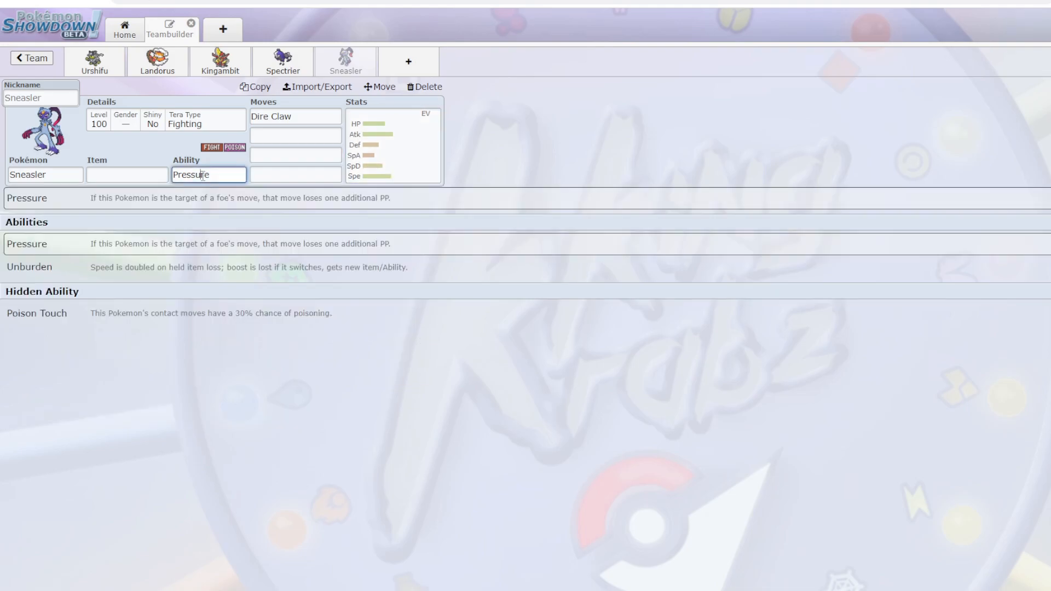
left_click(29, 266)
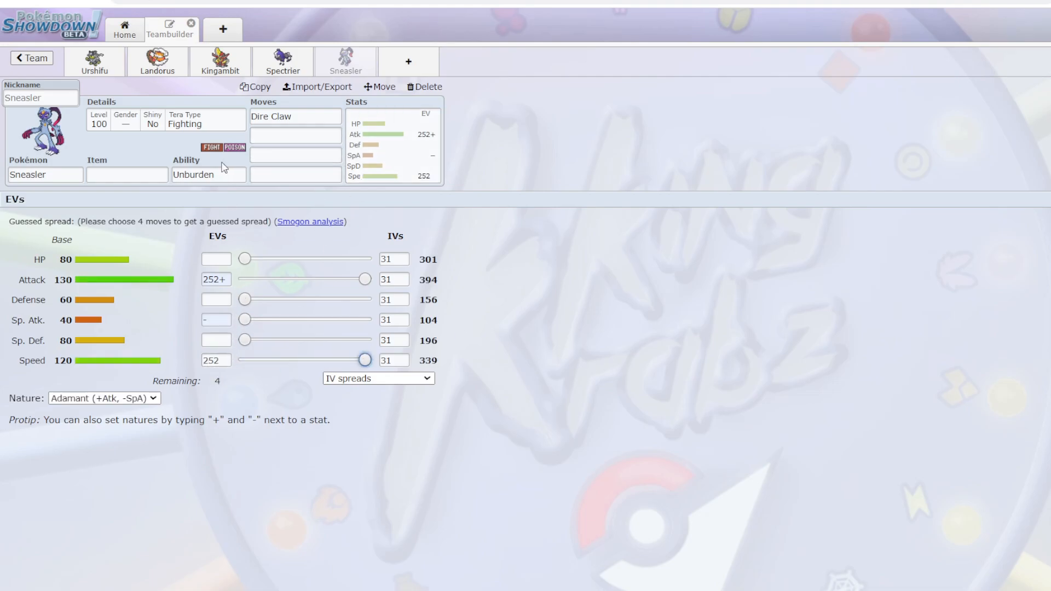
left_click(209, 174)
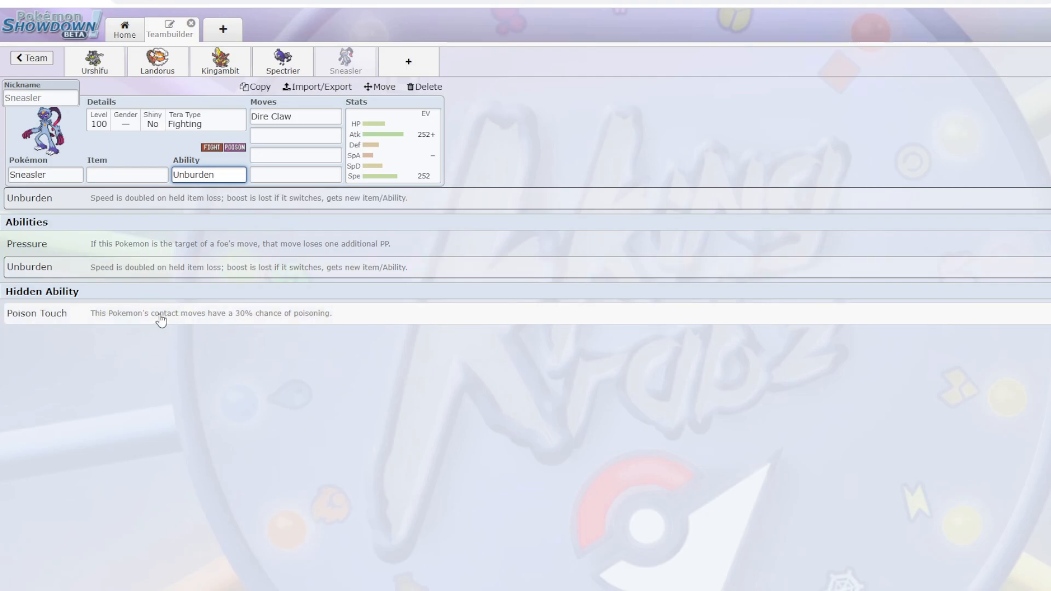
left_click(394, 144)
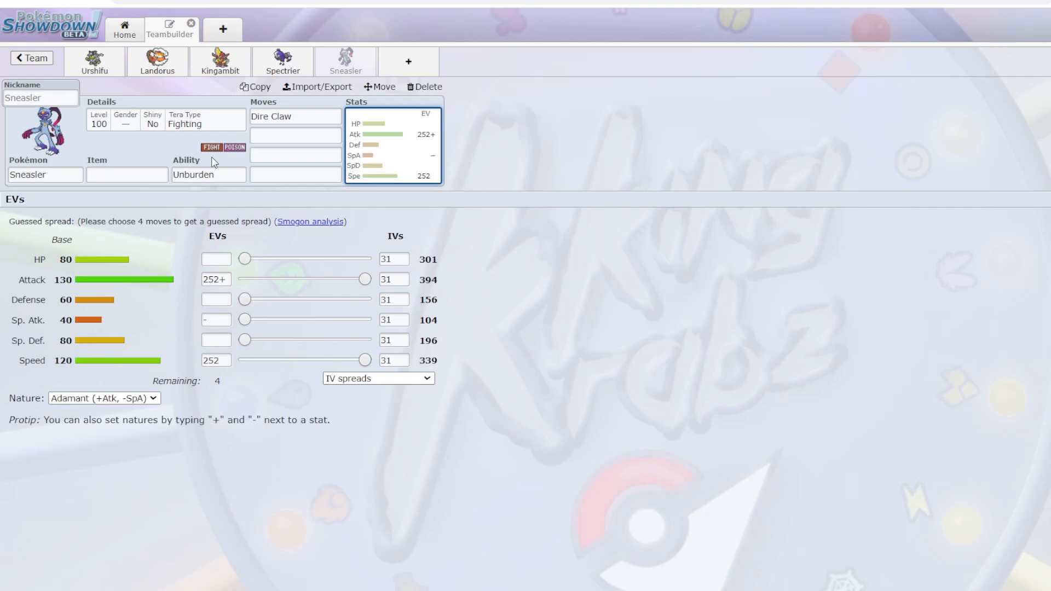
left_click(295, 116)
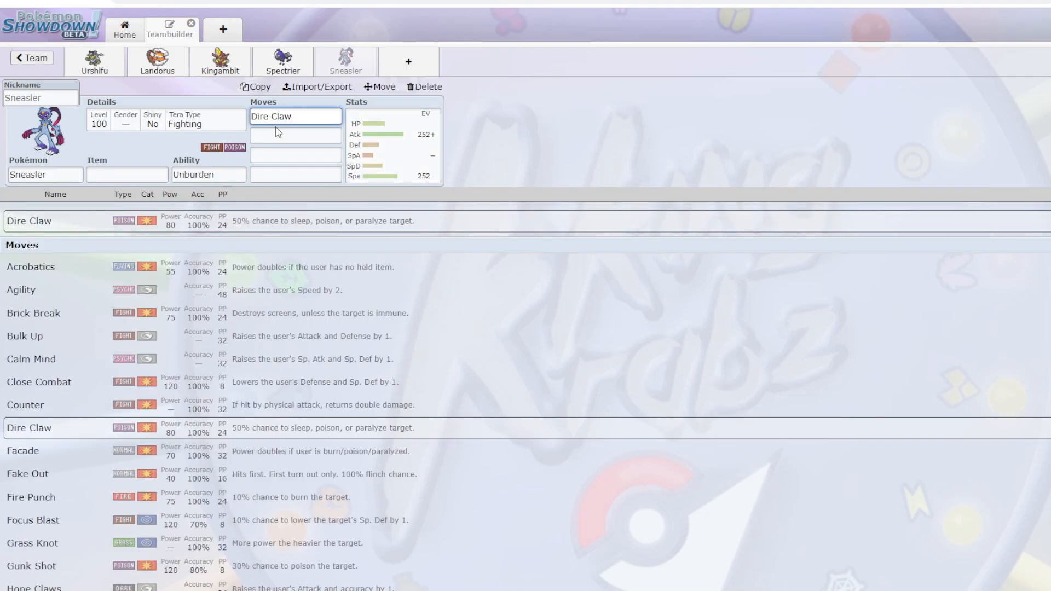
left_click(295, 135)
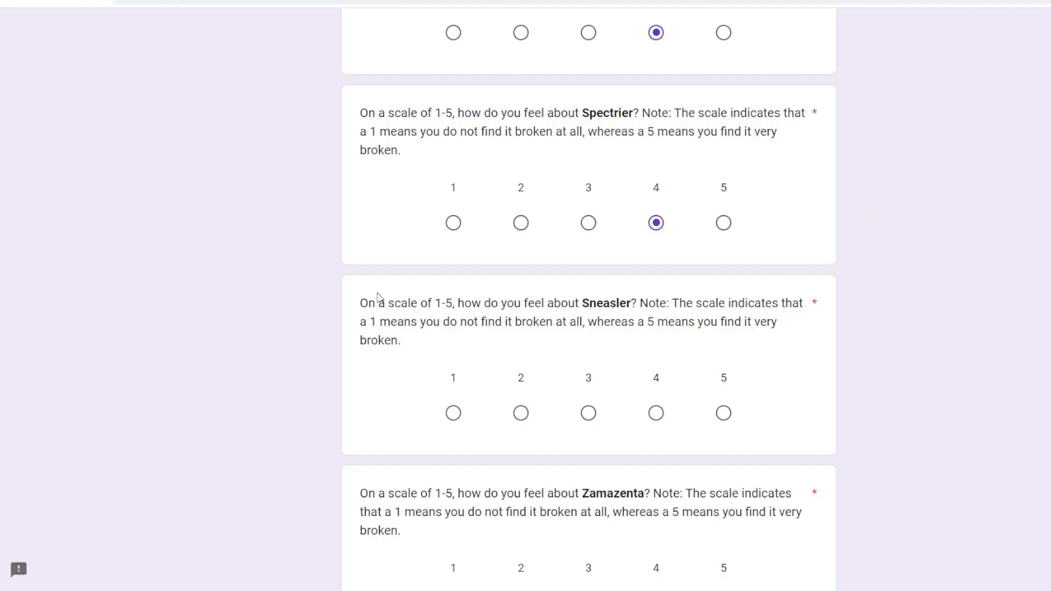
mouse_move(382, 420)
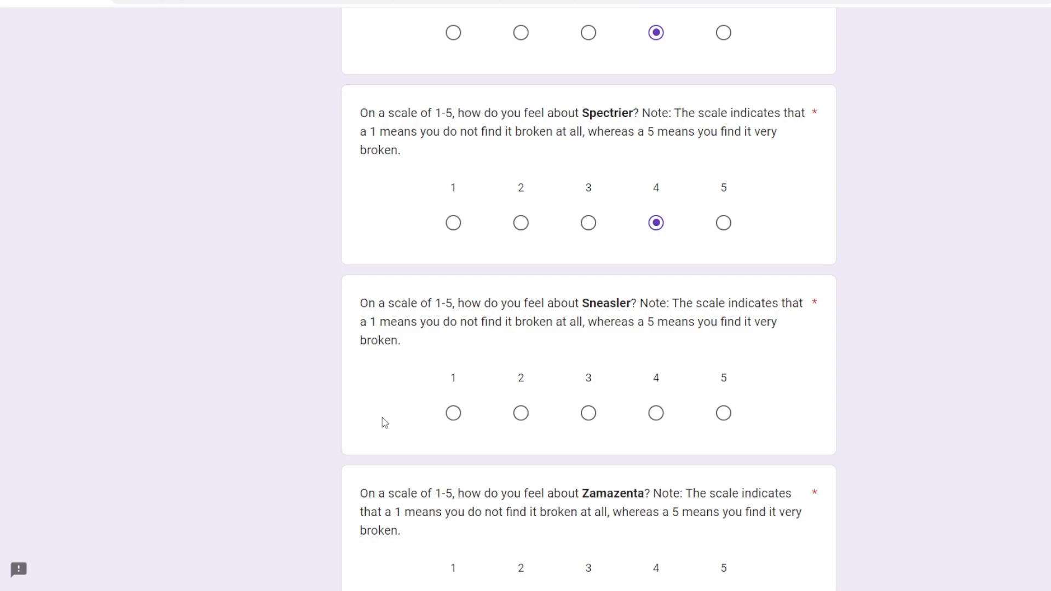
mouse_move(436, 199)
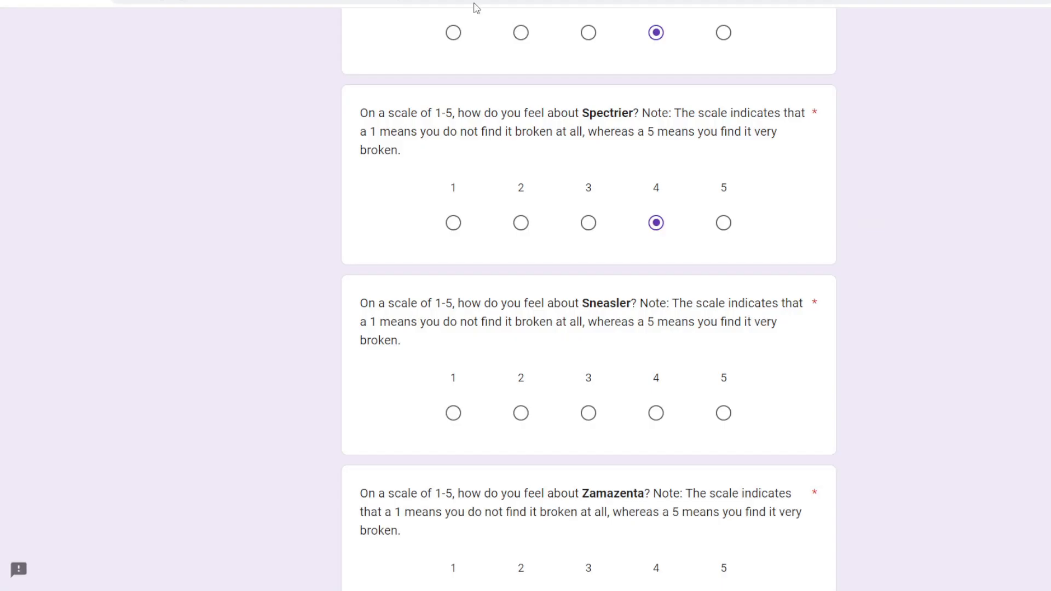
Step: Rate Sneasler 2 on the survey's brokenness scale
left_click(520, 413)
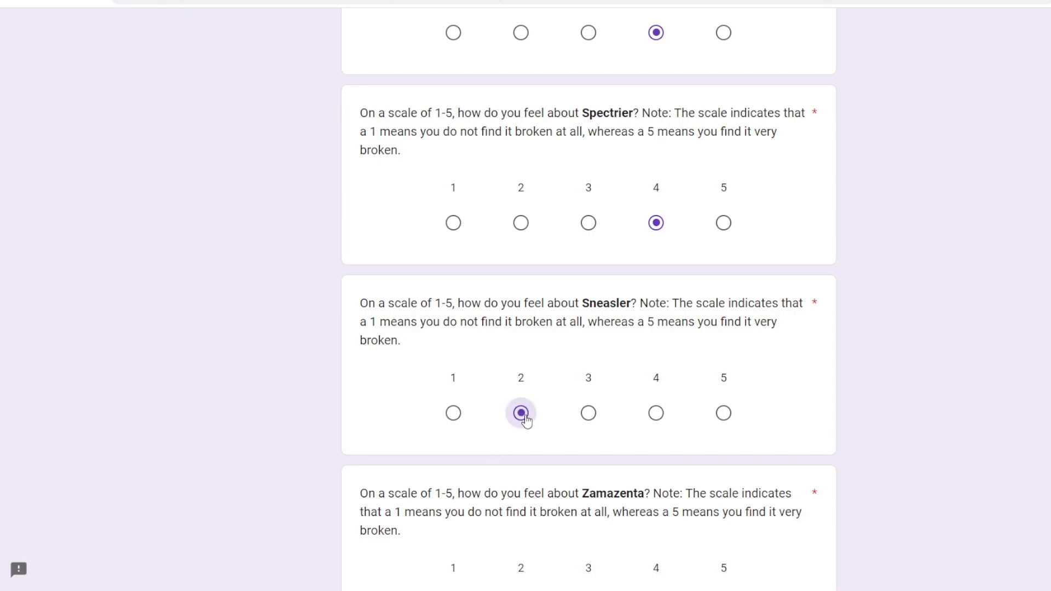
left_click(520, 413)
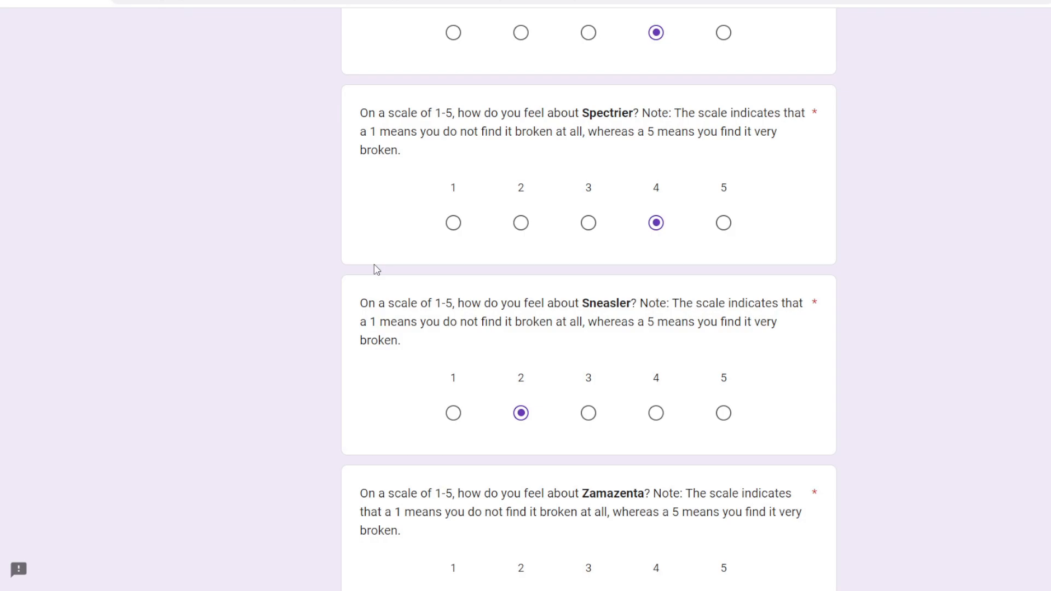
scroll("down", 3)
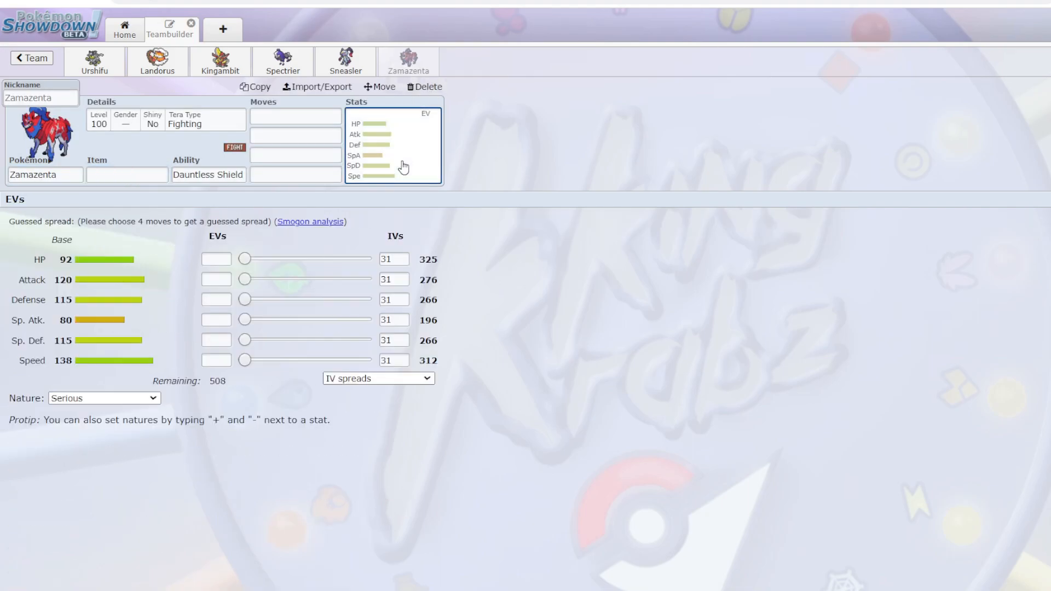
Step: Give Zamazenta a Jolly 248 HP/8 Atk/252 Spe spread and Crunch as fourth move
left_click_drag(245, 299, 365, 299)
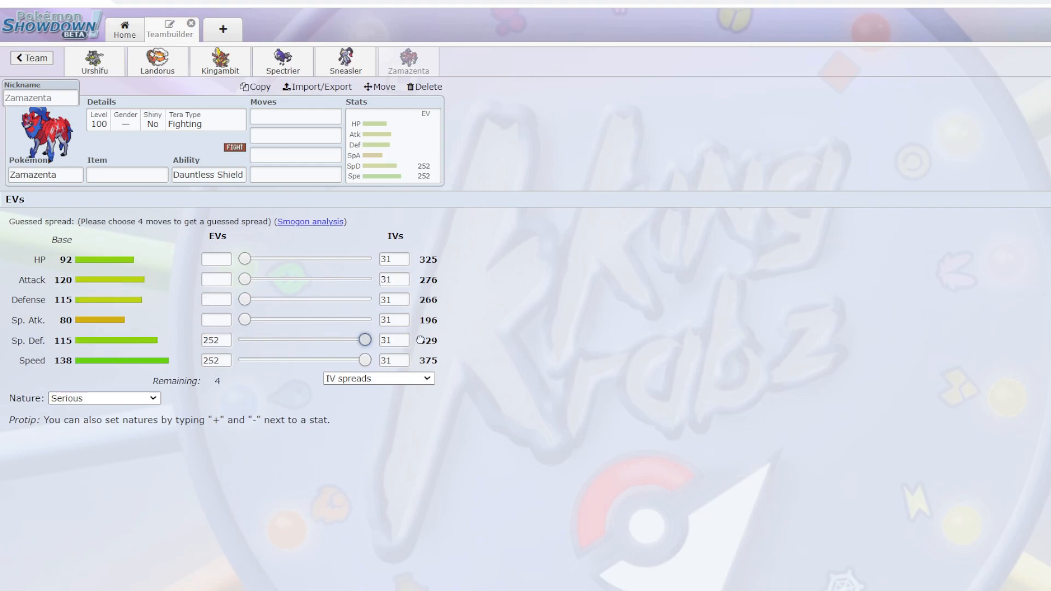
left_click_drag(363, 340, 259, 339)
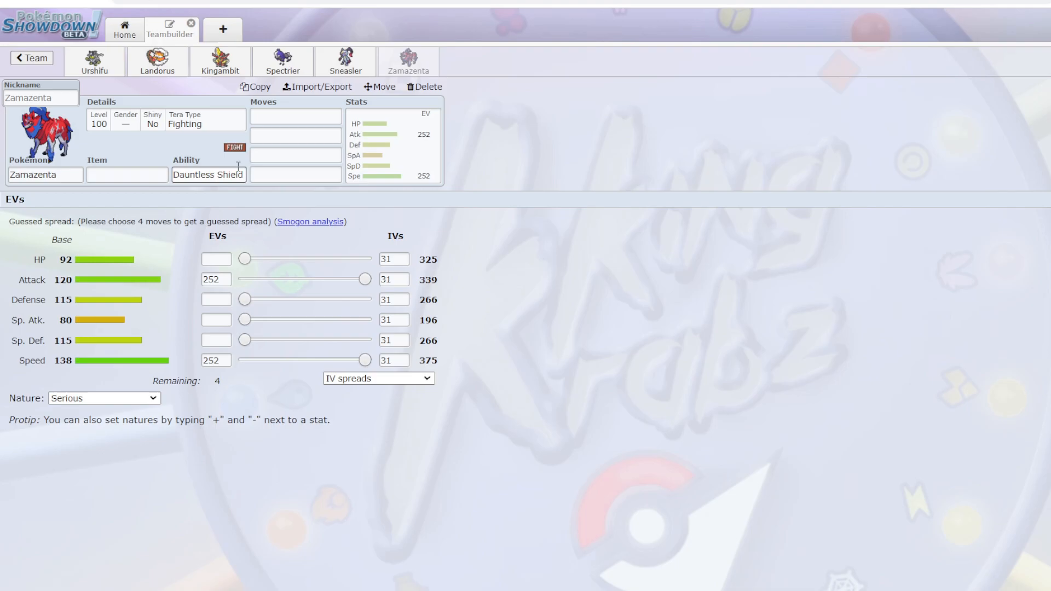
left_click(295, 116)
type("Iron Defense")
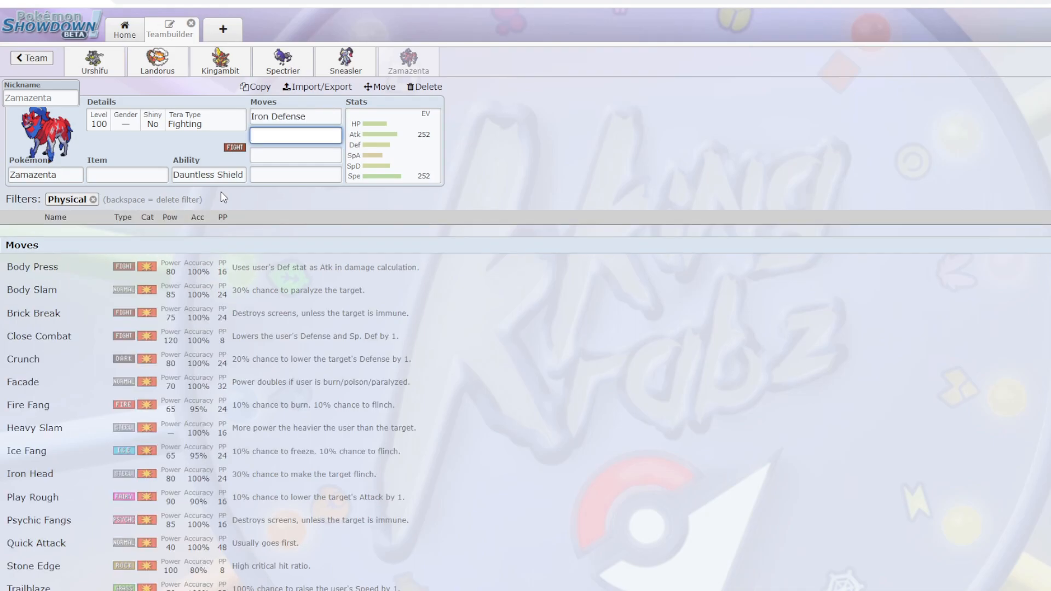
type("crun")
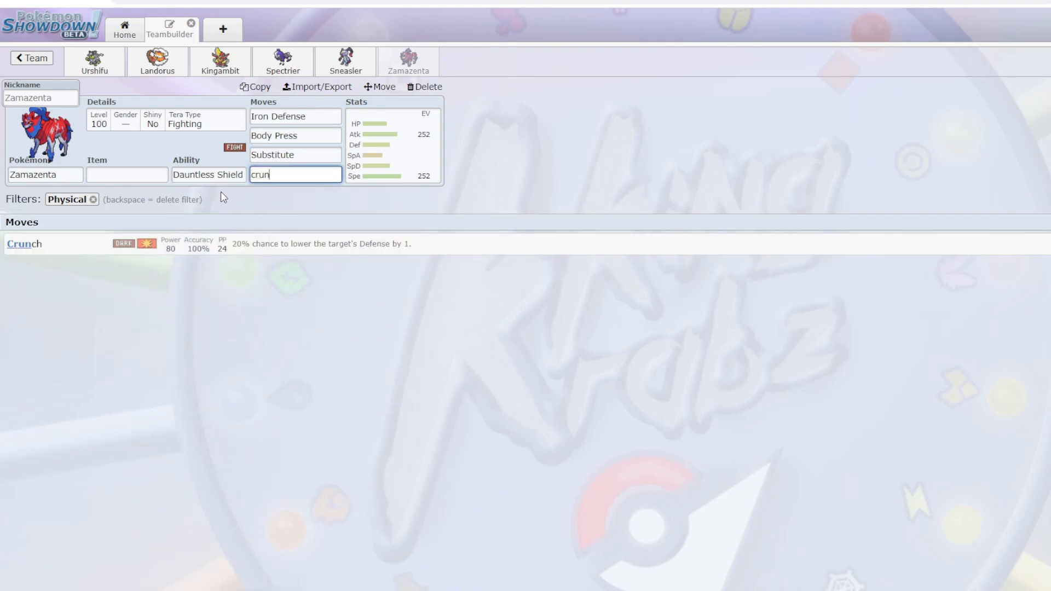
left_click(24, 243)
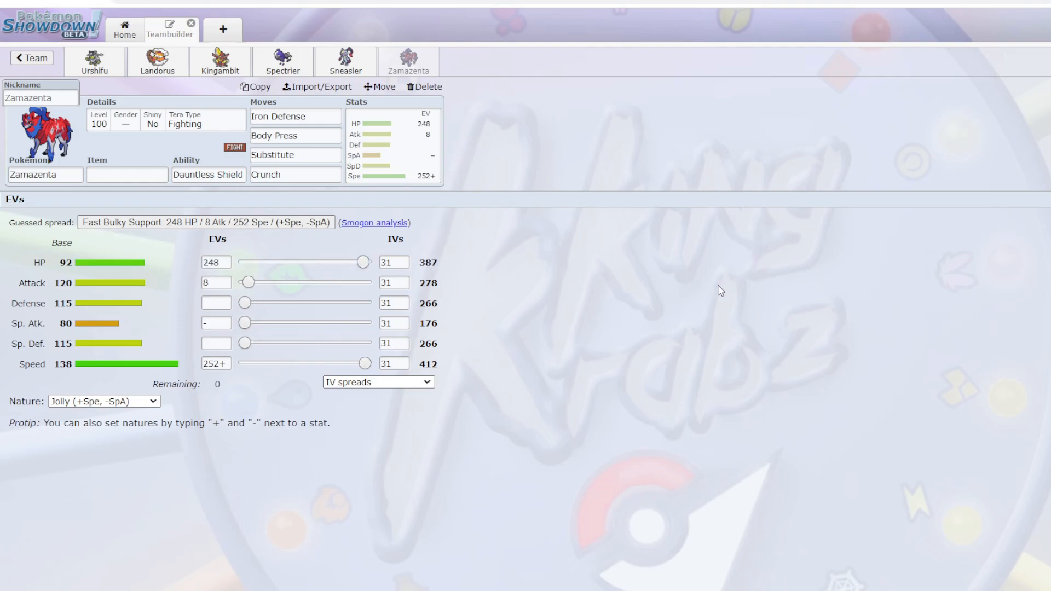
mouse_move(724, 178)
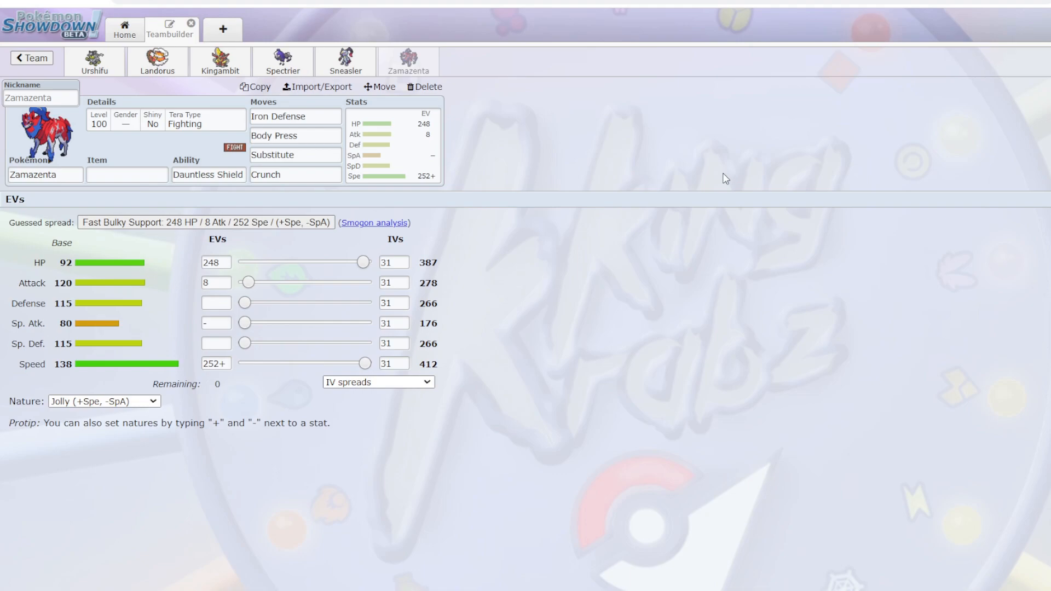
mouse_move(535, 200)
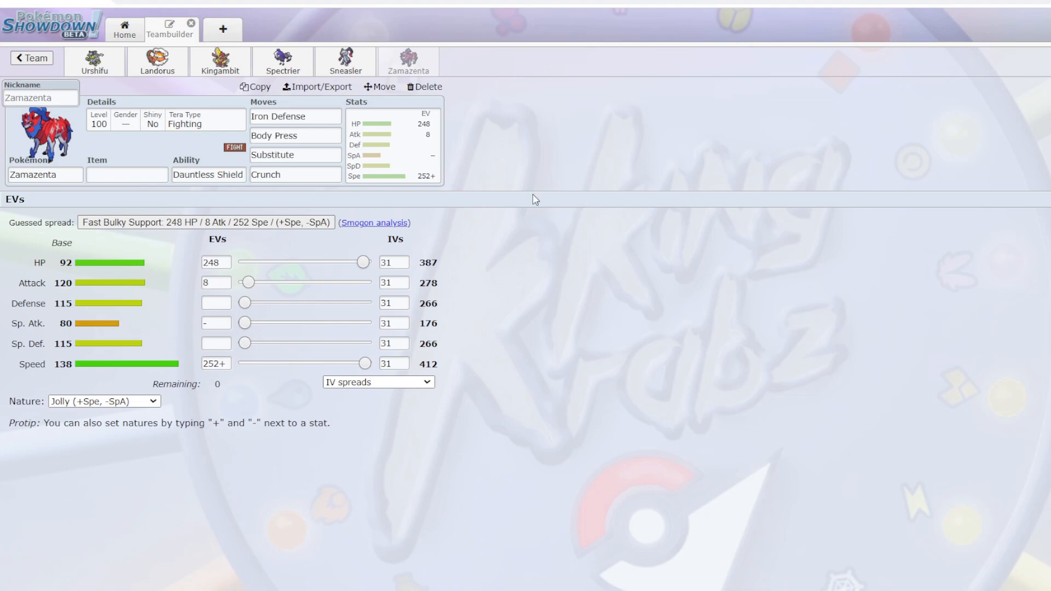
left_click(722, 293)
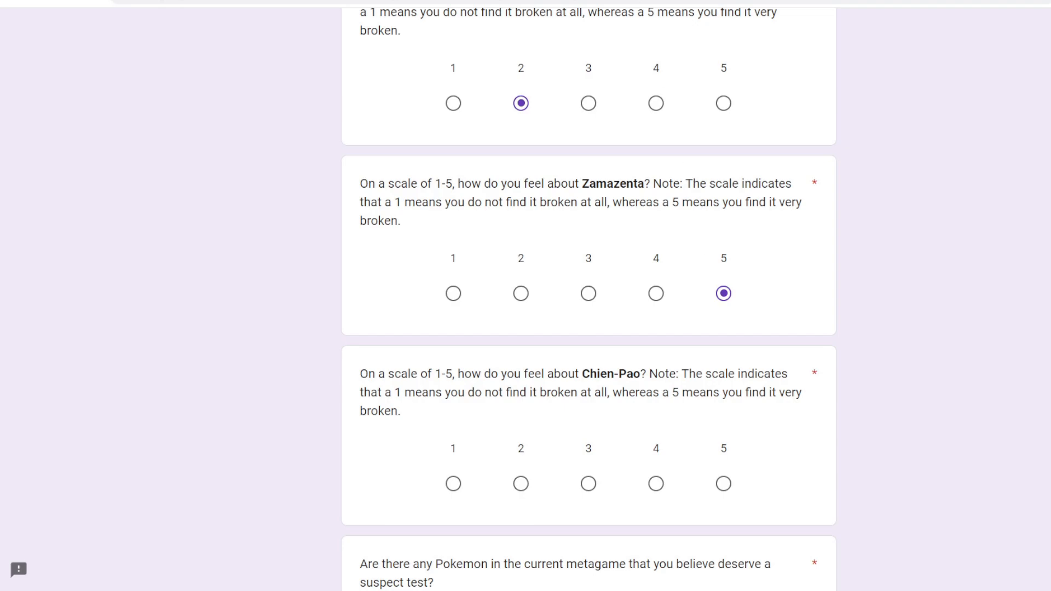
mouse_move(727, 246)
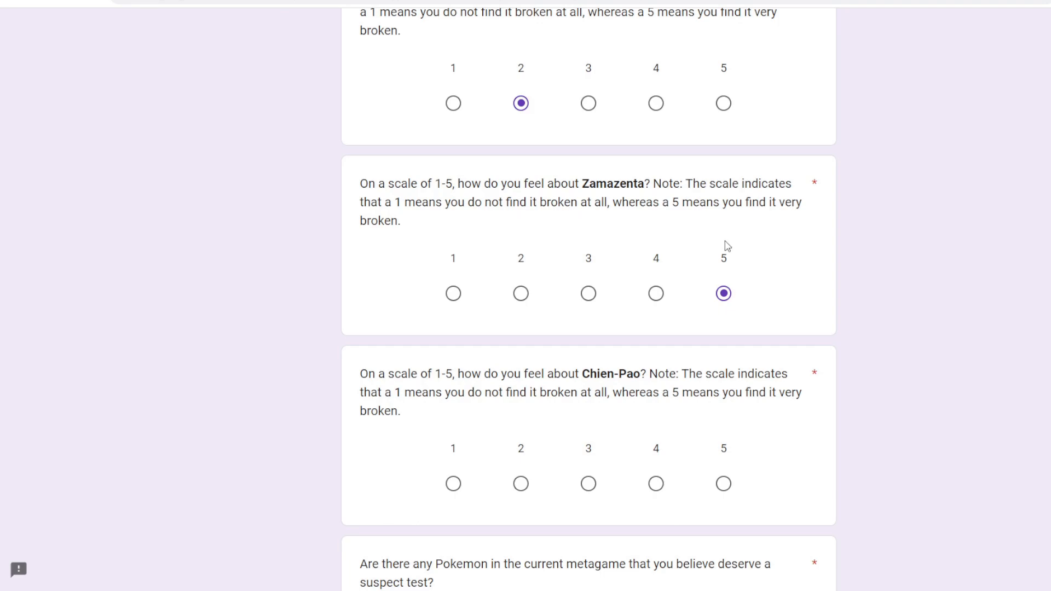
Step: Mark Zamazenta 5, the most broken rating, on the survey
scroll("down", 3)
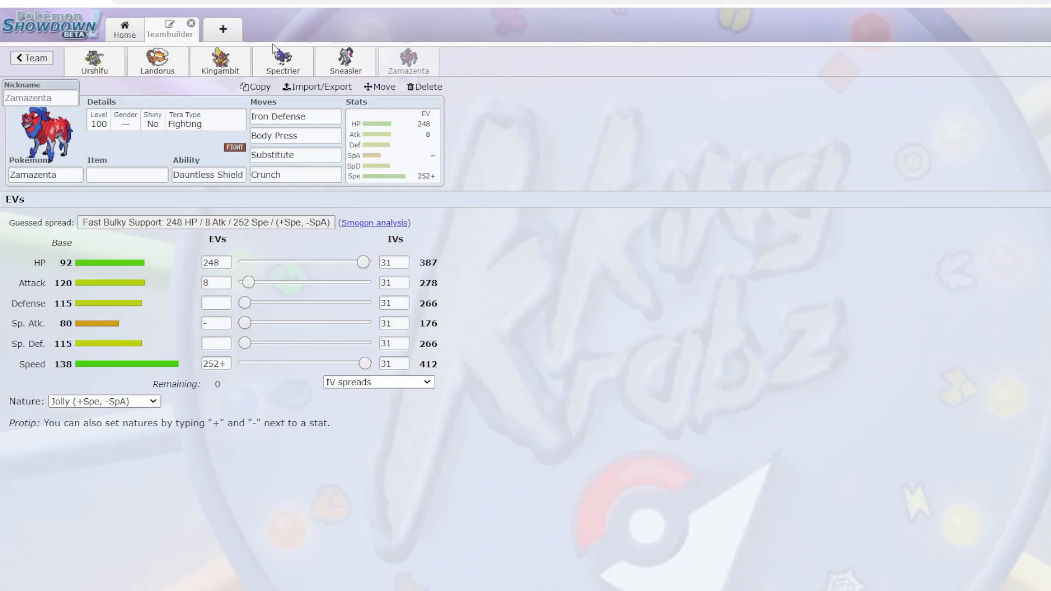
Step: Put Chien-Pao with Sword of Ruin and Dark Tera in the last slot
left_click(423, 87)
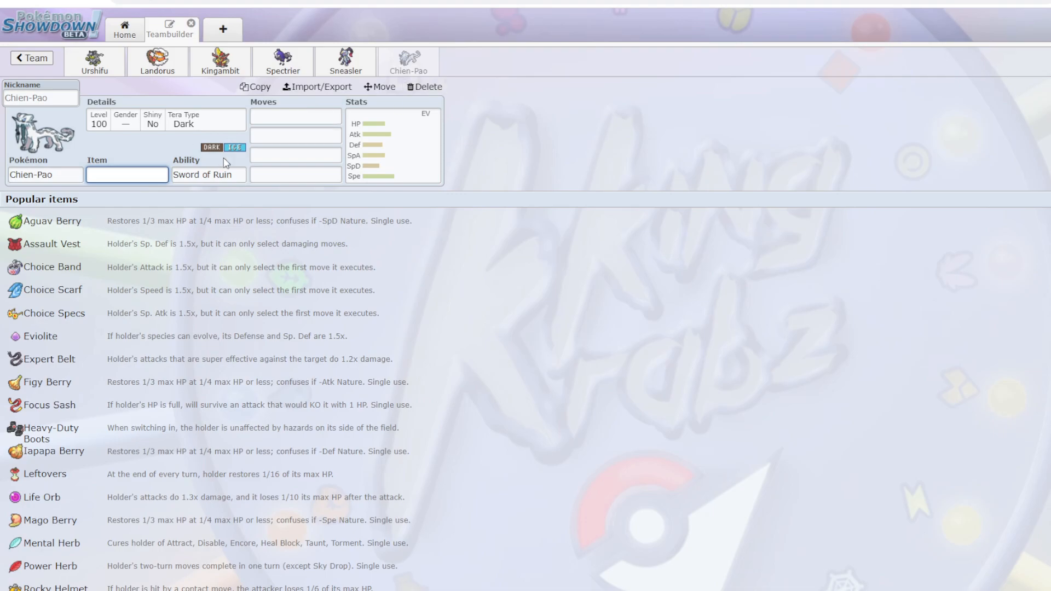
left_click(391, 146)
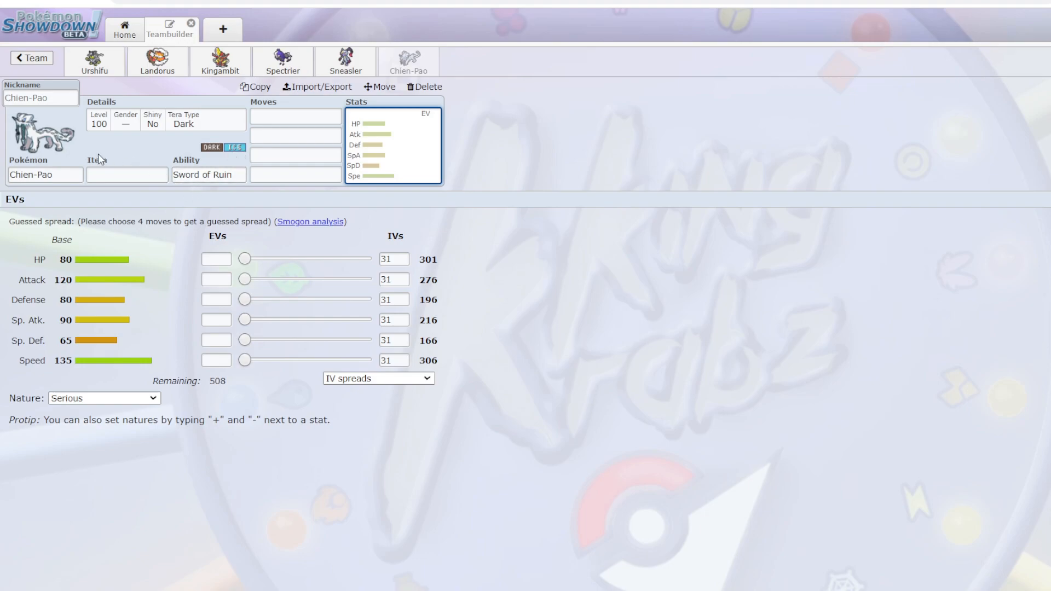
mouse_move(84, 149)
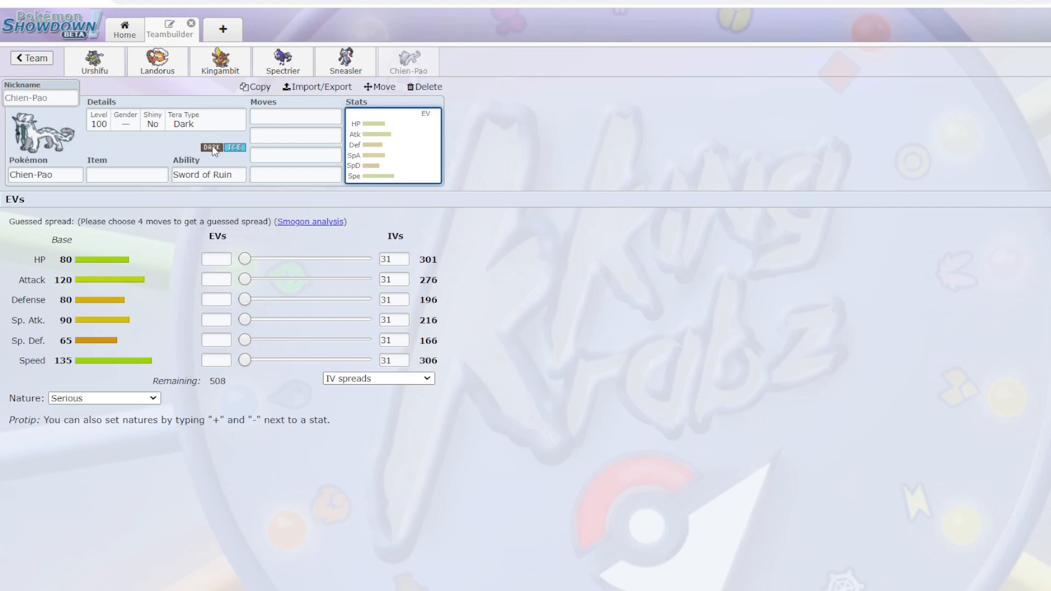
mouse_move(215, 162)
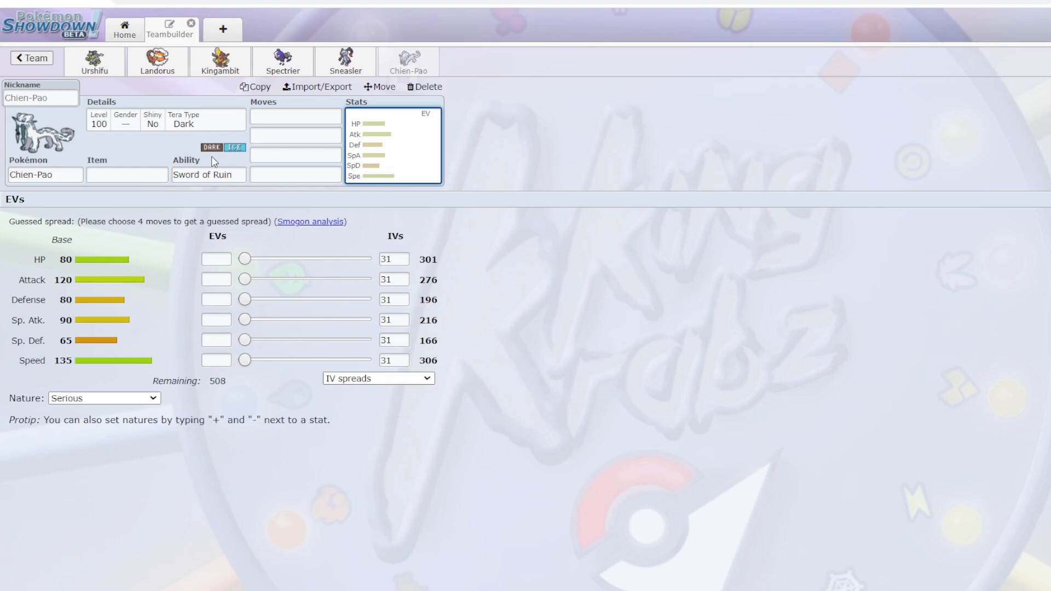
mouse_move(67, 146)
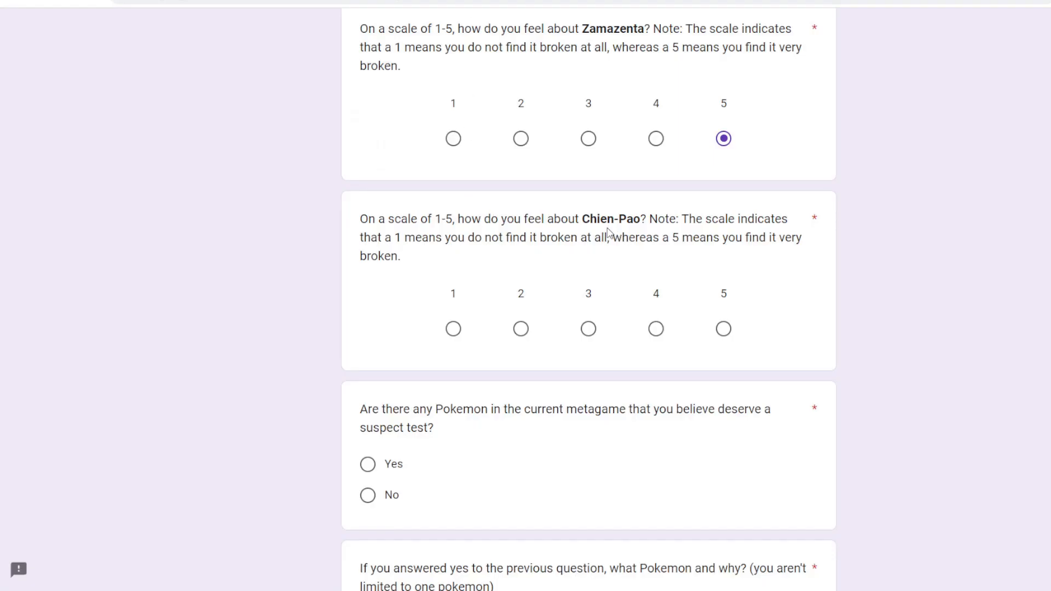
mouse_move(701, 325)
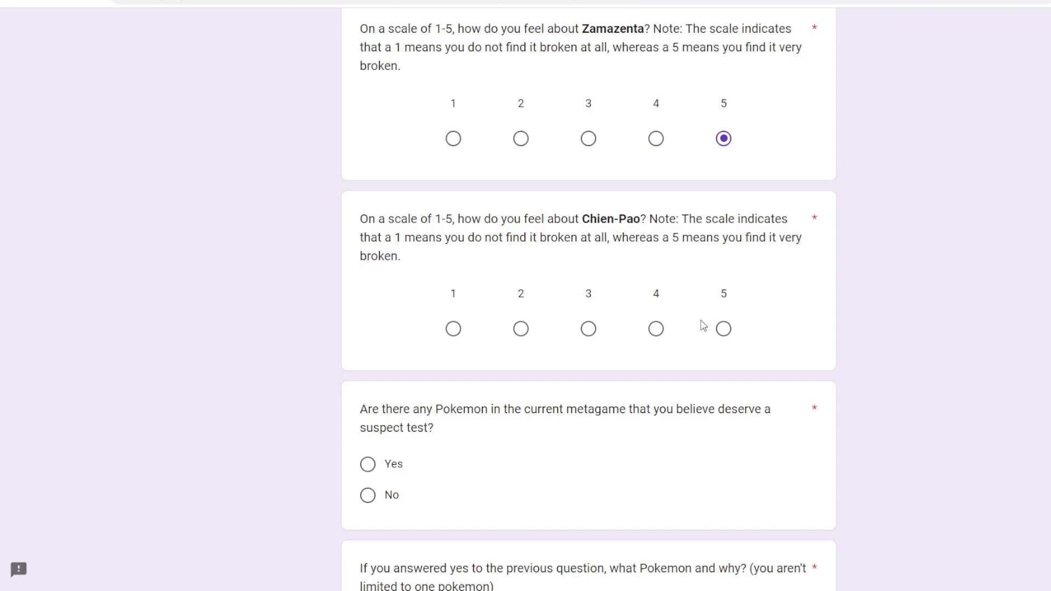
Step: Rate Chien-Pao 3 after briefly trying 4 and 2
left_click(656, 328)
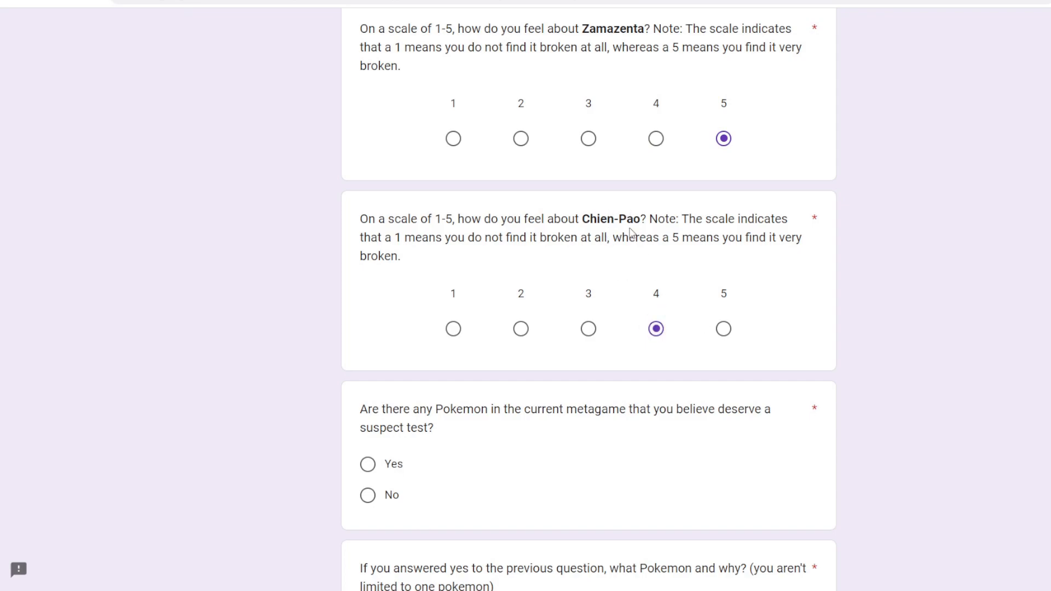
left_click(520, 328)
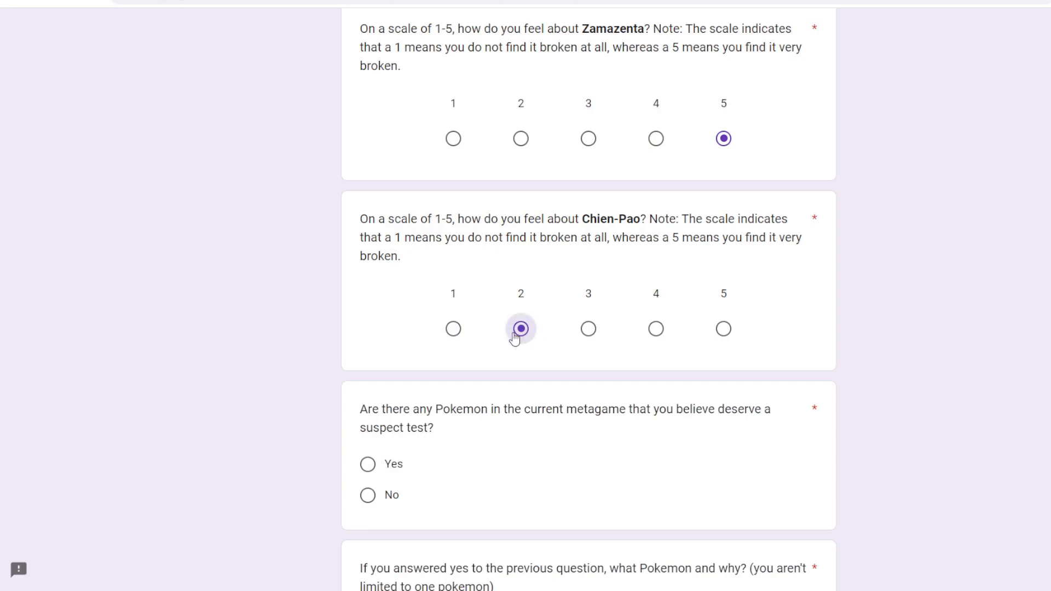
left_click(588, 328)
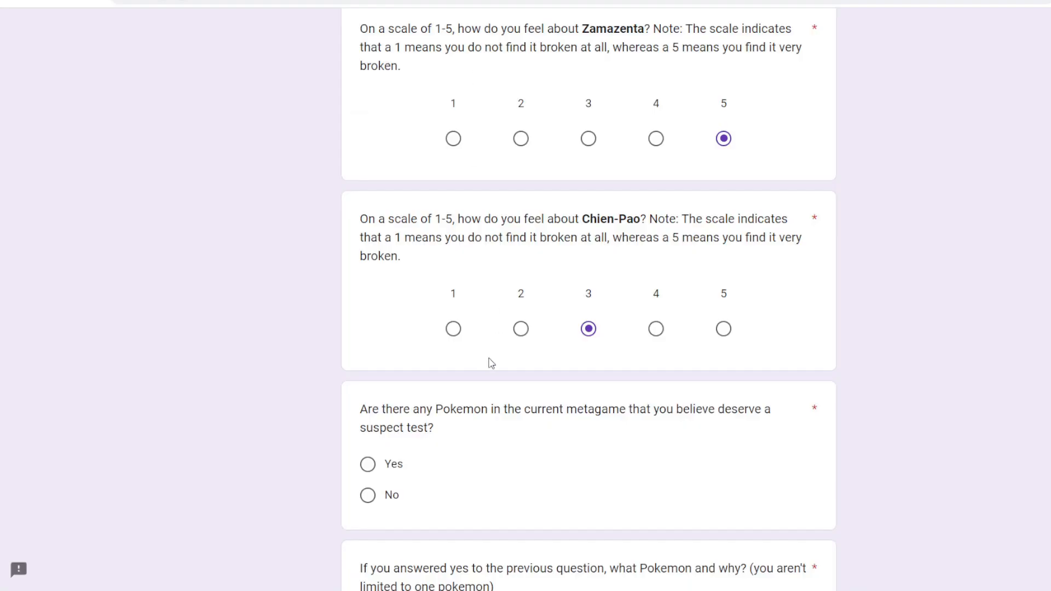
scroll("down", 3)
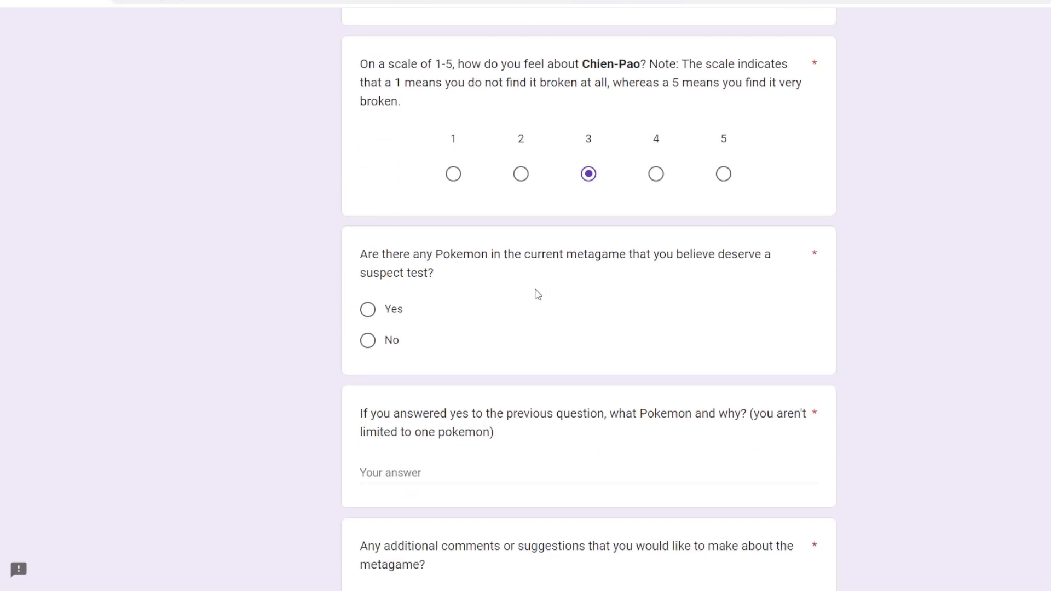
mouse_move(626, 270)
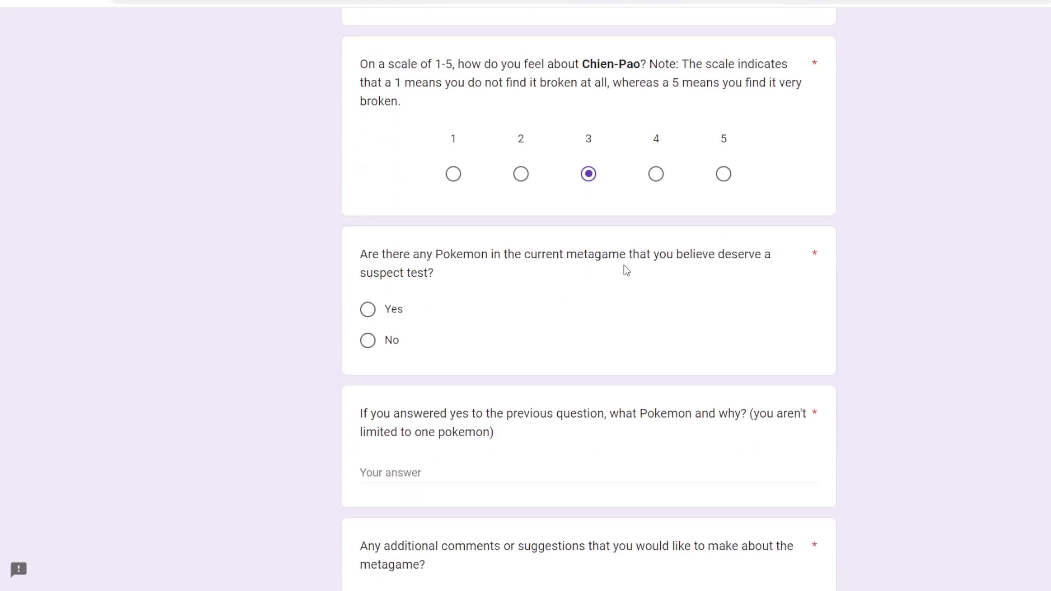
mouse_move(394, 310)
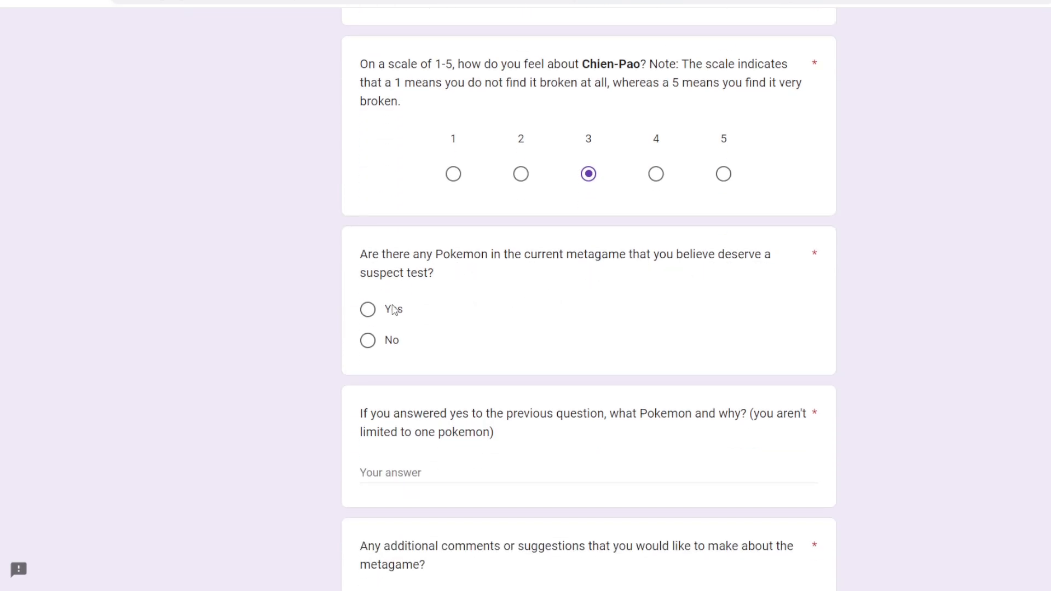
Step: Answer Yes and nominate Landorus-I and Urshifu Rapid Strike for suspect testing
left_click(367, 309)
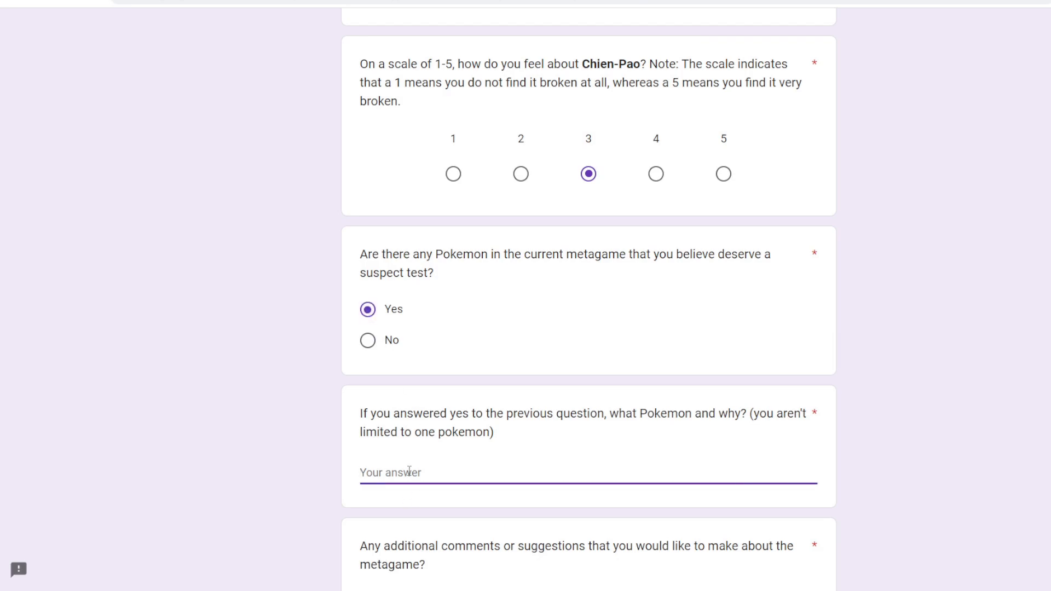
type("Landorus Inc")
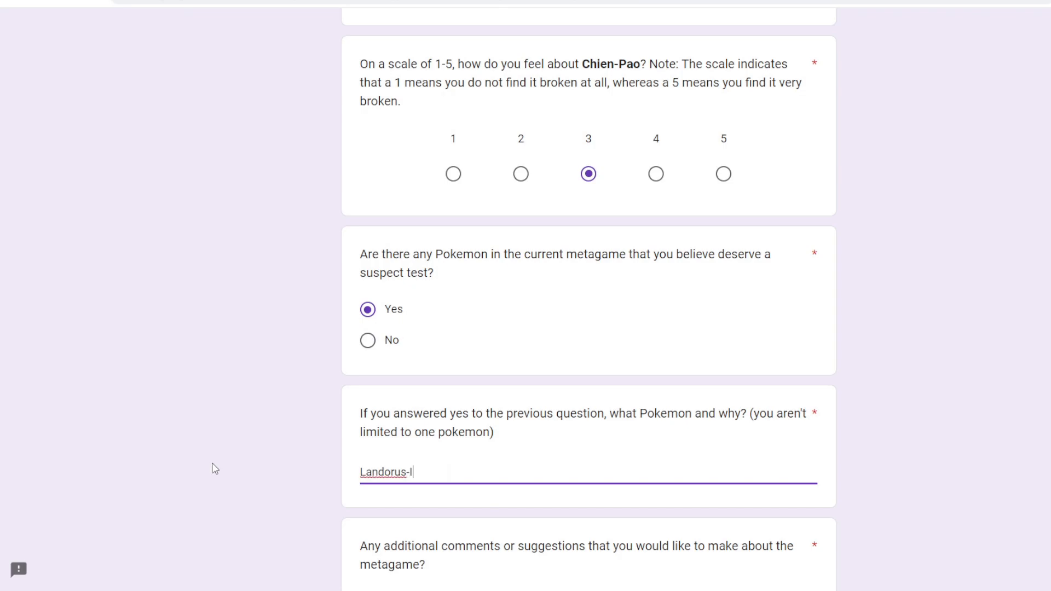
type(", Urshifu Rapid")
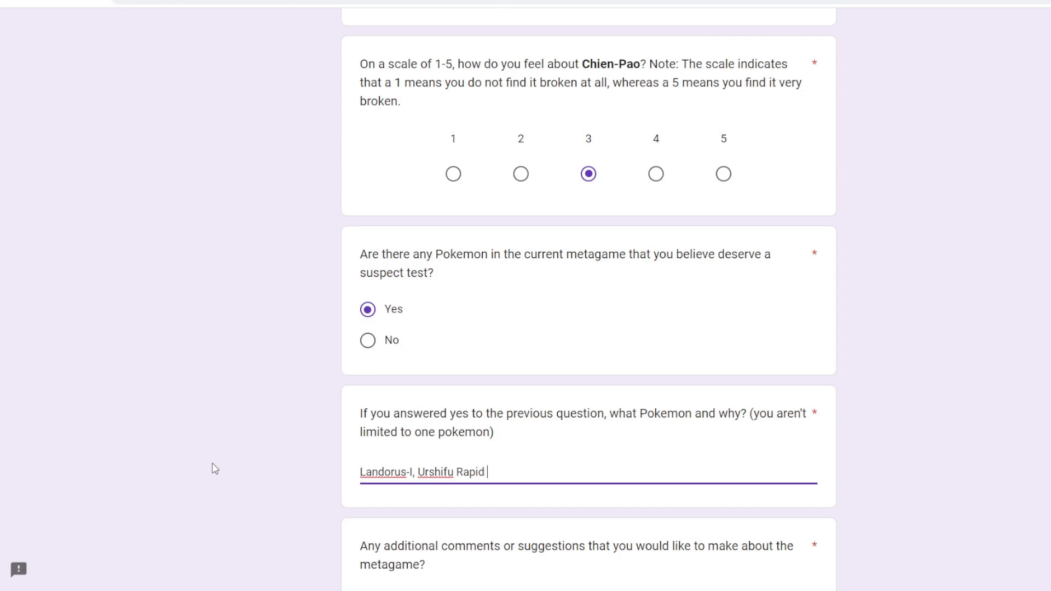
type("Strike")
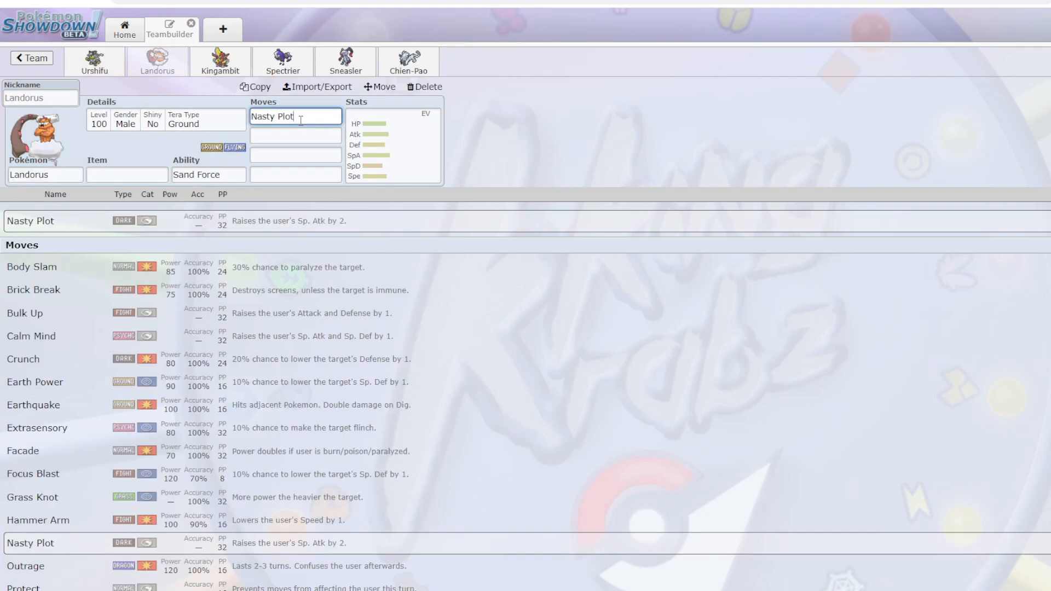
Step: Put 252 EVs into Landorus's Speed and give it a Life Orb
left_click(391, 155)
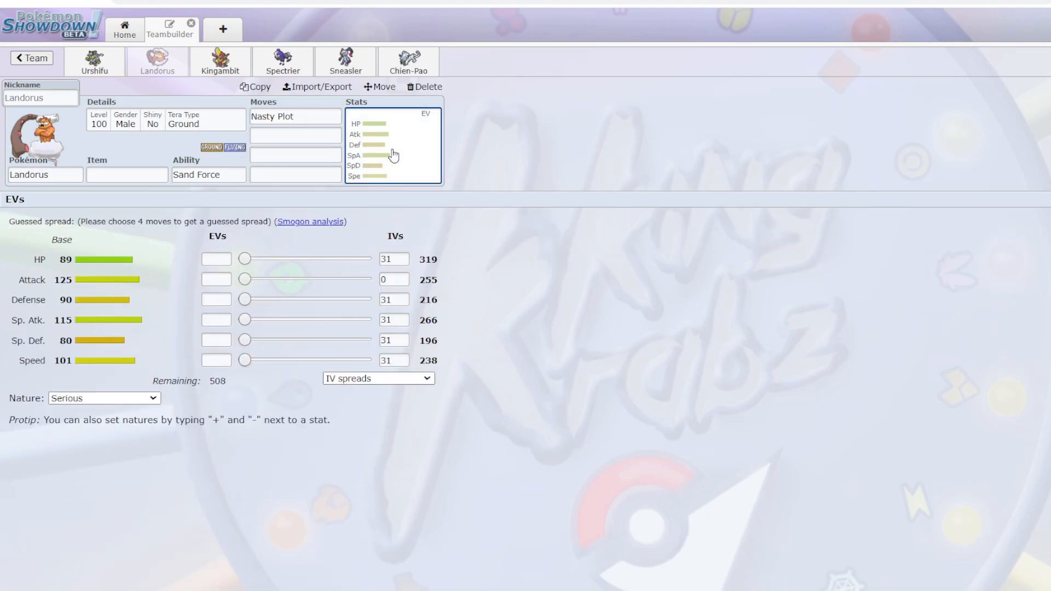
left_click_drag(245, 360, 302, 360)
type("252+")
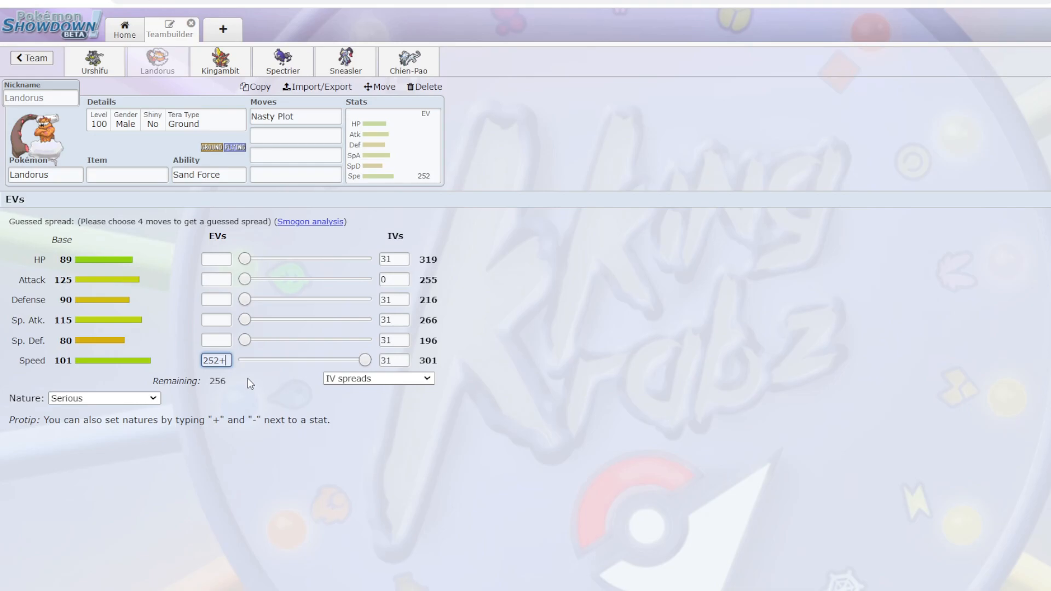
left_click(208, 174)
type("lorb")
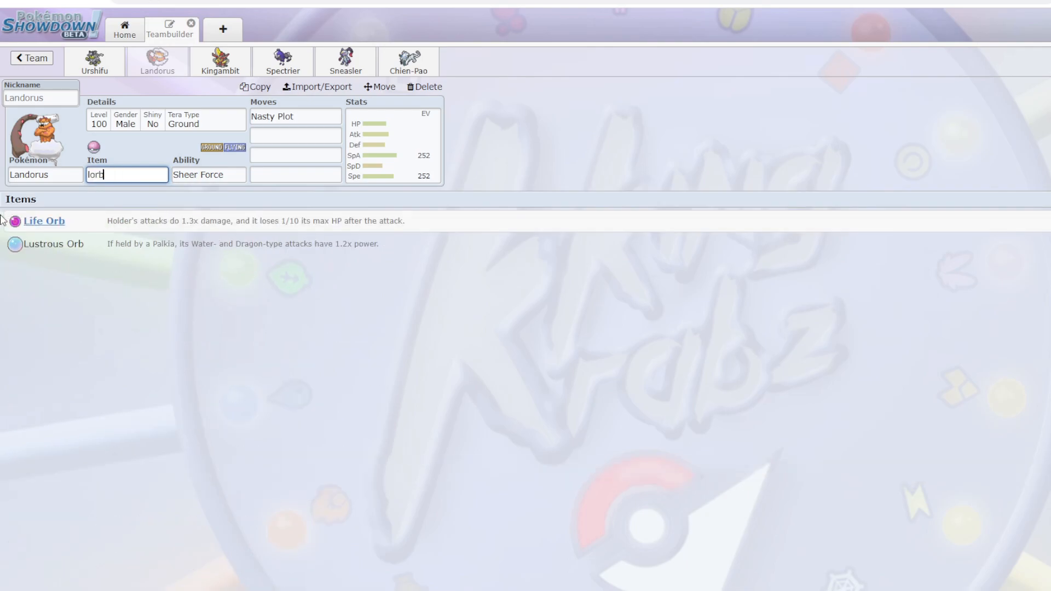
left_click(44, 221)
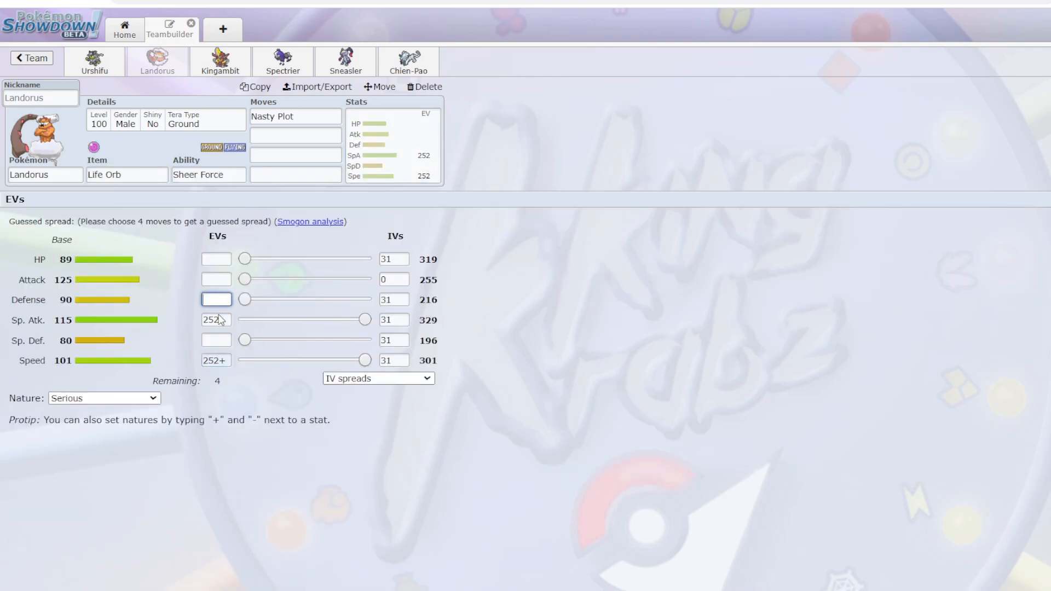
Step: Add Rock Slide as Landorus's second move and check its Sheer Force ability
type("8")
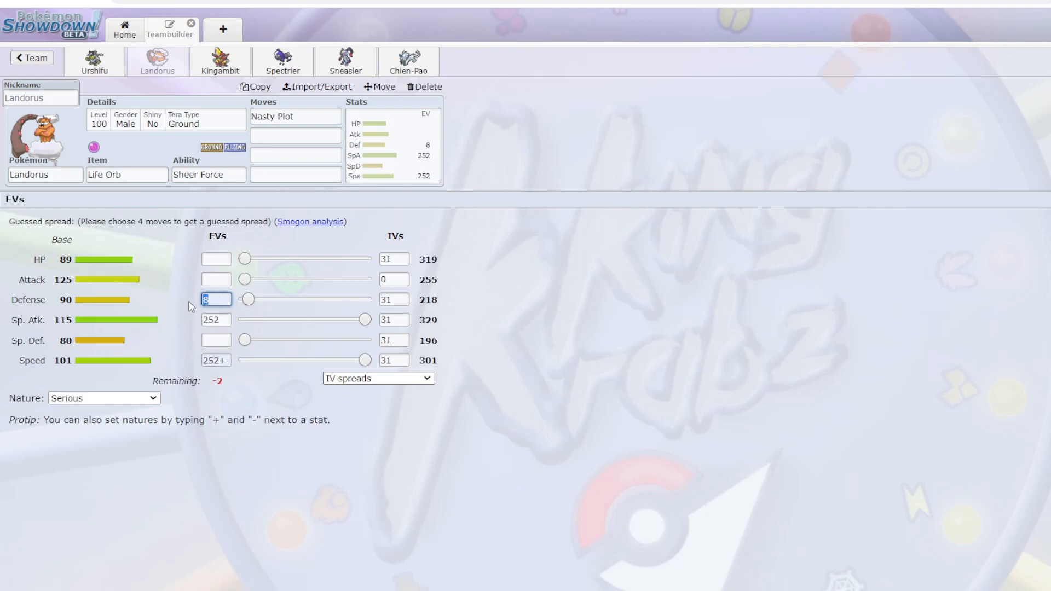
type("rock")
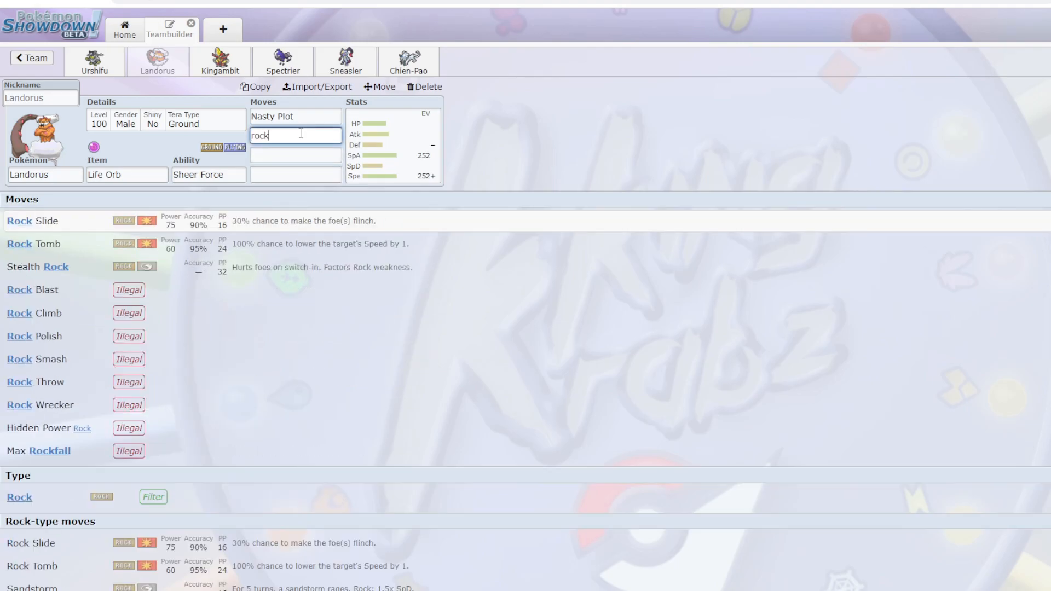
left_click(33, 220)
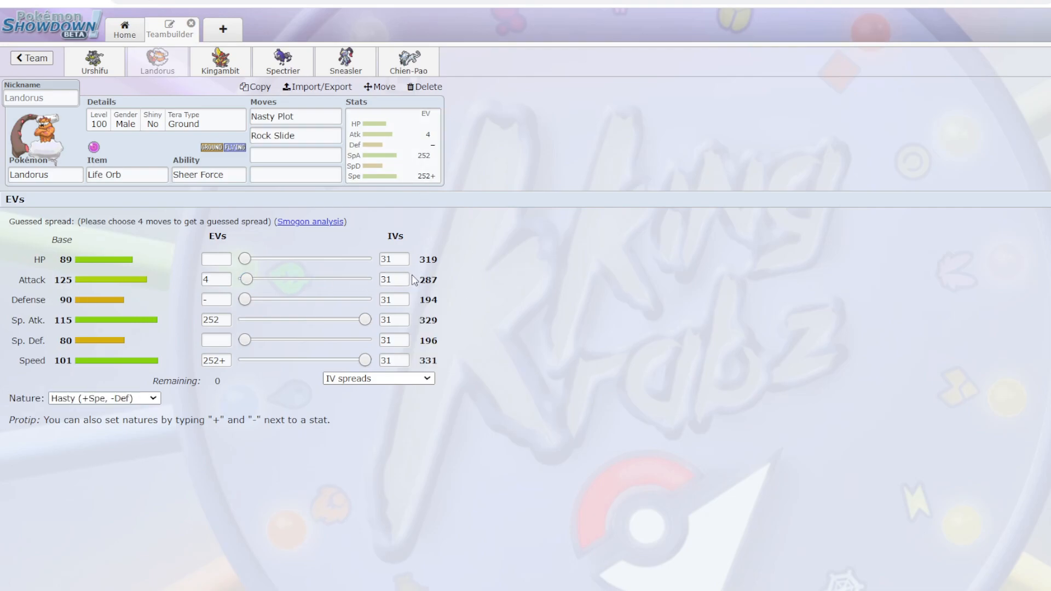
mouse_move(443, 321)
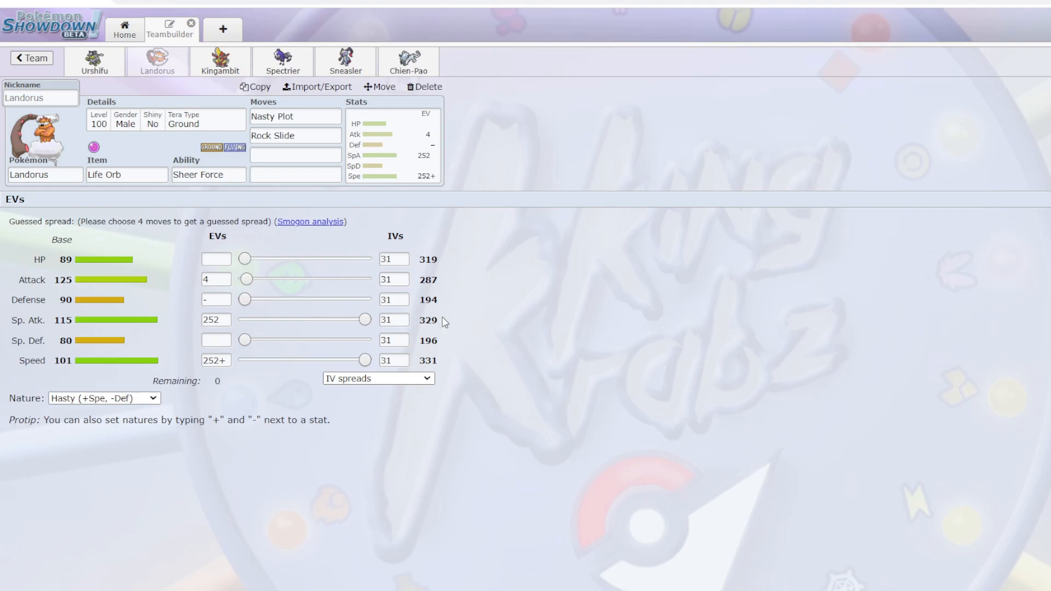
mouse_move(448, 329)
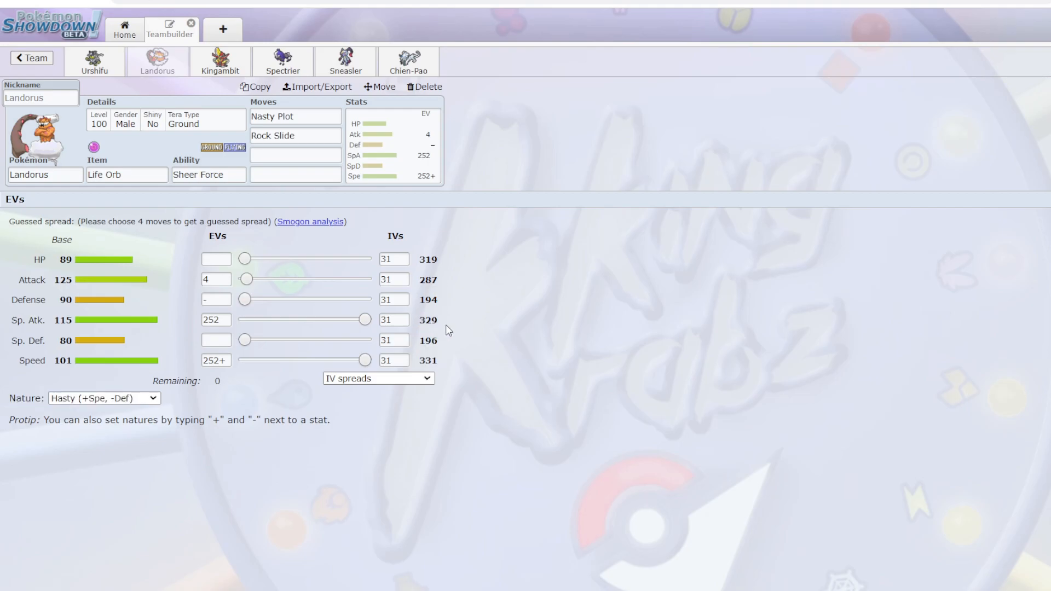
left_click(208, 175)
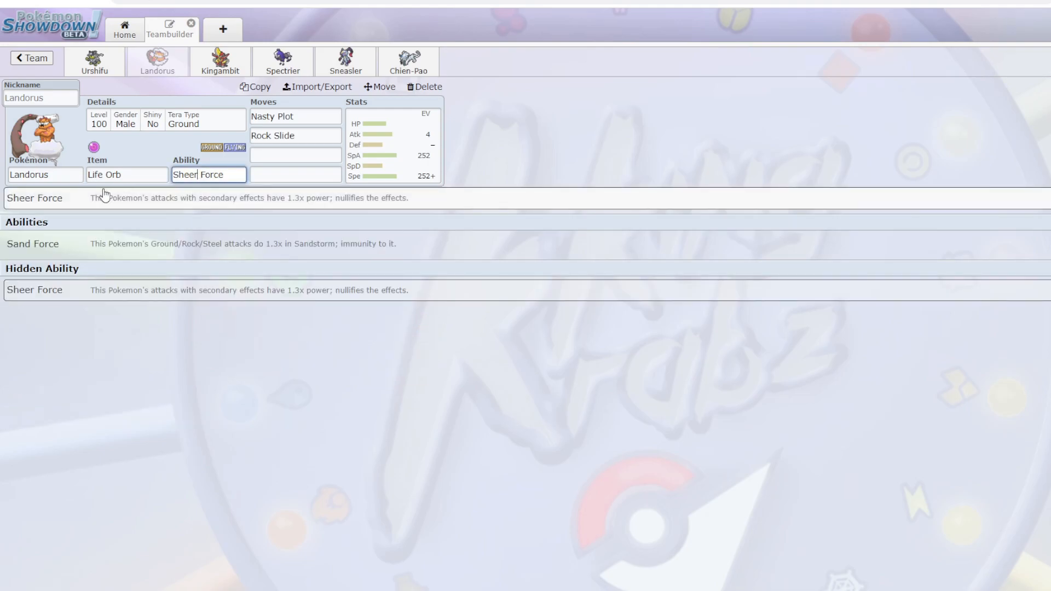
Step: Give Landorus Earth Power as its third move
type("lorb")
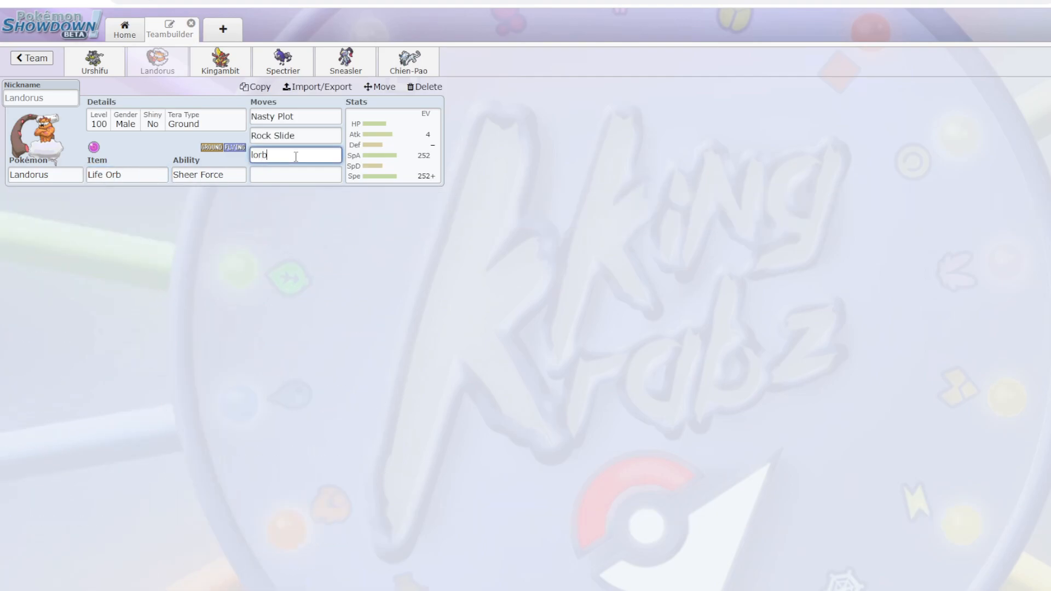
type("ep")
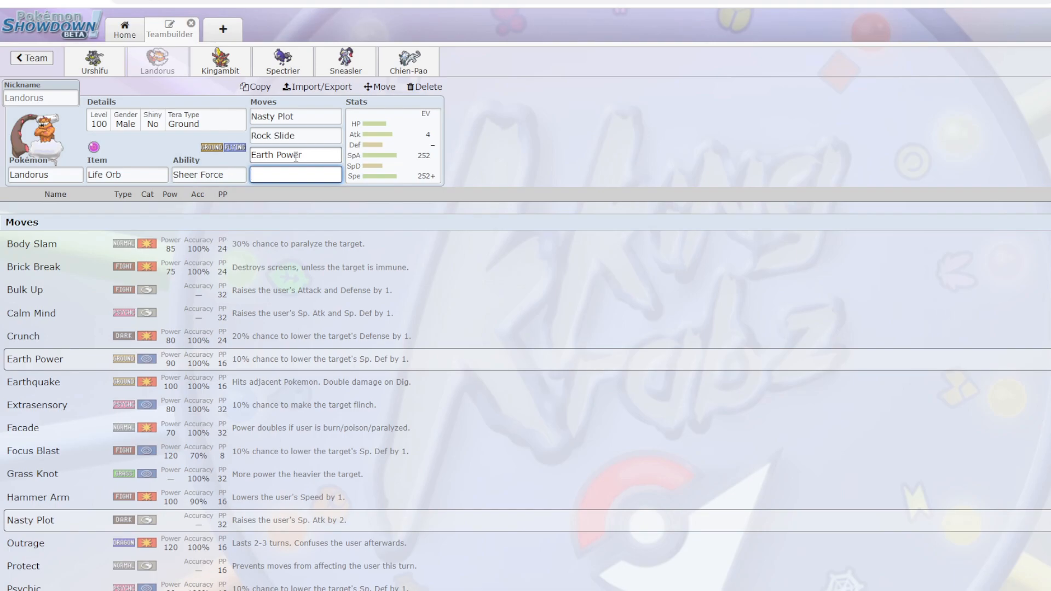
type("slidge")
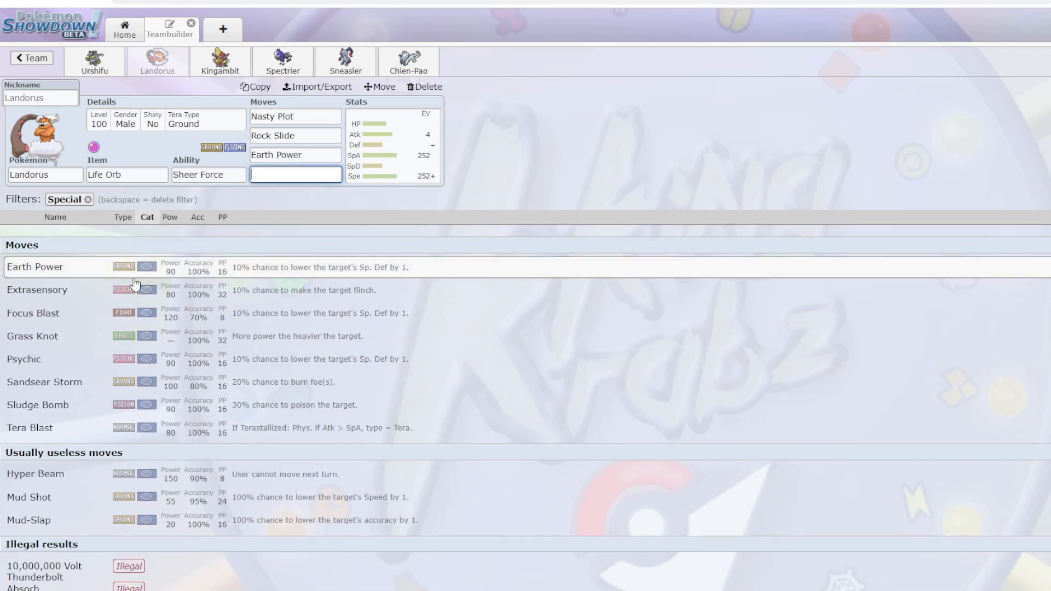
mouse_move(72, 371)
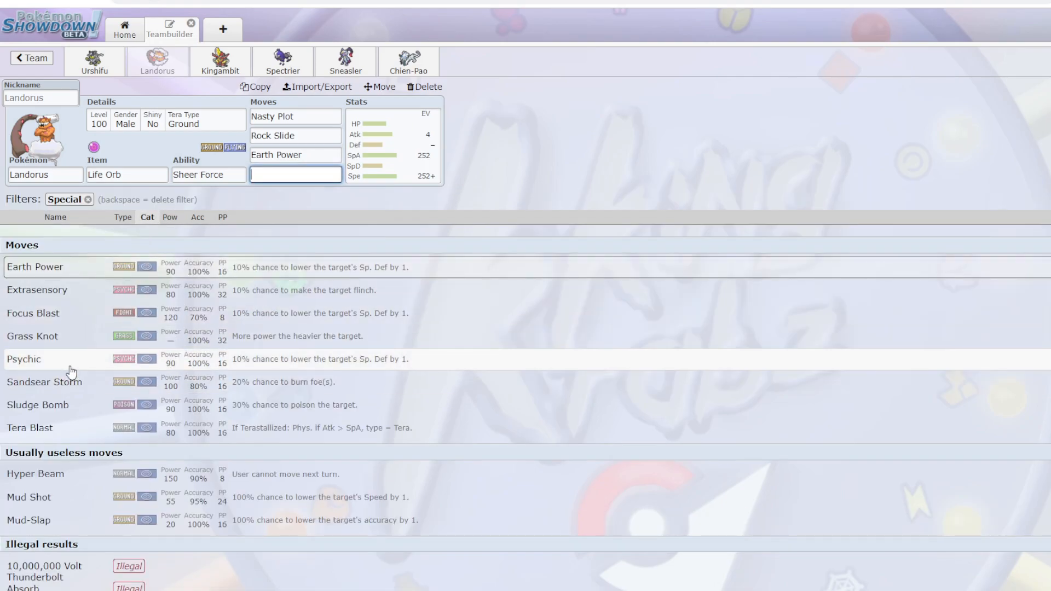
mouse_move(77, 267)
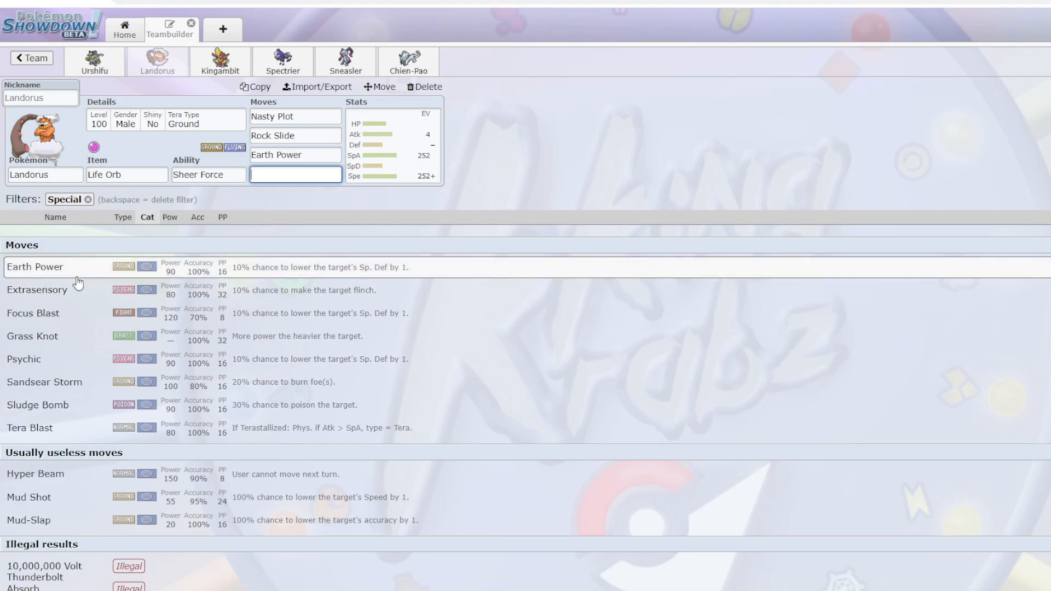
mouse_move(75, 276)
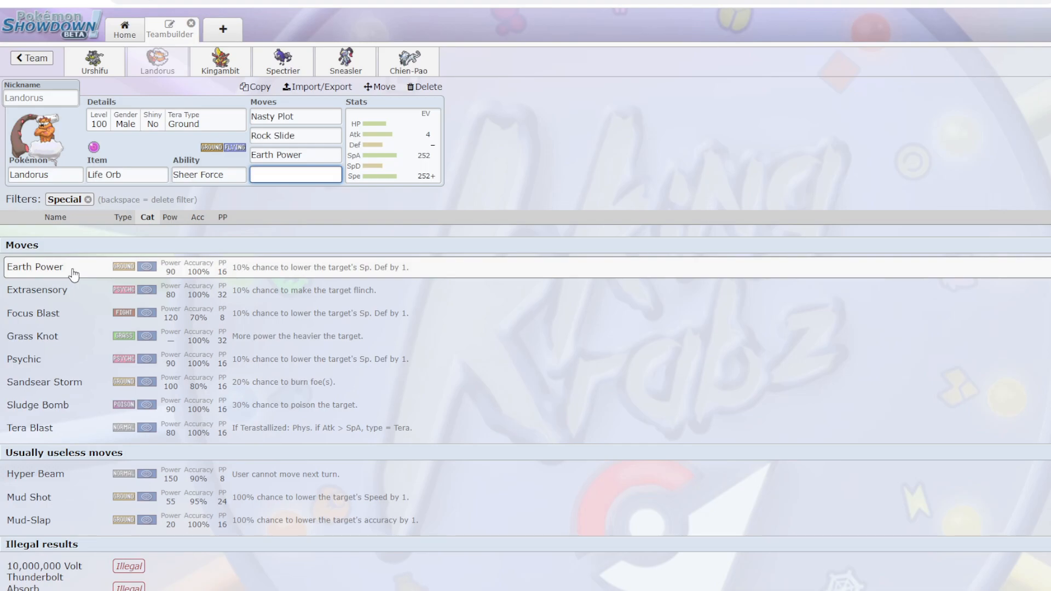
mouse_move(97, 287)
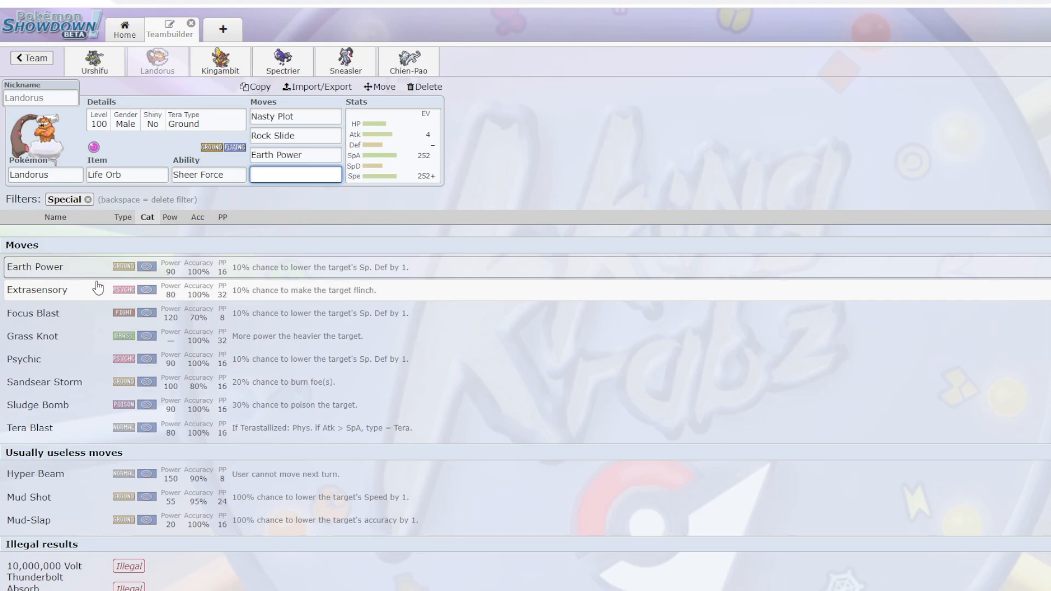
left_click(295, 135)
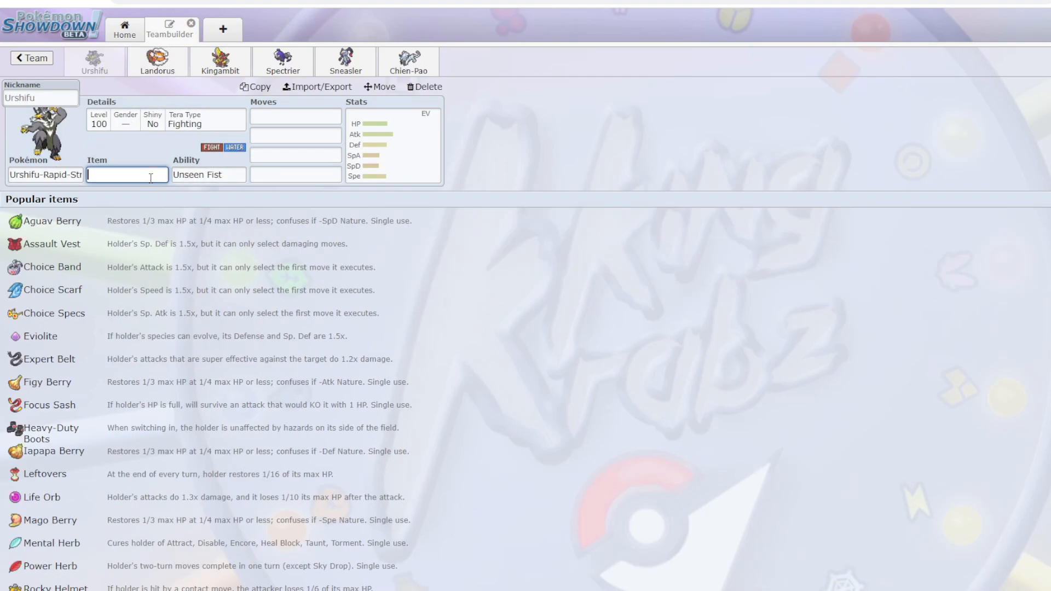
Step: Give Urshifu Punching Glove and the move Surging Strikes
type("pu")
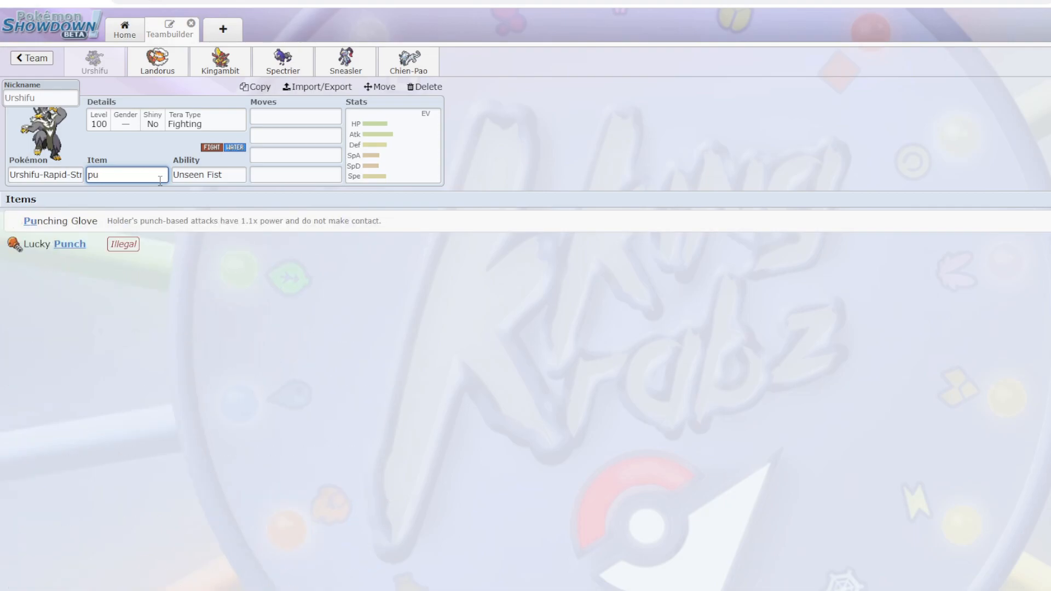
left_click(60, 221)
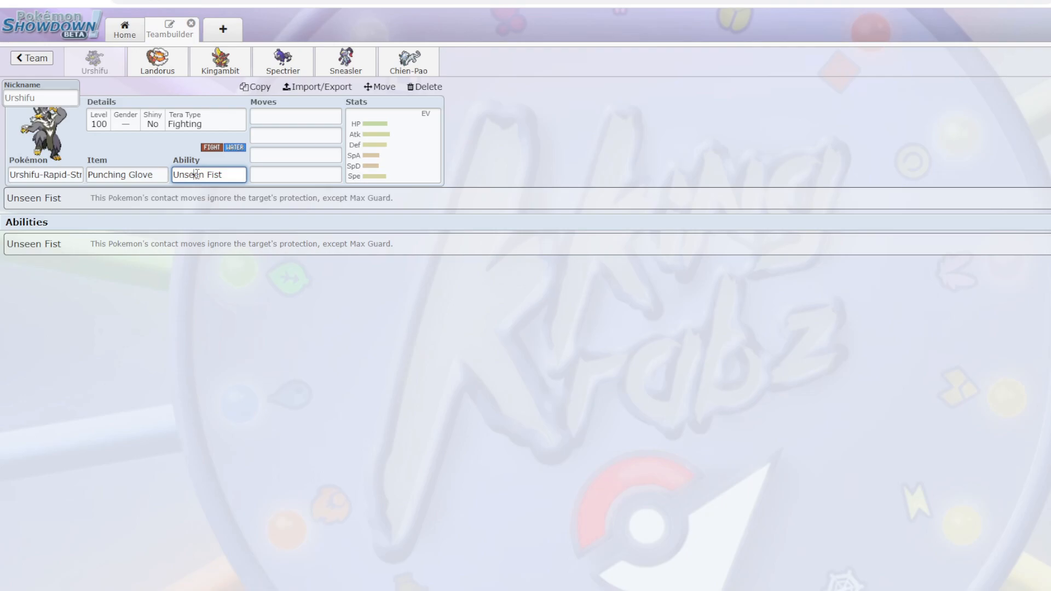
type("sur")
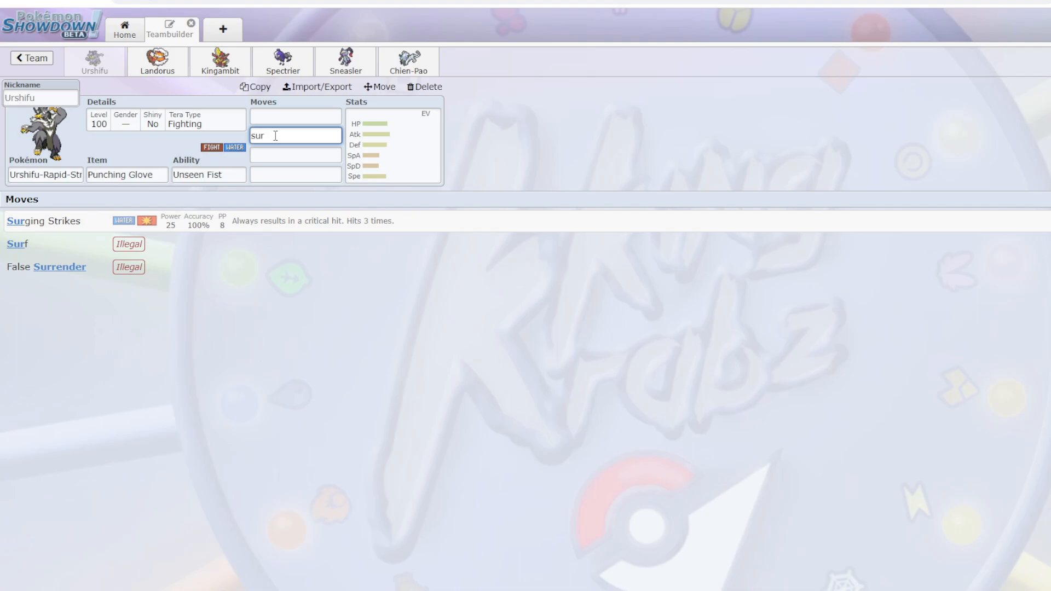
left_click(45, 220)
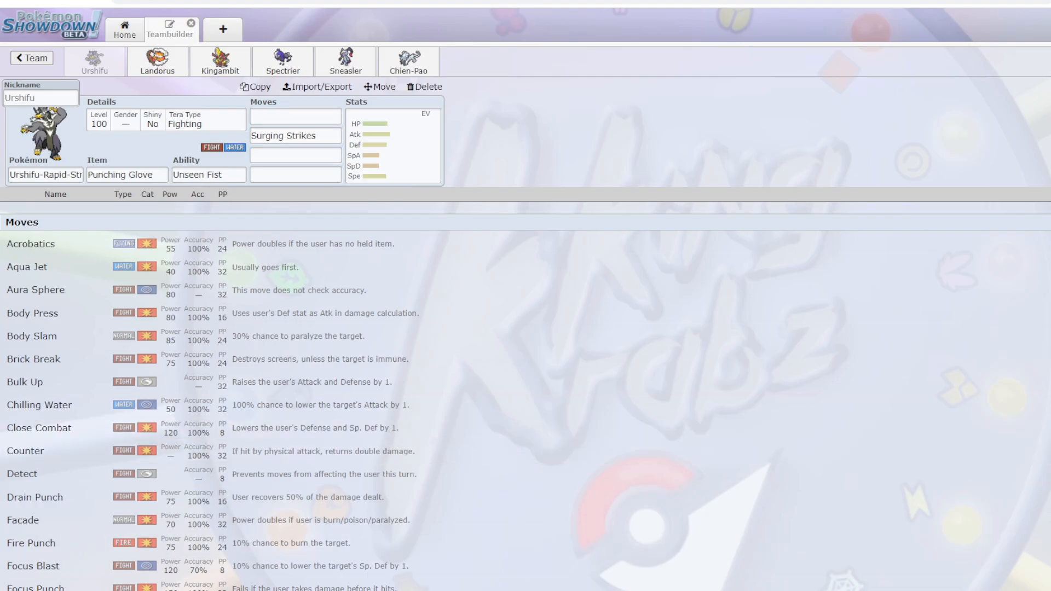
Step: Fill Urshifu's first move with Swords Dance and search for a third move
left_click(296, 117)
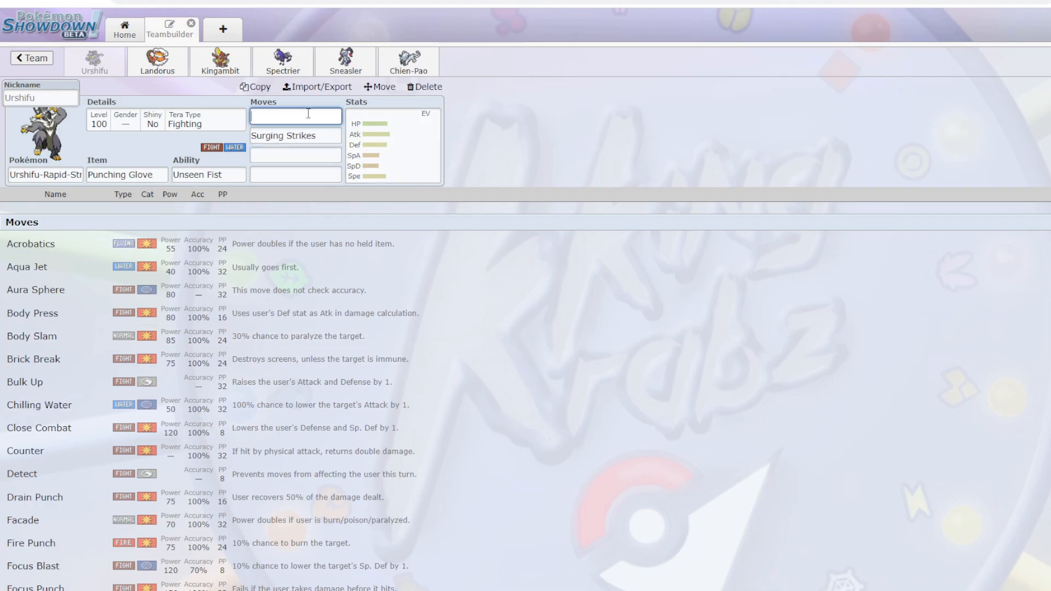
type("Swords Dance")
type("-")
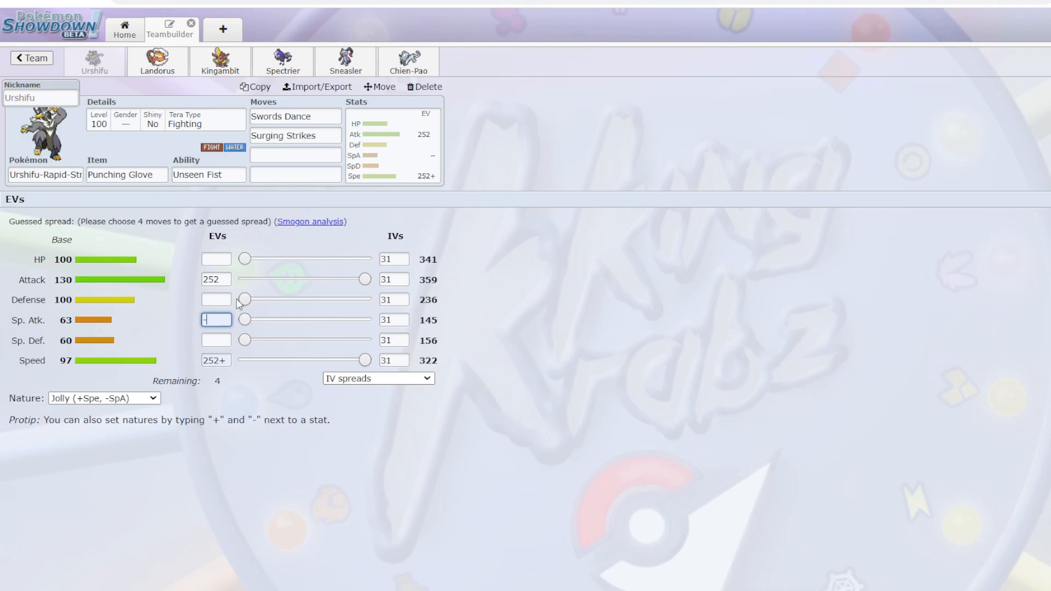
mouse_move(555, 292)
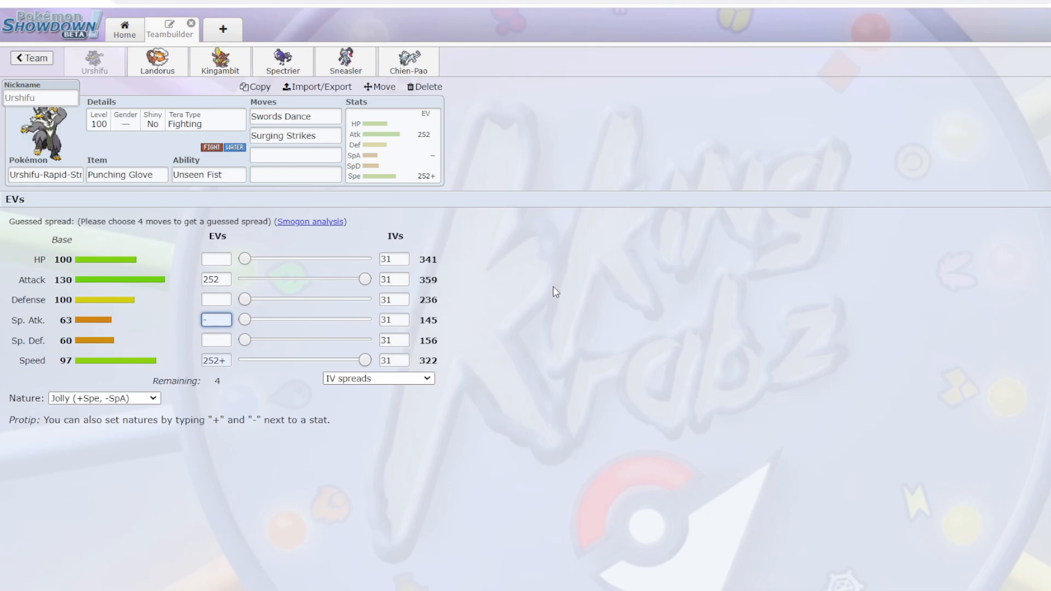
left_click(295, 155)
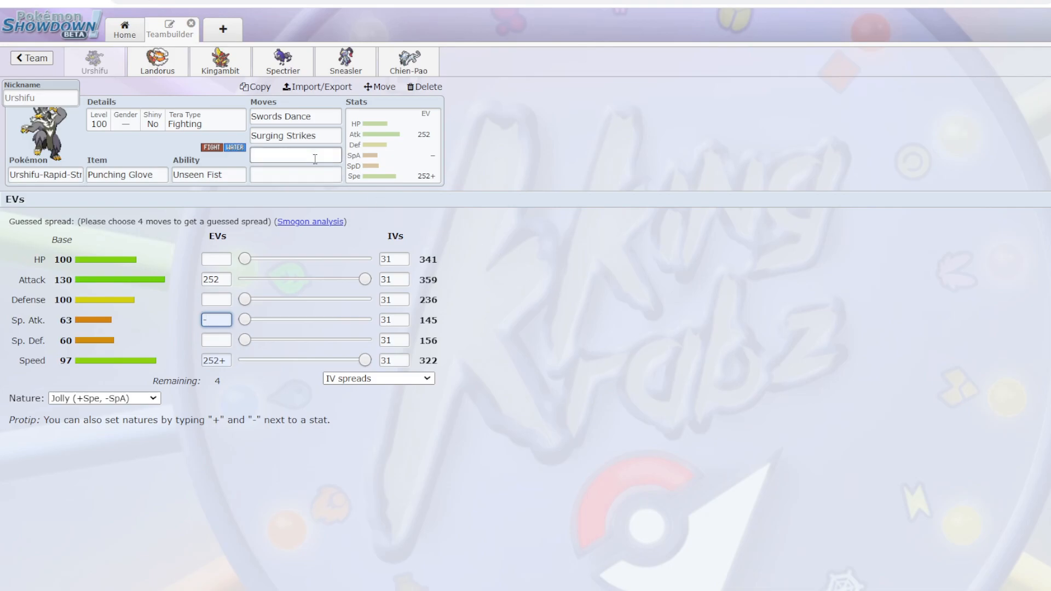
type("dr")
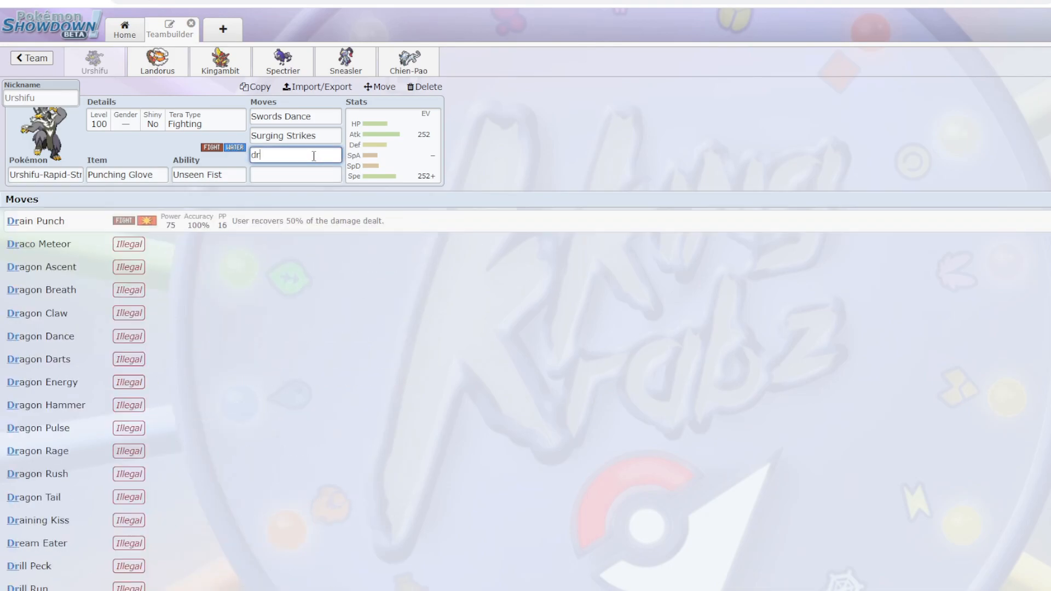
type("Ice")
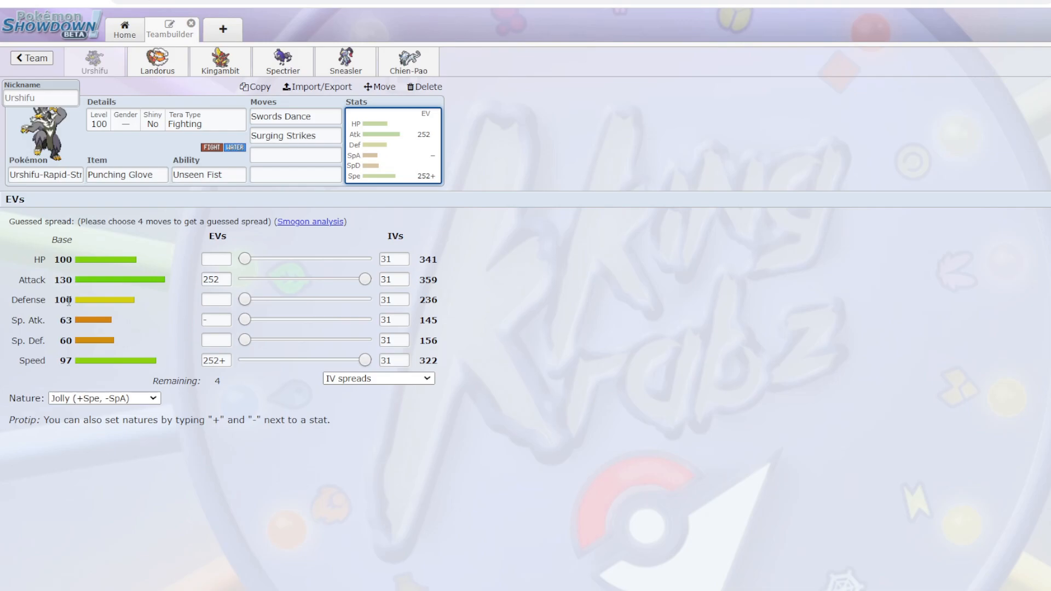
mouse_move(63, 335)
type("conk")
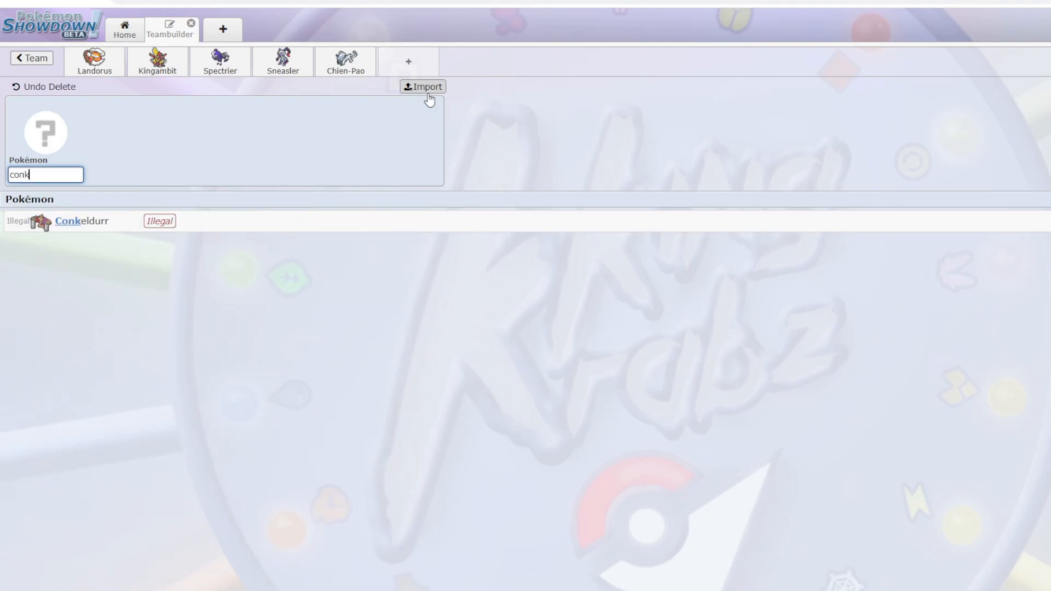
Step: Add and delete Conkeldurr, then fill slot six with Urshifu-Rapid-Strike (Unseen Fist)
left_click(81, 221)
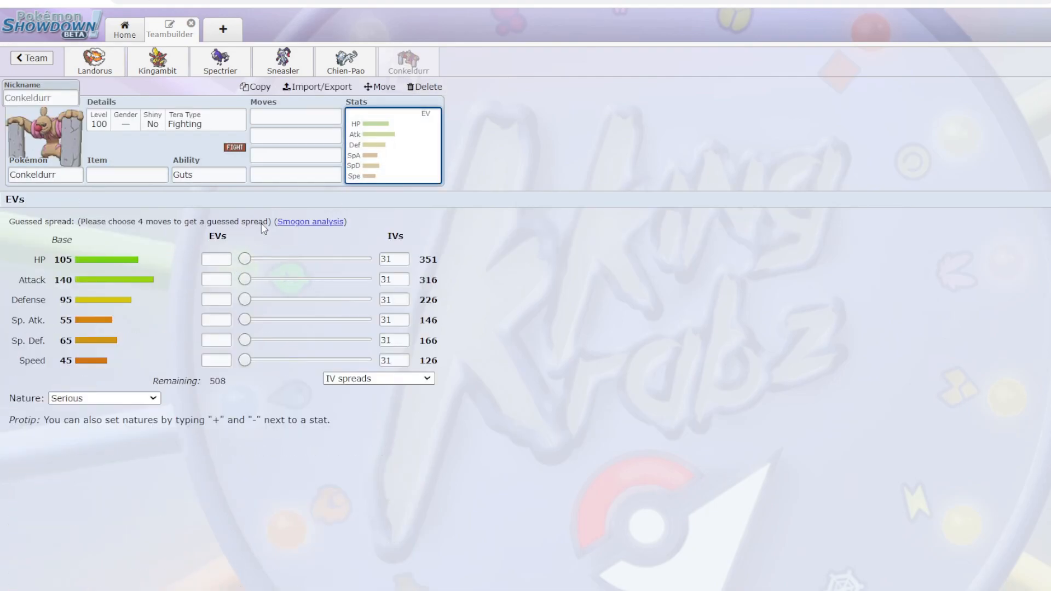
left_click(420, 87)
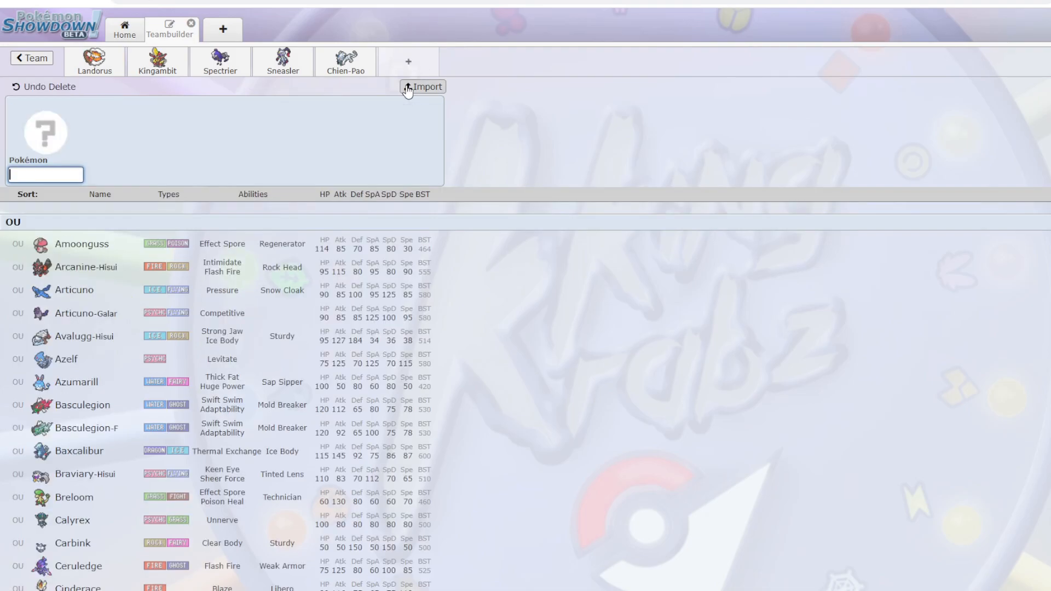
type("urshi")
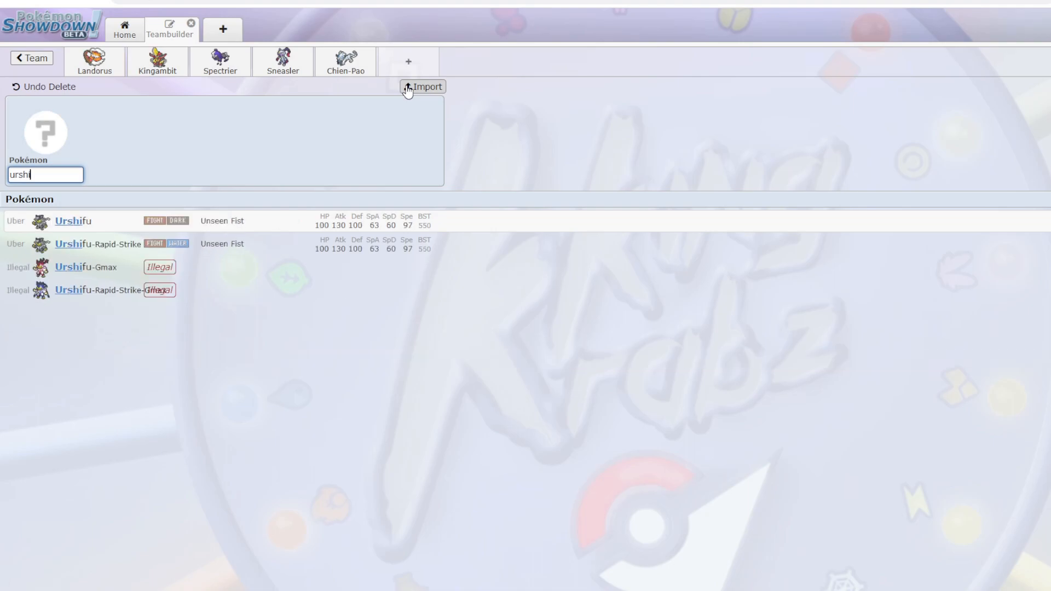
left_click(87, 221)
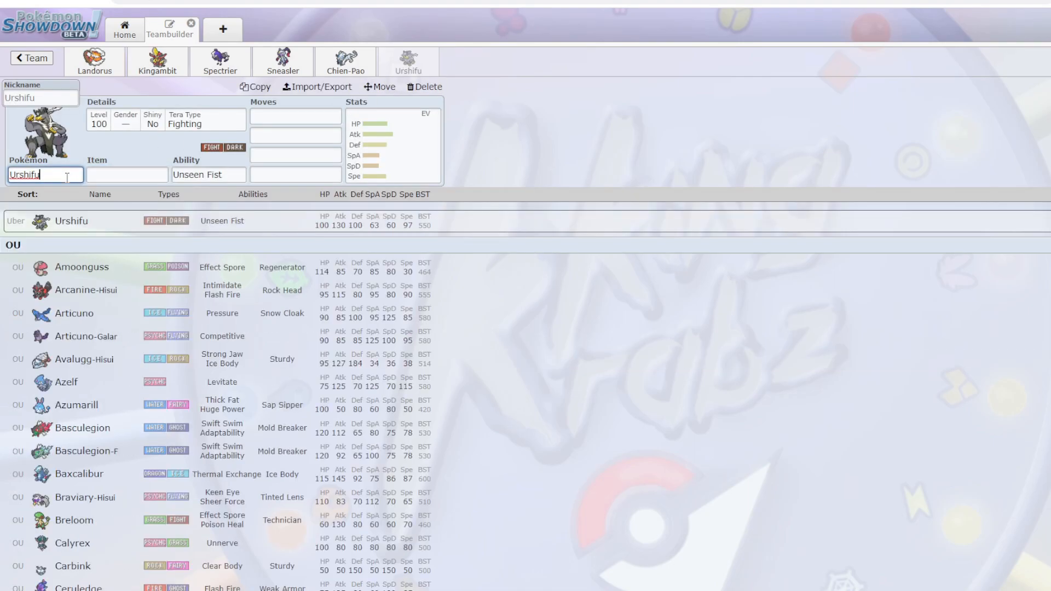
type("-Rapid-Str")
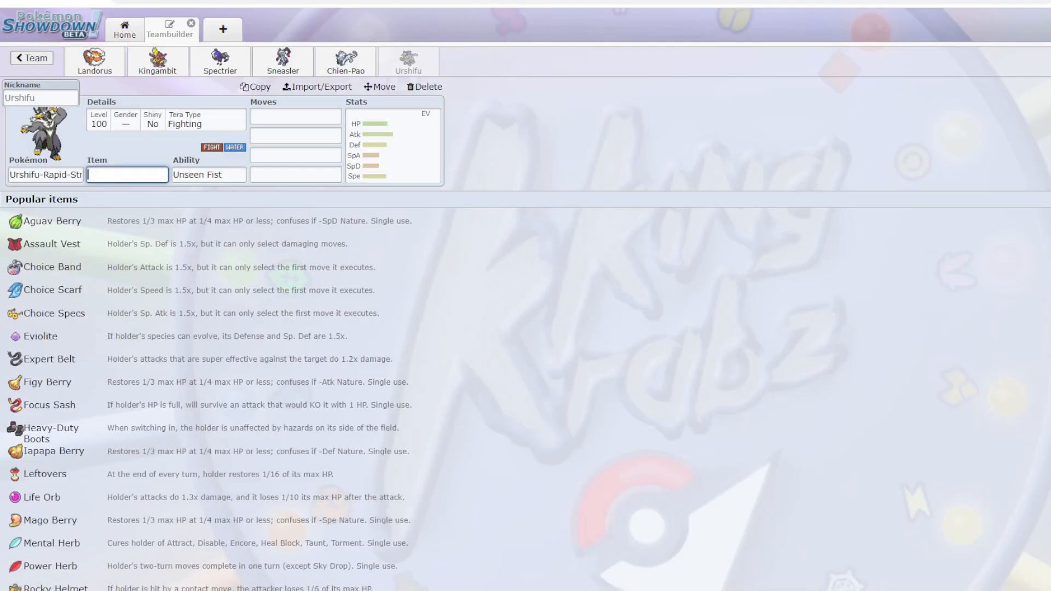
Step: Delete Urshifu-Rapid-Strike, leaving five members, and scroll through the OU Pokémon list
left_click(423, 87)
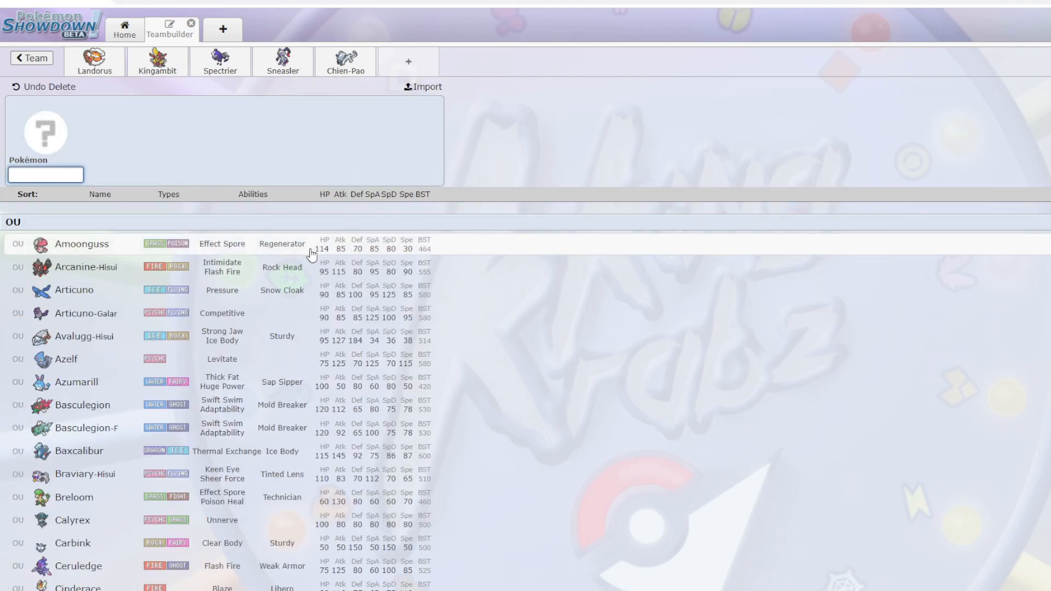
scroll("down", 3)
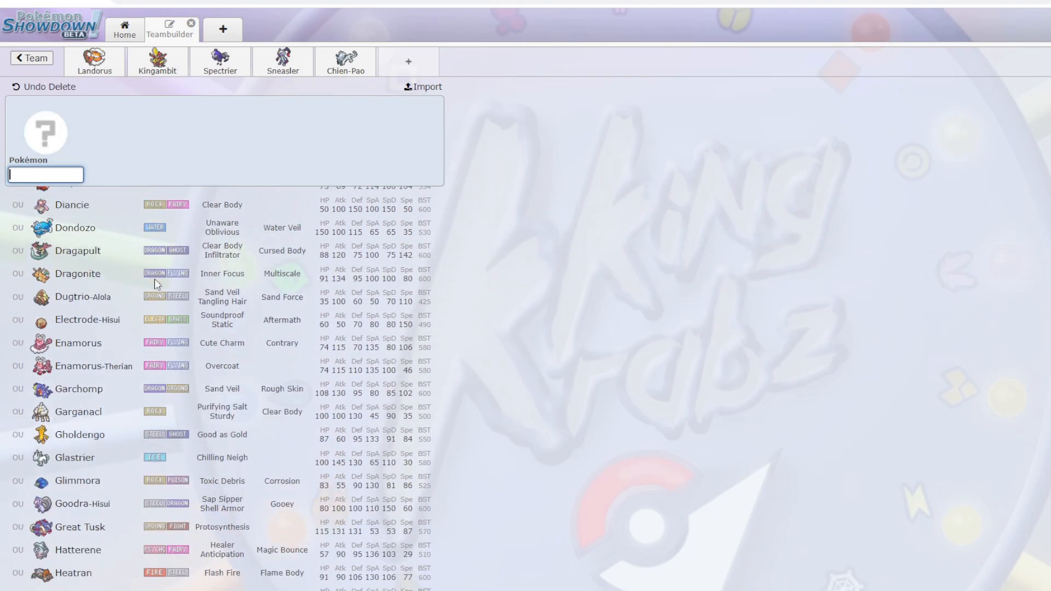
scroll("down", 3)
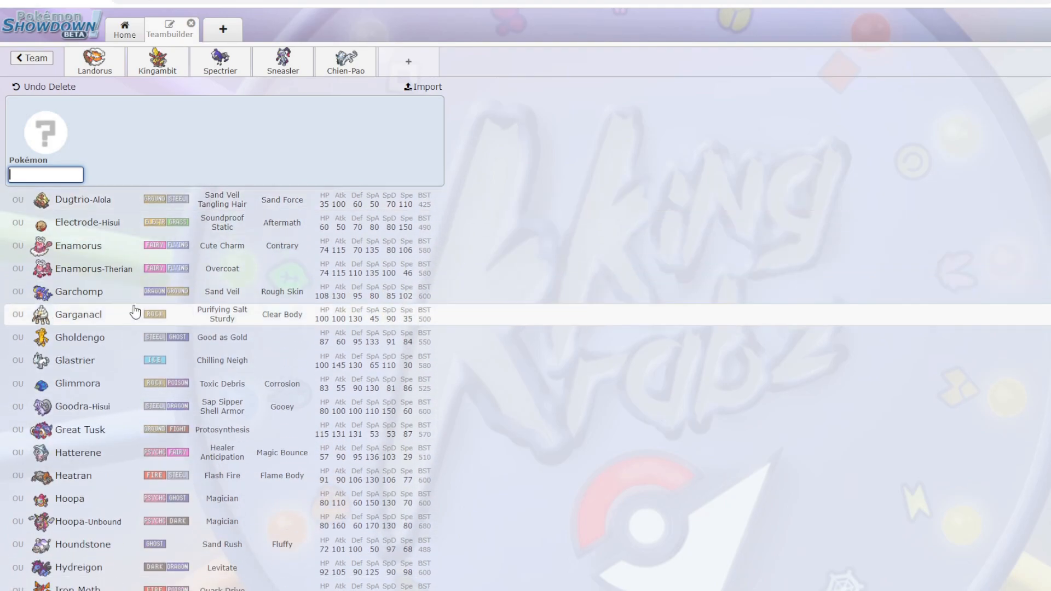
scroll("down", 3)
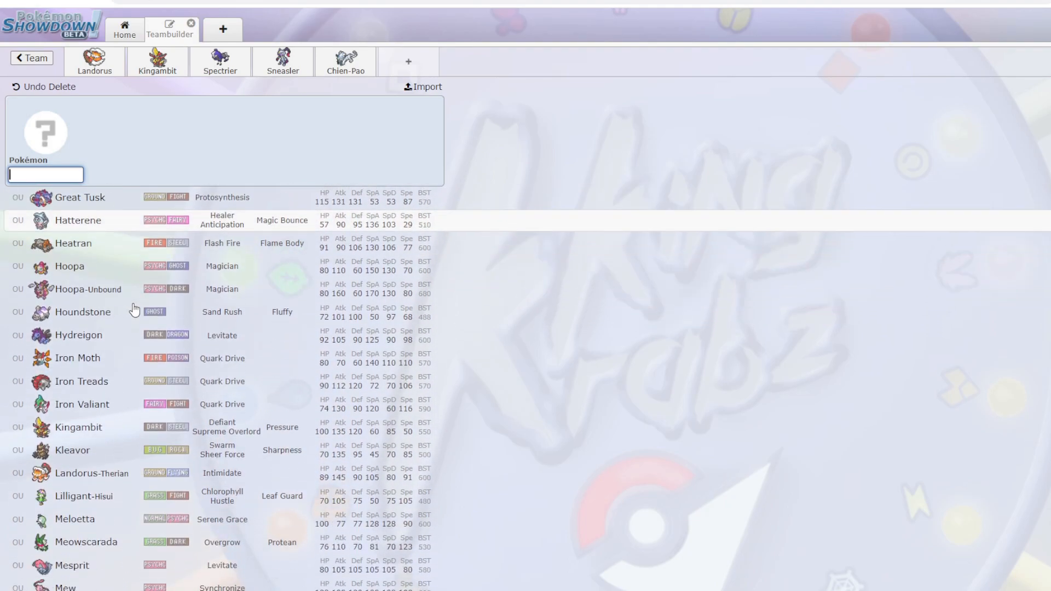
scroll("down", 3)
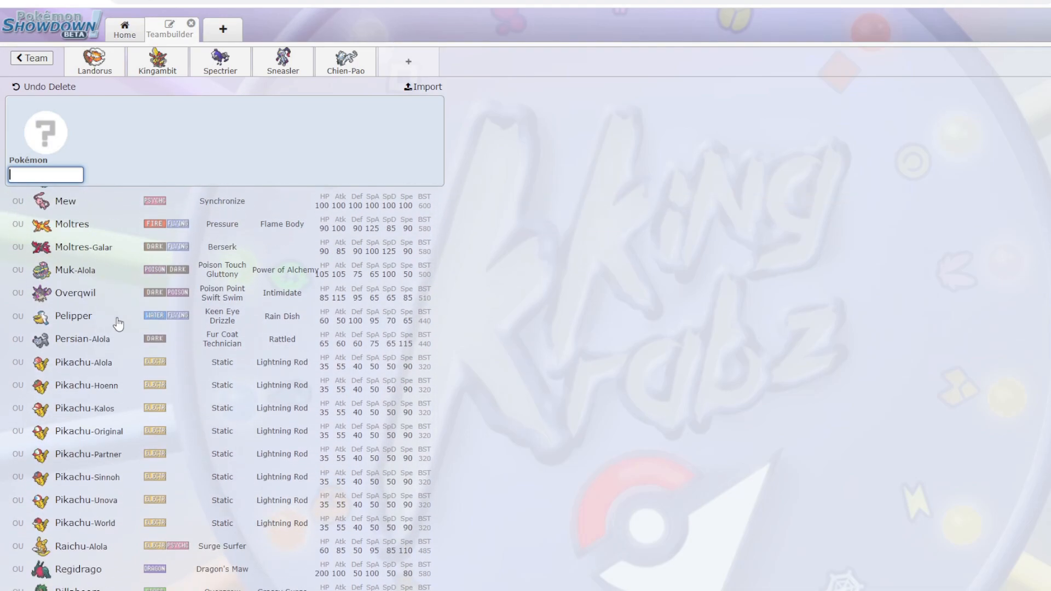
scroll("down", 3)
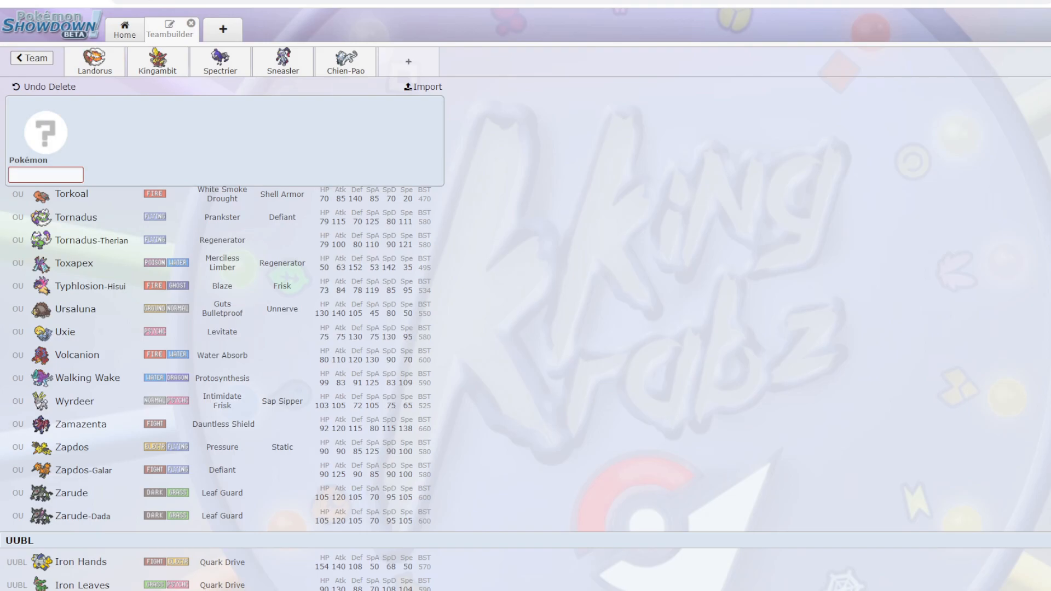
mouse_move(97, 322)
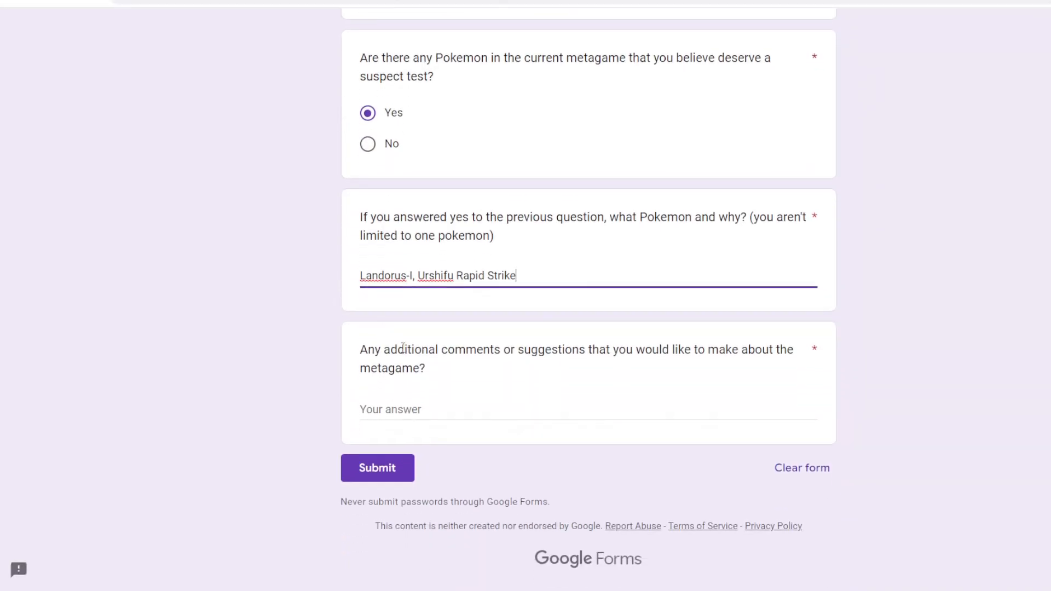
Step: Comment suggesting type-specific bans, e.g. Chien-Pao banned on Dark but not Ice
left_click_drag(365, 349, 626, 349)
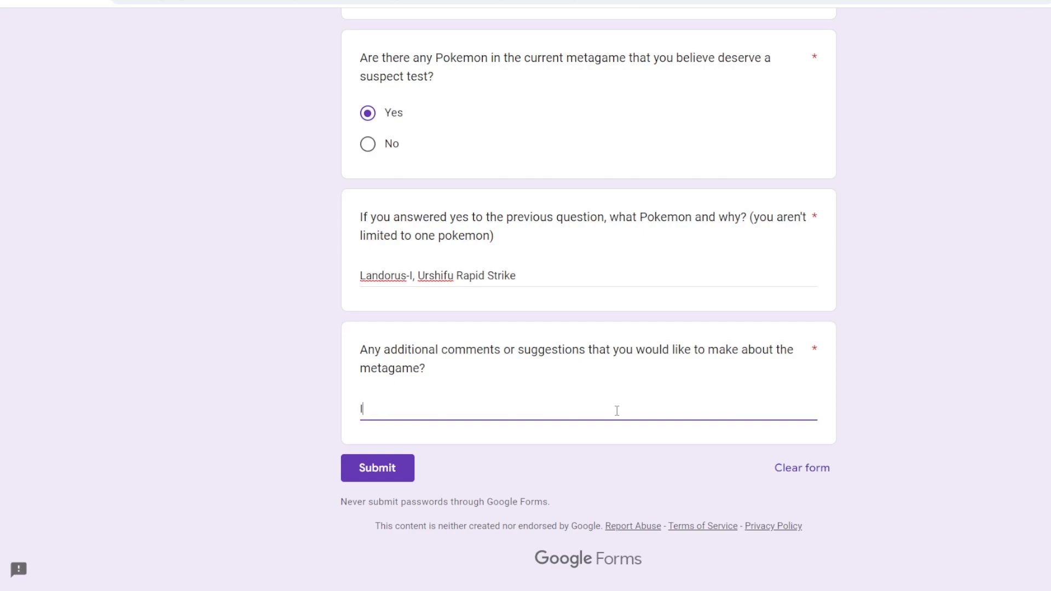
type("I would liek")
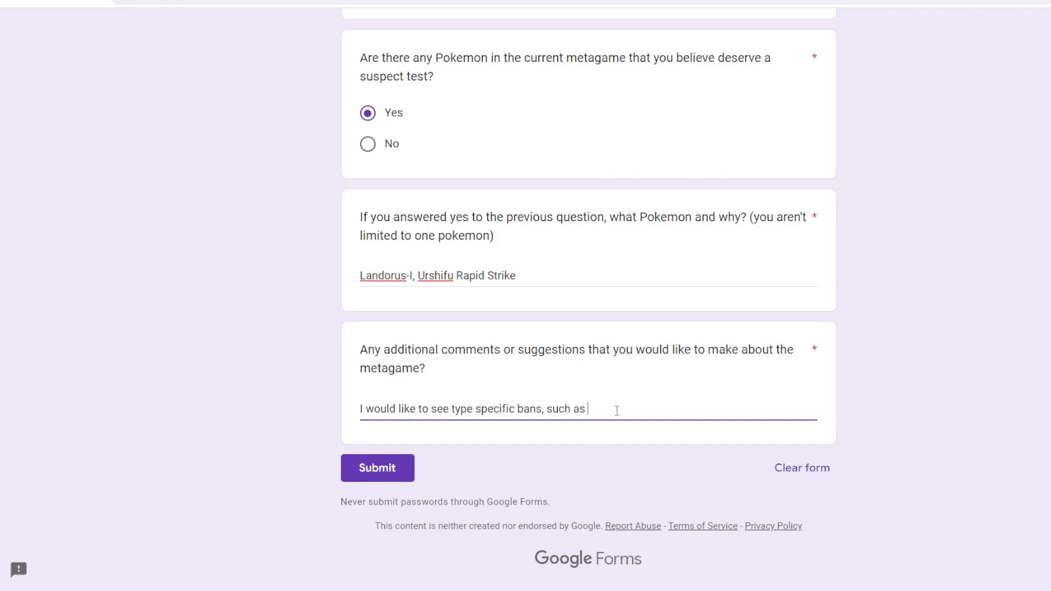
type("Chien Poa")
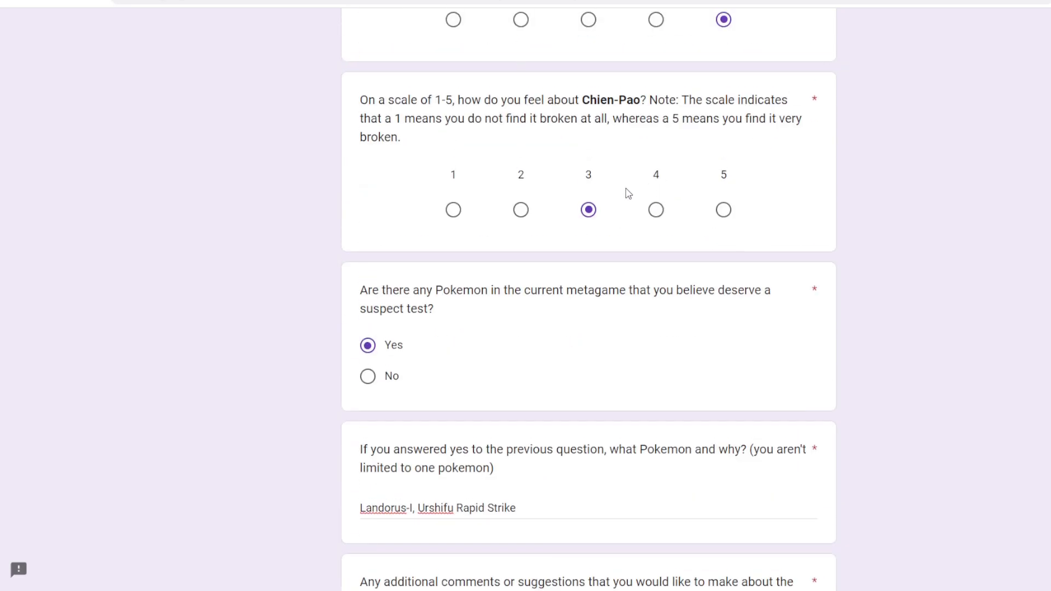
scroll("down", 3)
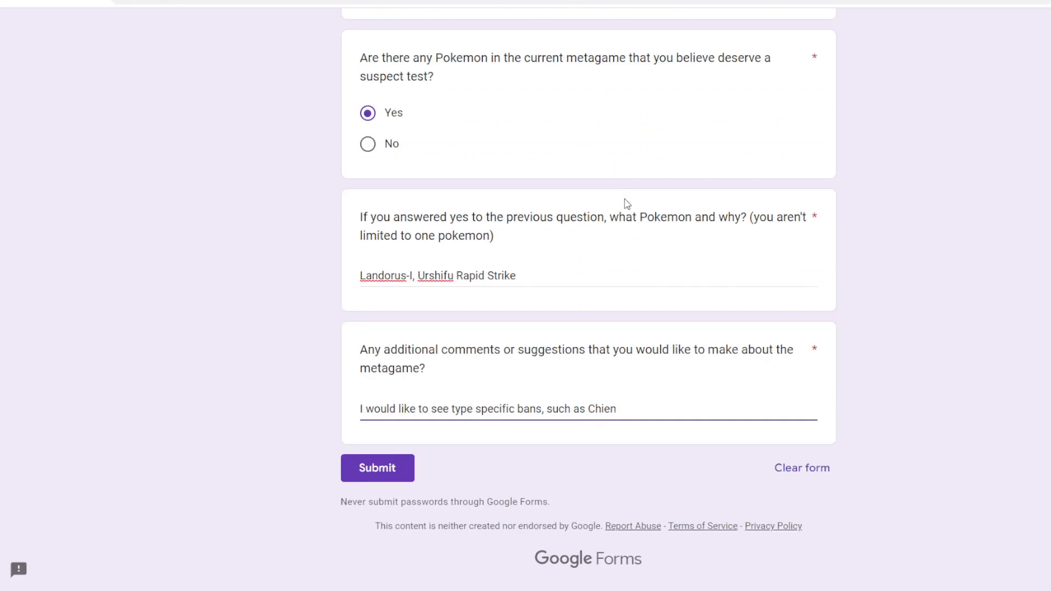
type("-Pao being banne")
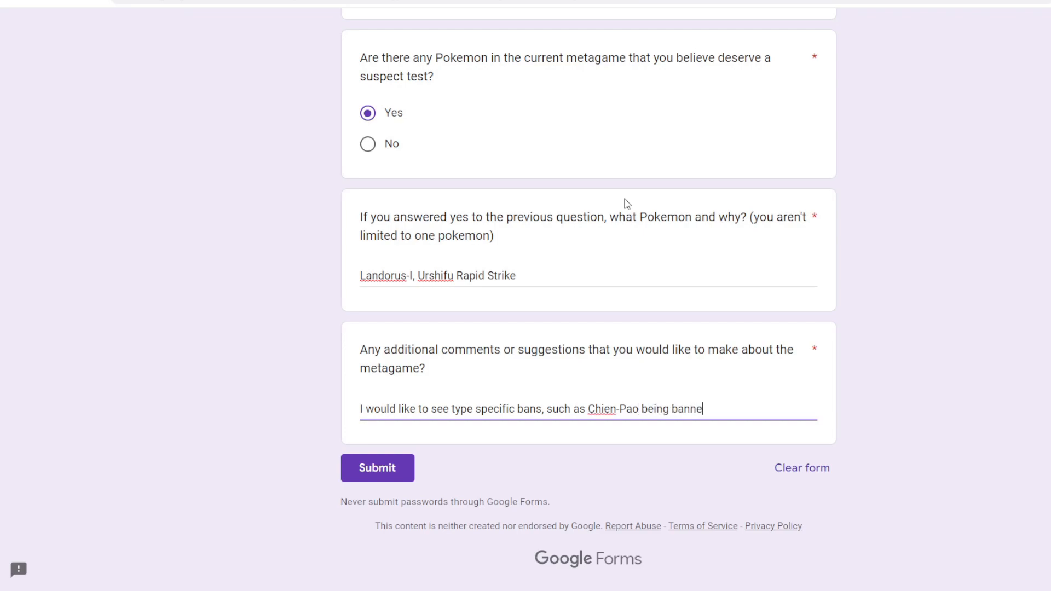
type("d on dark, but not ice.")
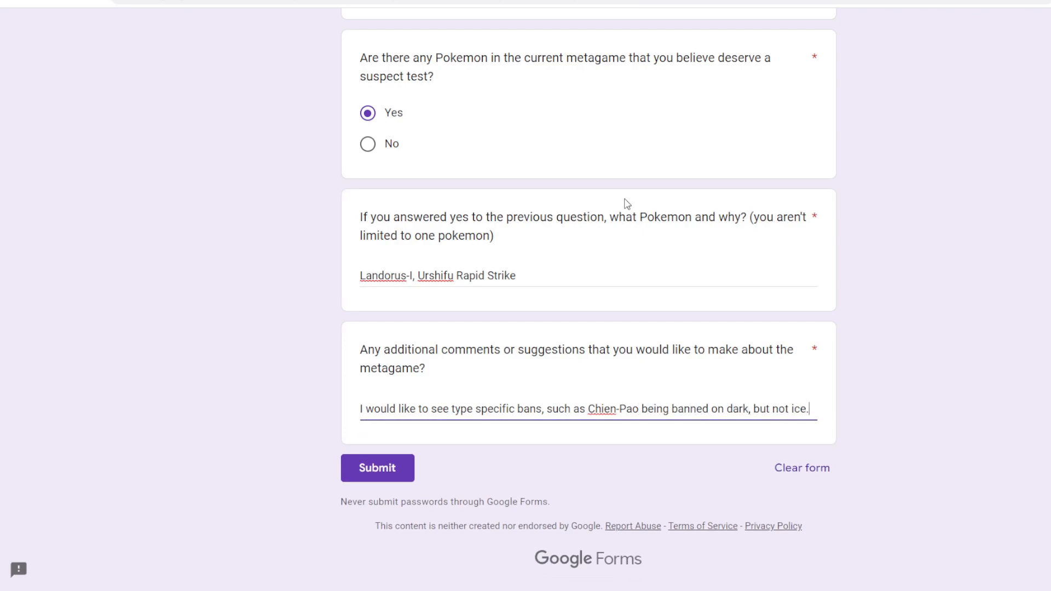
type(", ect.")
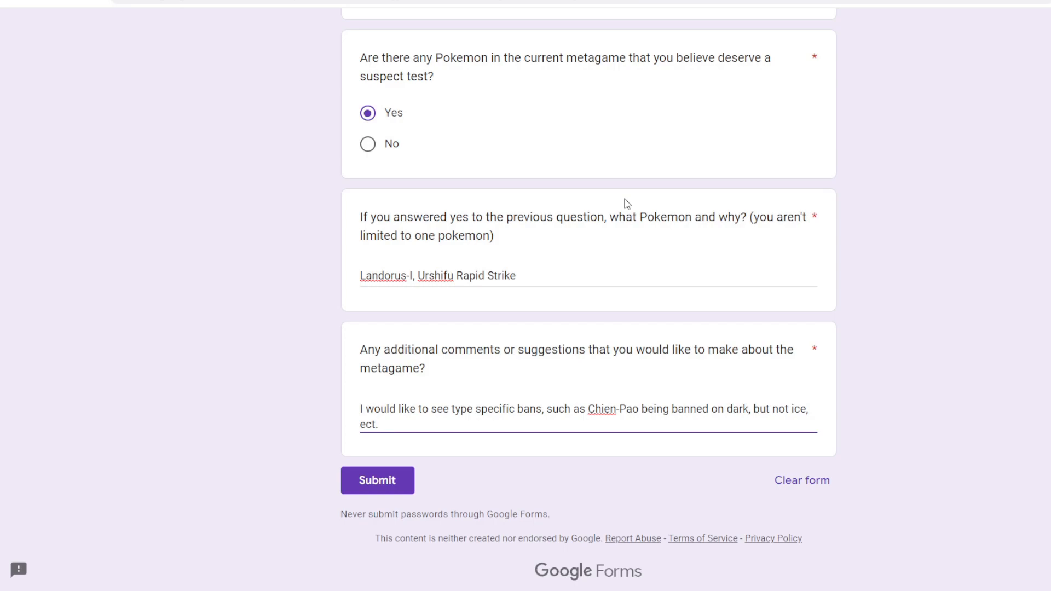
left_click(378, 423)
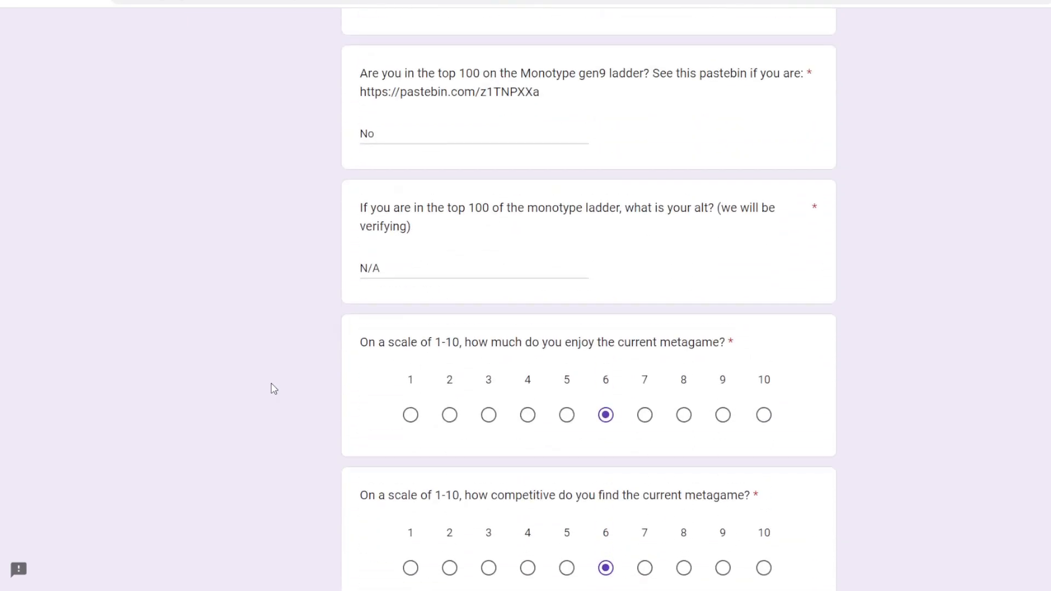
scroll("down", 3)
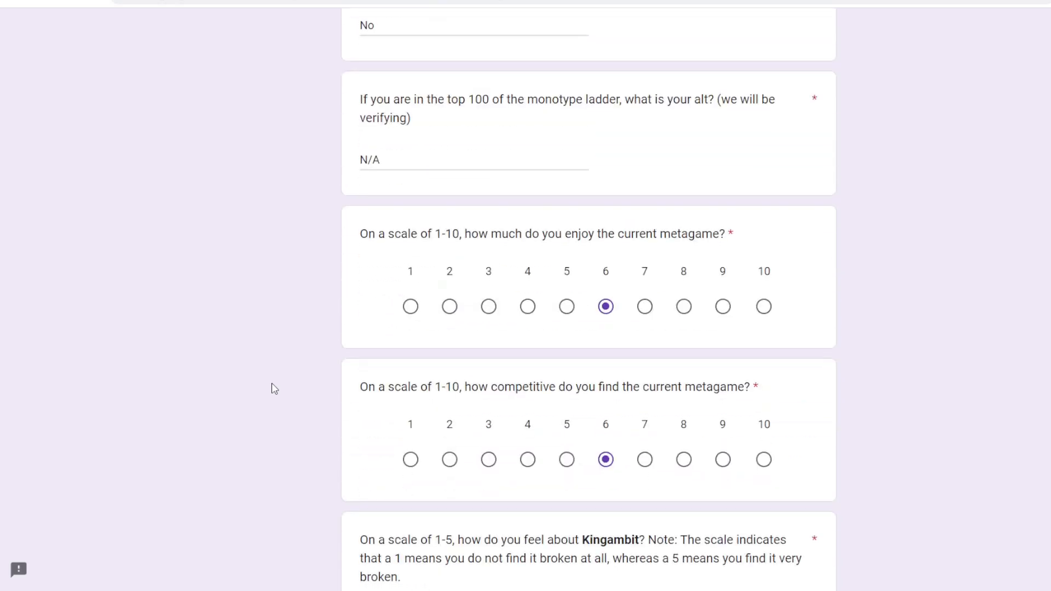
scroll("down", 3)
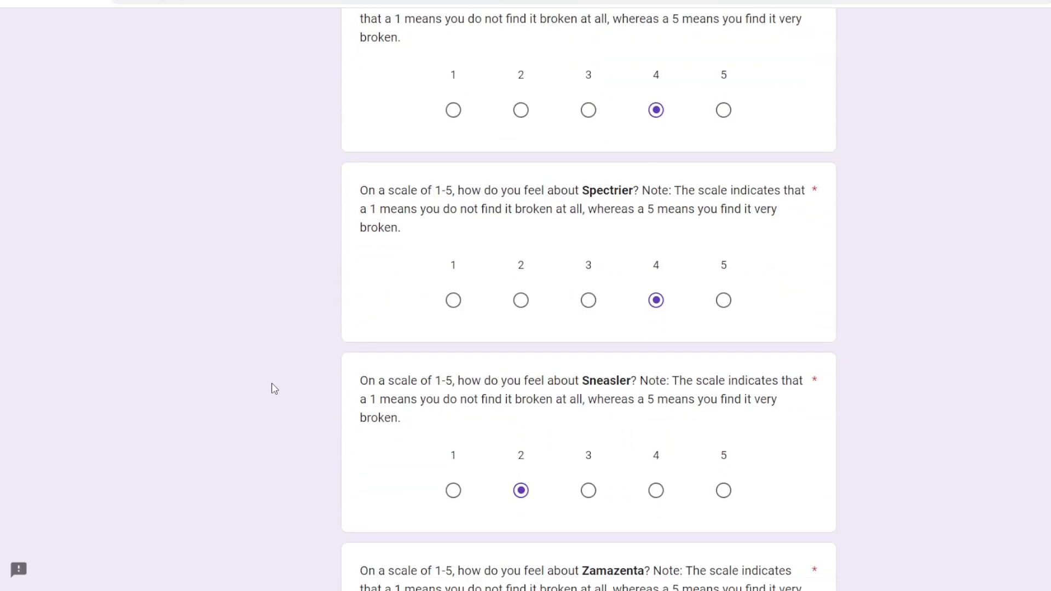
scroll("down", 3)
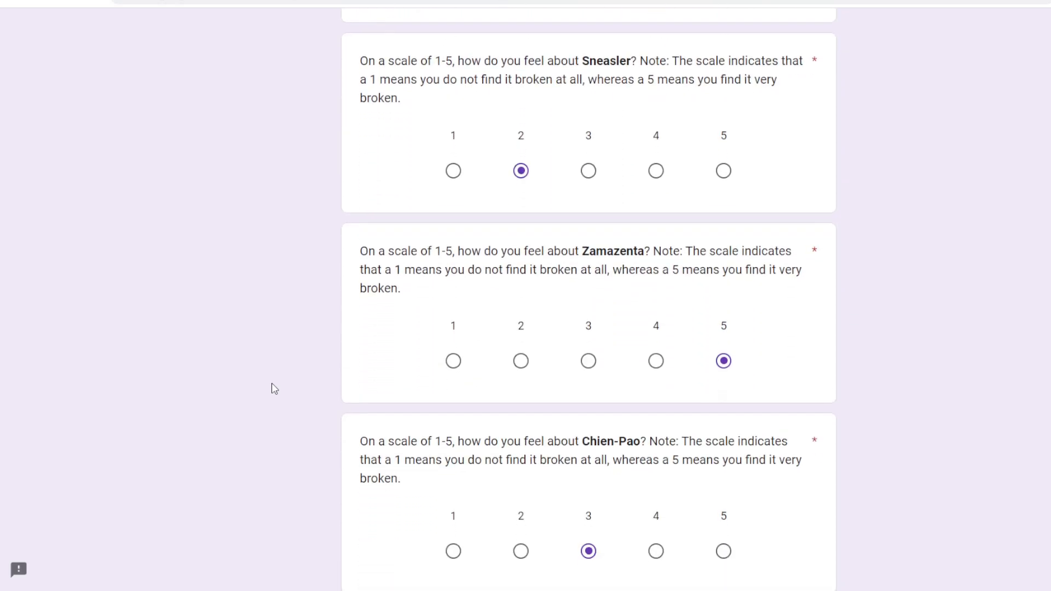
scroll("down", 3)
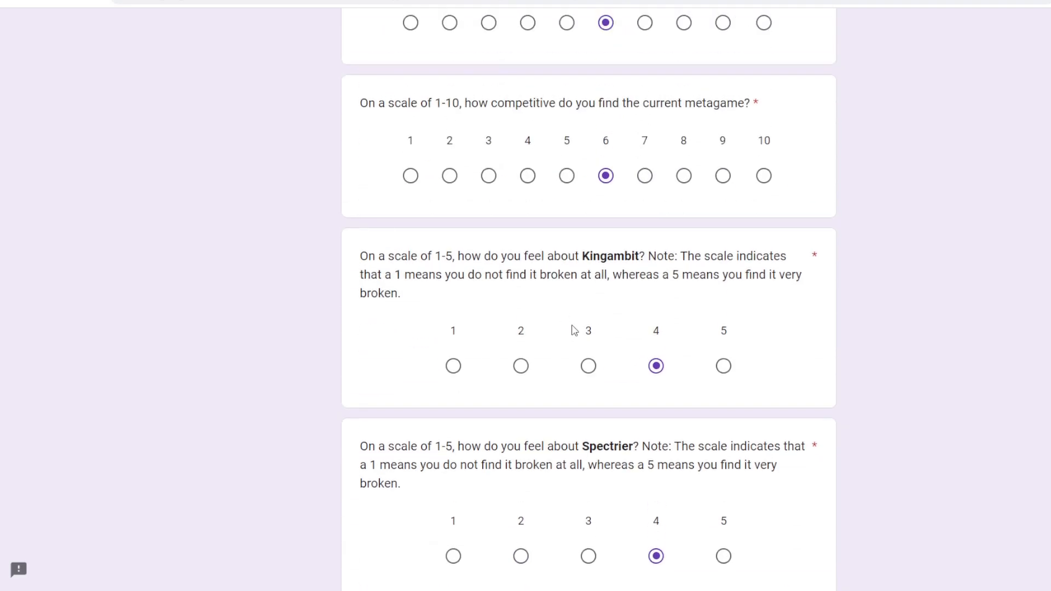
scroll("down", 3)
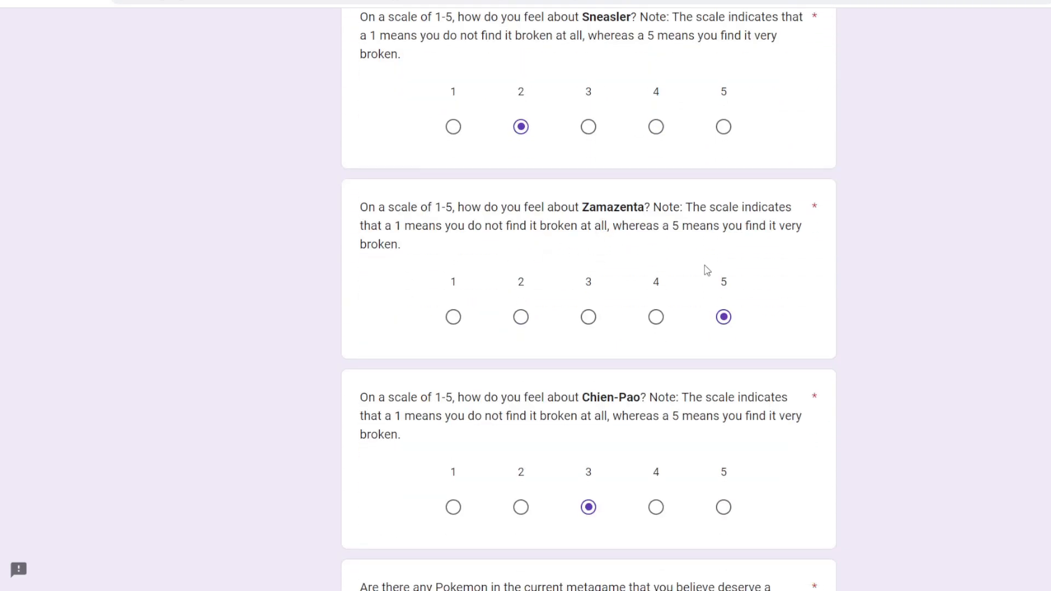
mouse_move(808, 247)
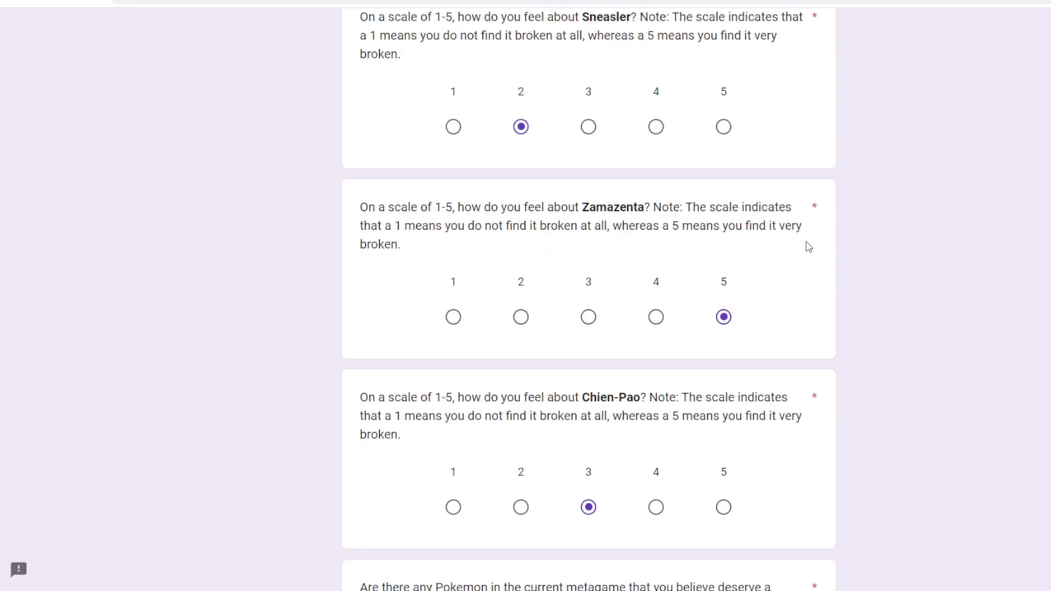
scroll("down", 3)
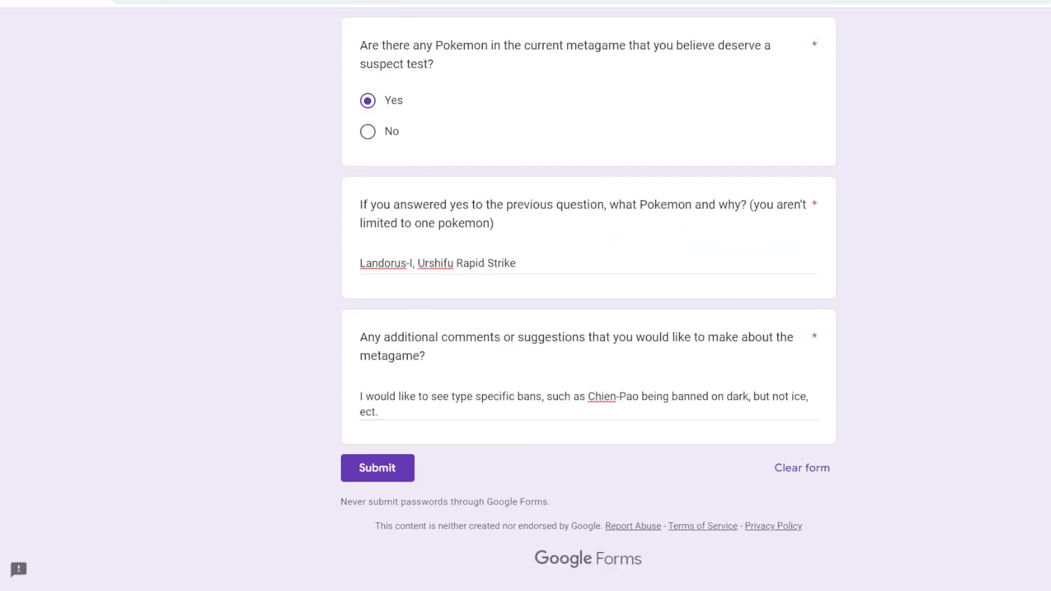
mouse_move(223, 481)
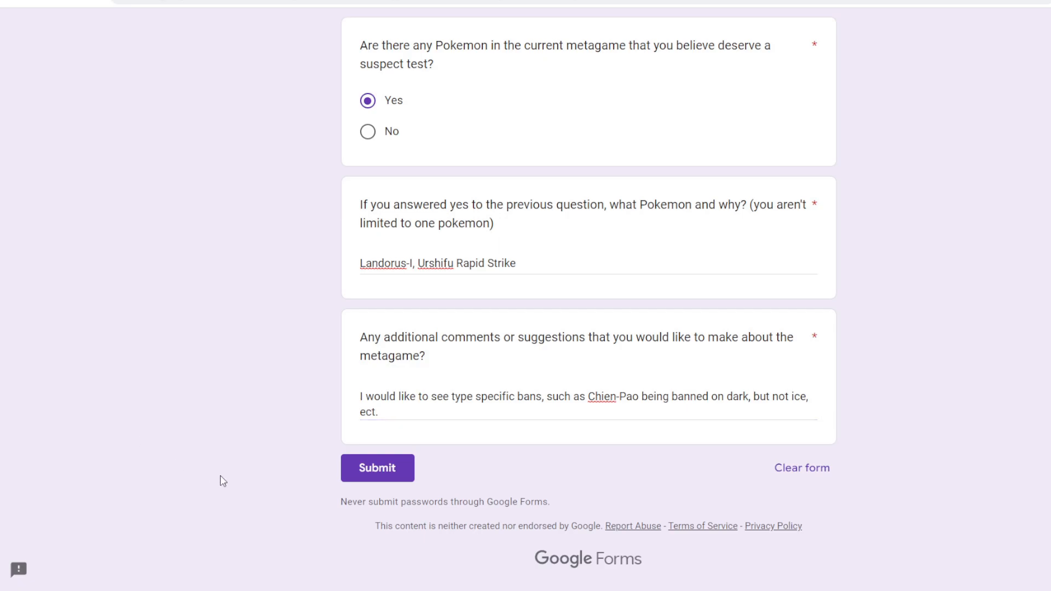